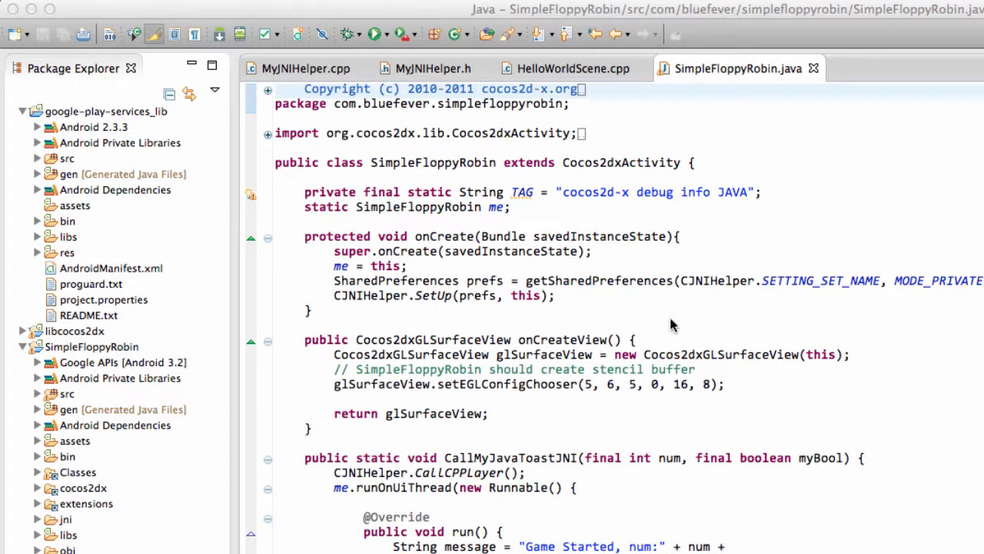
{"action": "mouse_move", "coordinate": [179, 429]}
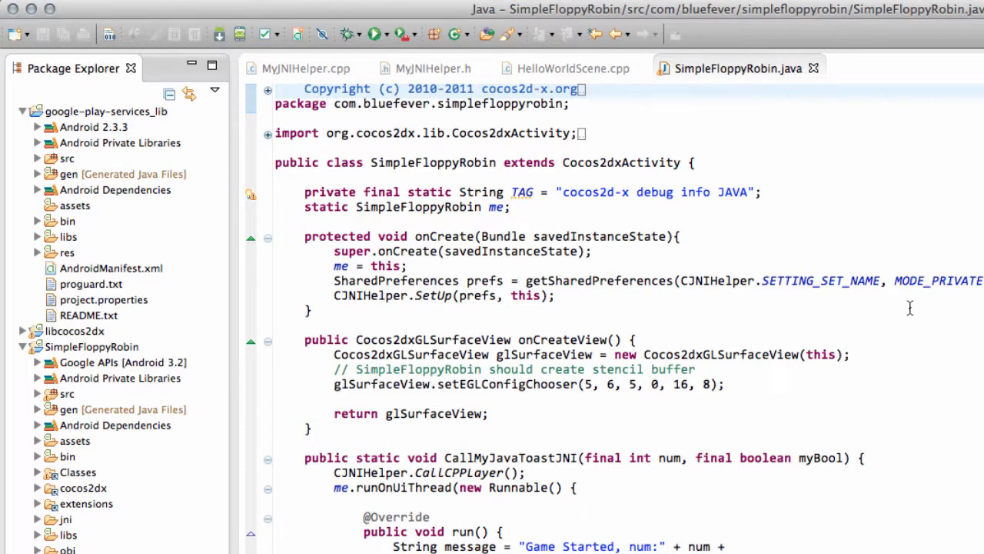
{"action": "mouse_move", "coordinate": [915, 306]}
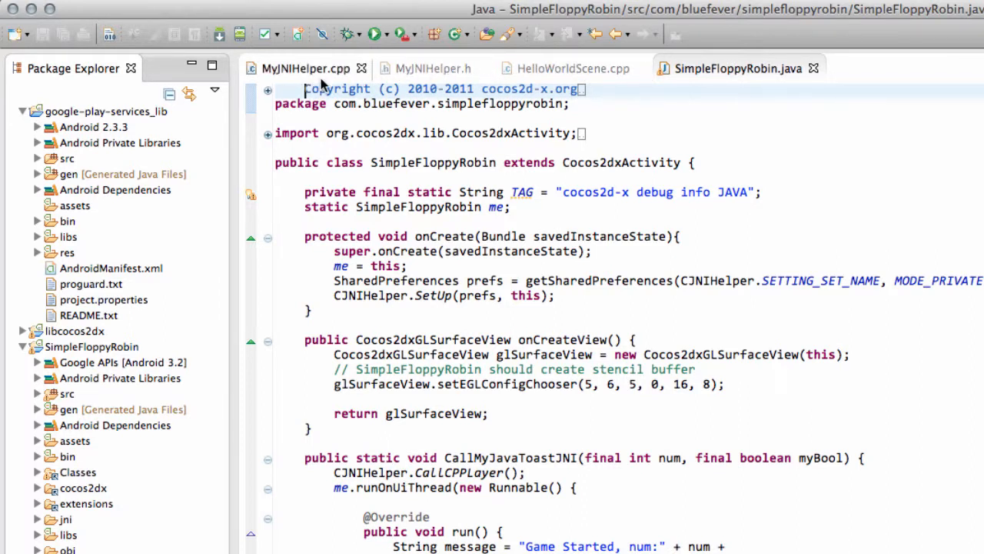
{"action": "mouse_move", "coordinate": [292, 69]}
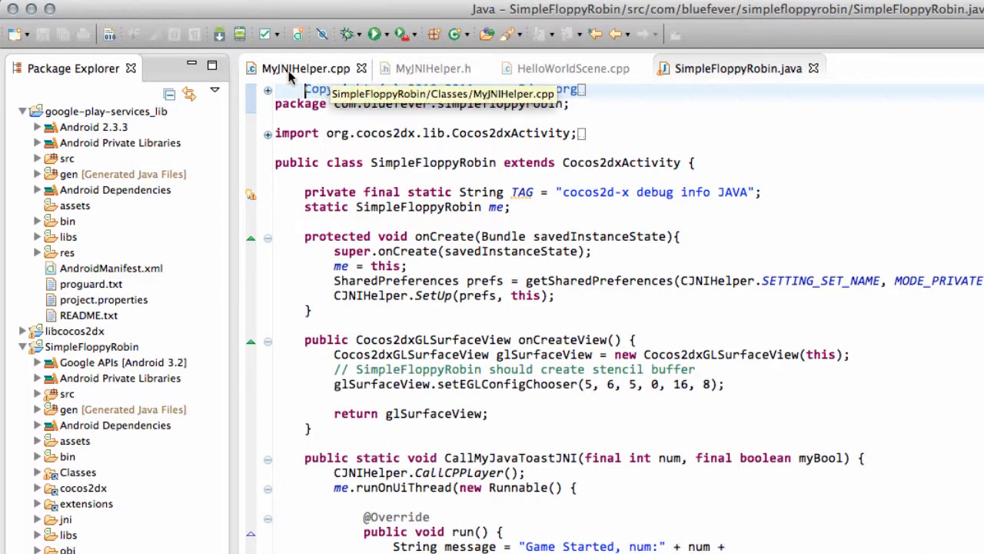
{"action": "mouse_move", "coordinate": [339, 69]}
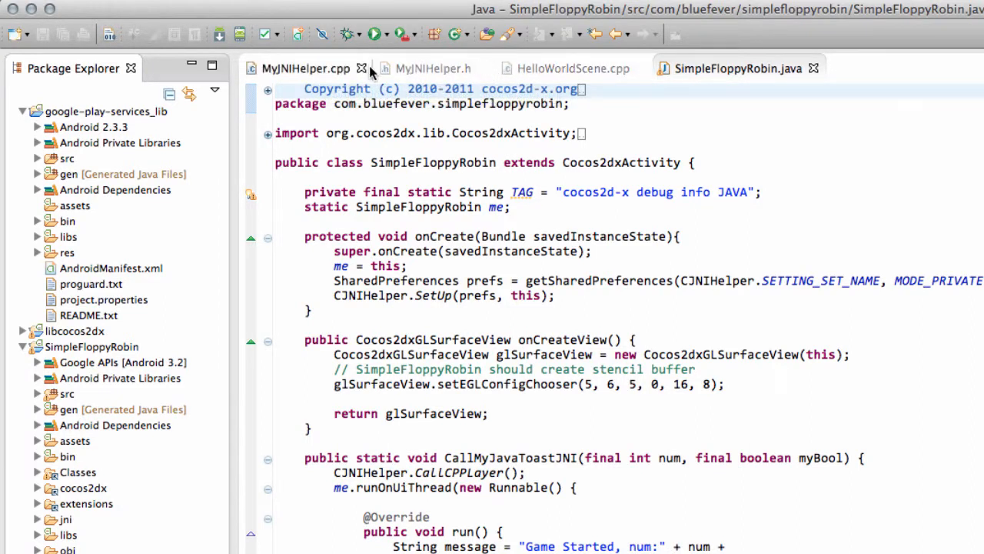
Step: Browse the HelloWorldScene source, then return to the SimpleFloppyRobin activity file
{"action": "left_click", "coordinate": [561, 69]}
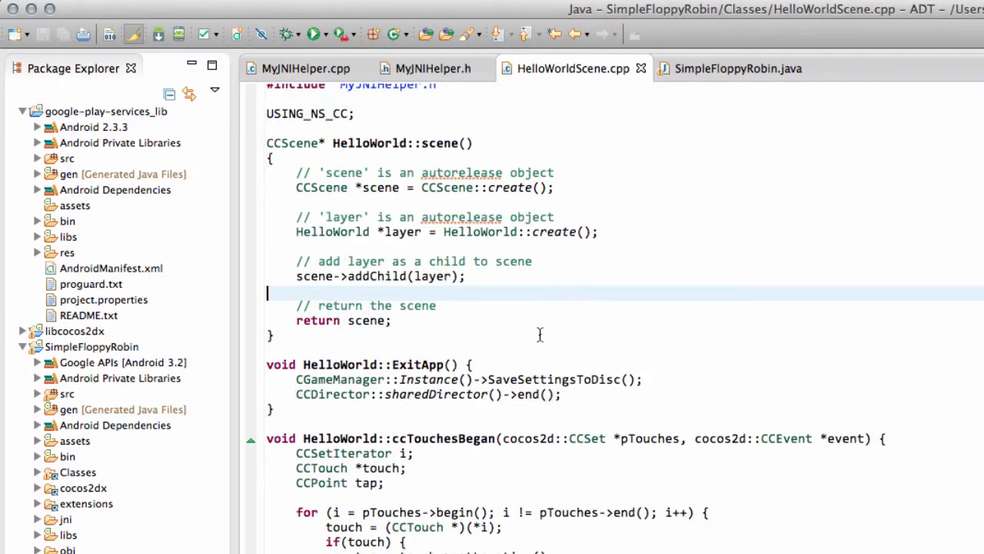
{"action": "scroll", "scroll_direction": "down", "scroll_amount": 3}
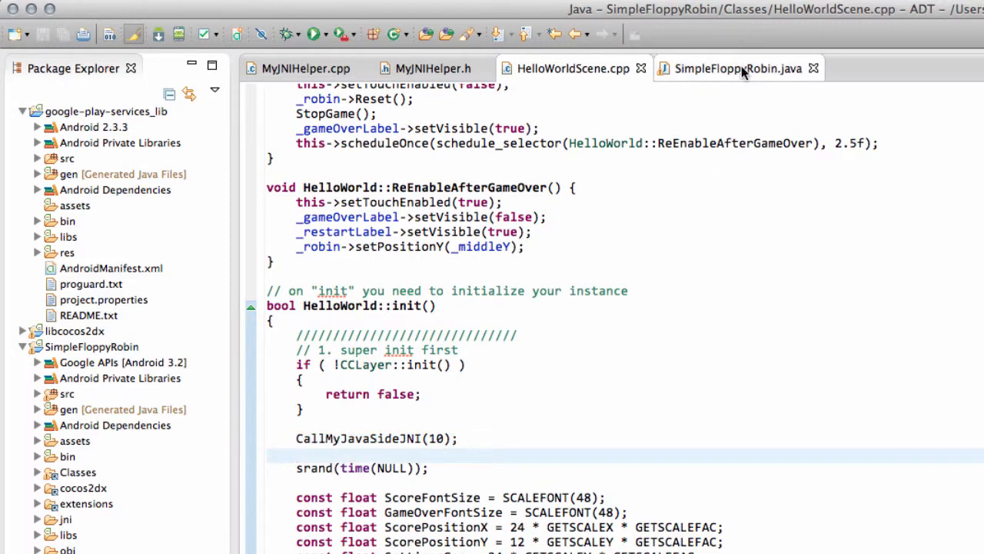
{"action": "mouse_move", "coordinate": [750, 72]}
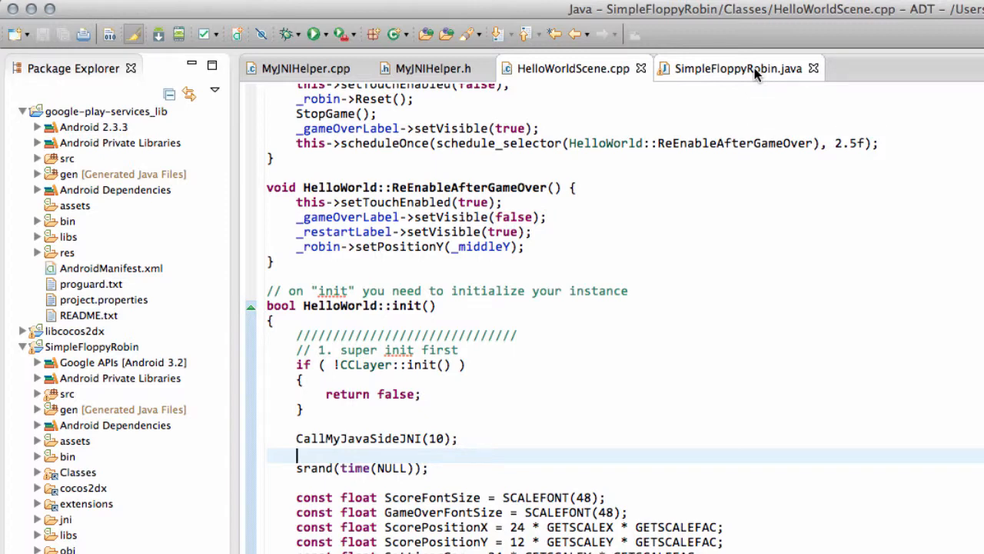
{"action": "left_click", "coordinate": [746, 68]}
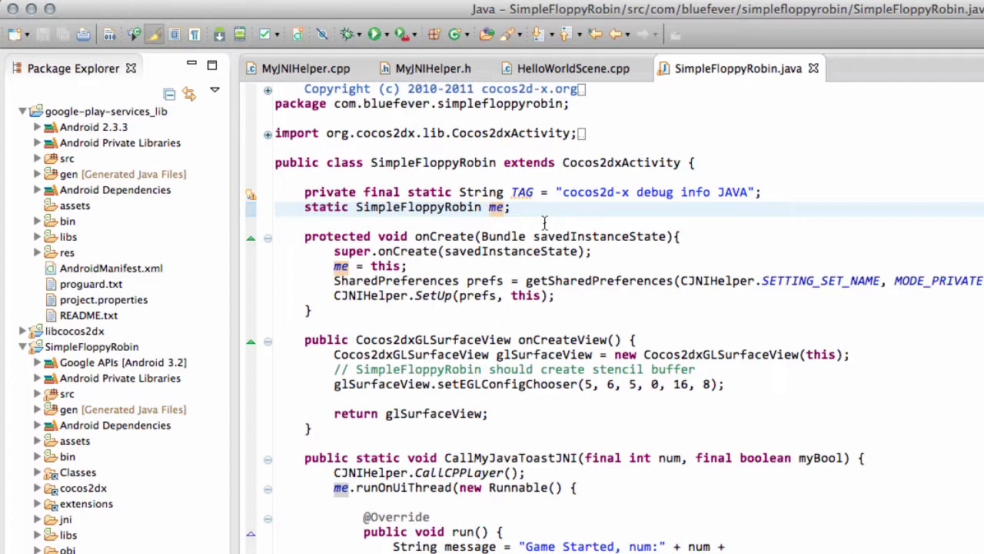
Step: Place the cursor in SimpleFloppyRobin.java and scroll down to the static cocos2dcpp loadLibrary block
{"action": "left_click", "coordinate": [329, 208]}
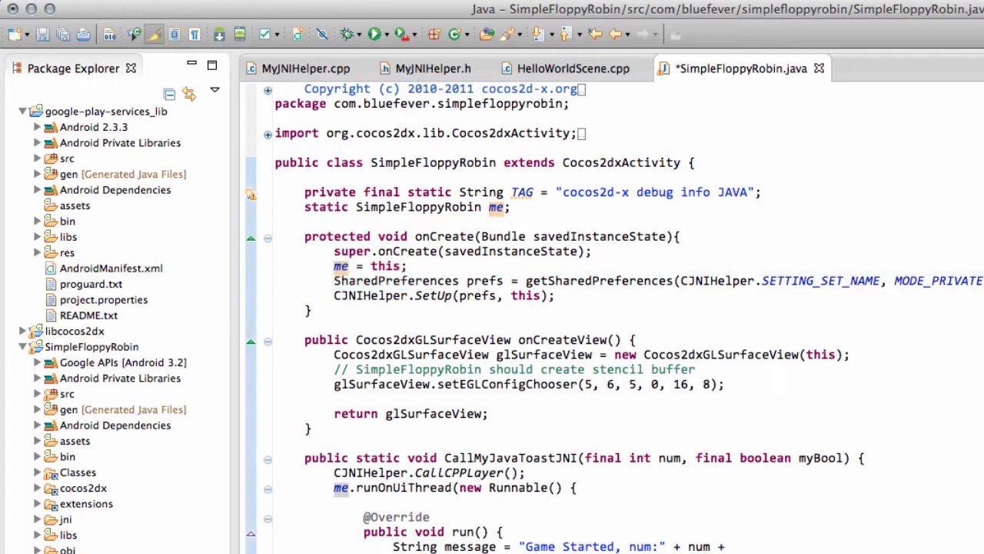
{"action": "scroll", "scroll_direction": "down", "scroll_amount": 3}
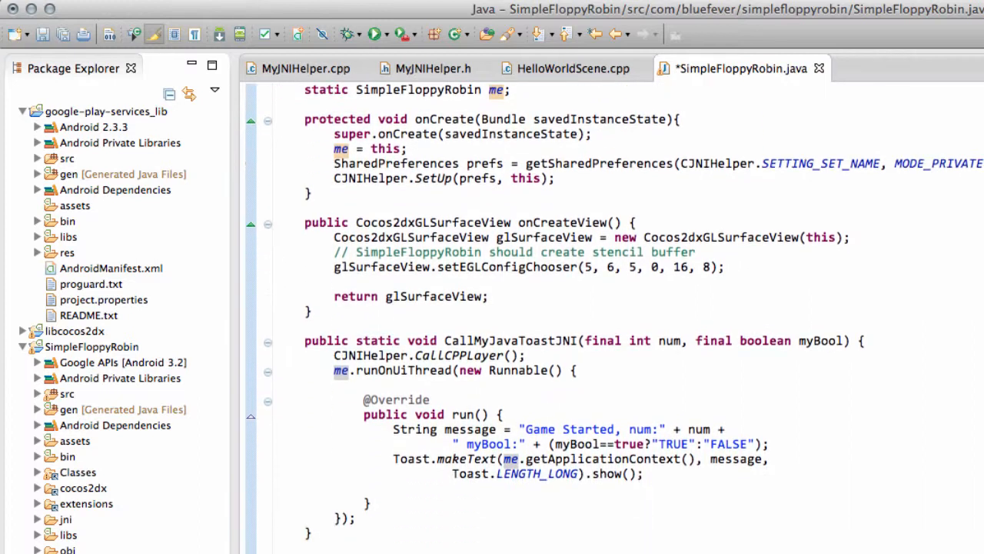
{"action": "scroll", "scroll_direction": "down", "scroll_amount": 3}
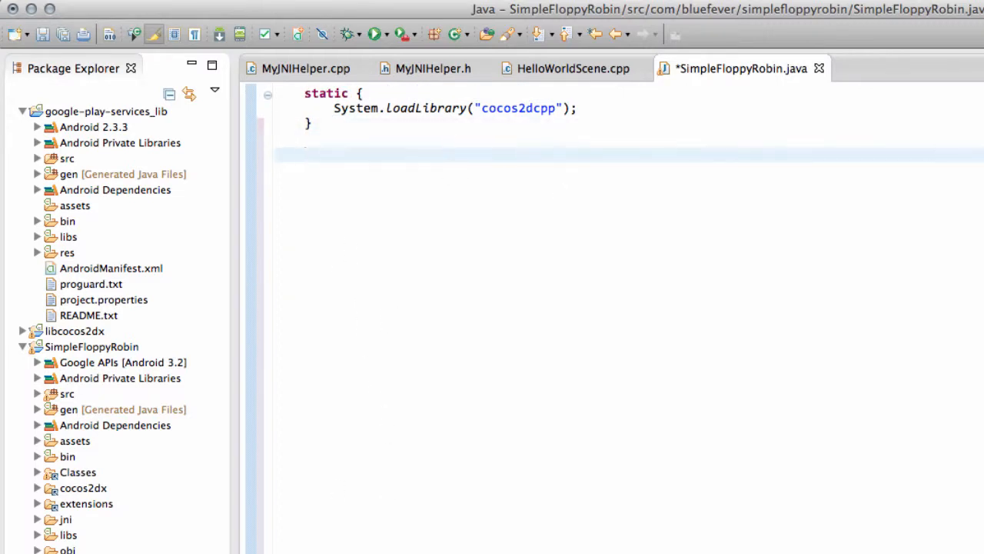
Step: Declare the field 'static AdView adView;' on the empty line
{"action": "left_click", "coordinate": [306, 154]}
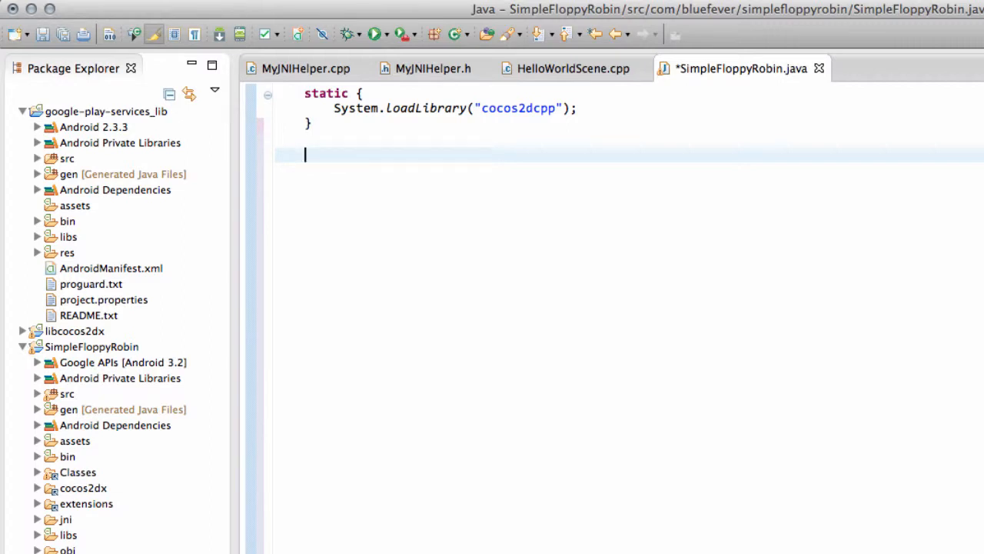
{"action": "type", "text": "stat"}
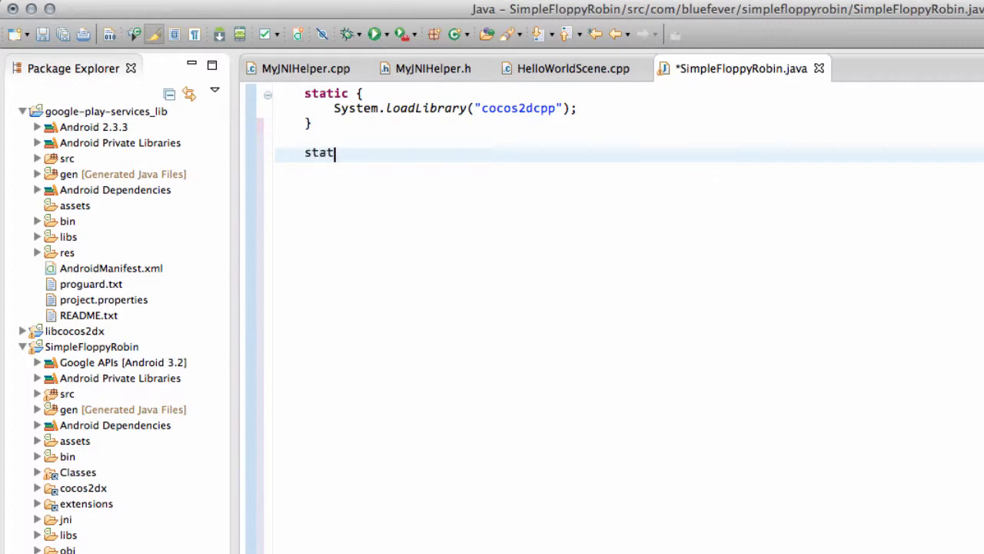
{"action": "type", "text": "ic Ad"}
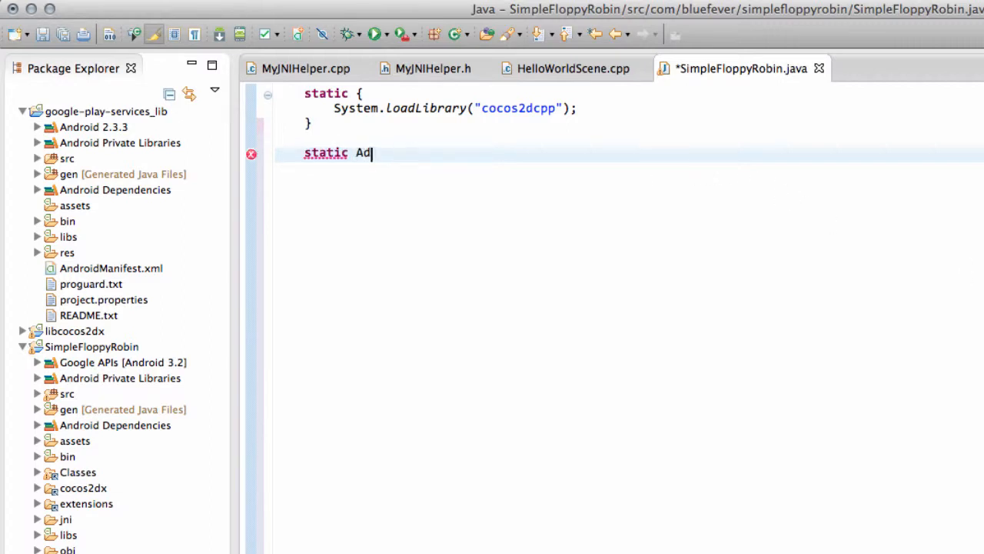
{"action": "type", "text": "View"}
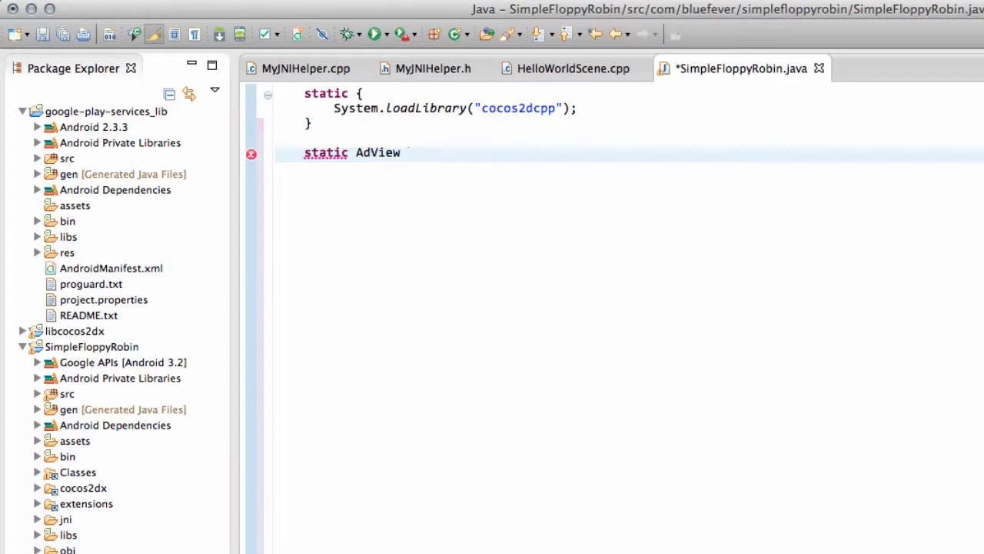
{"action": "type", "text": "adView;"}
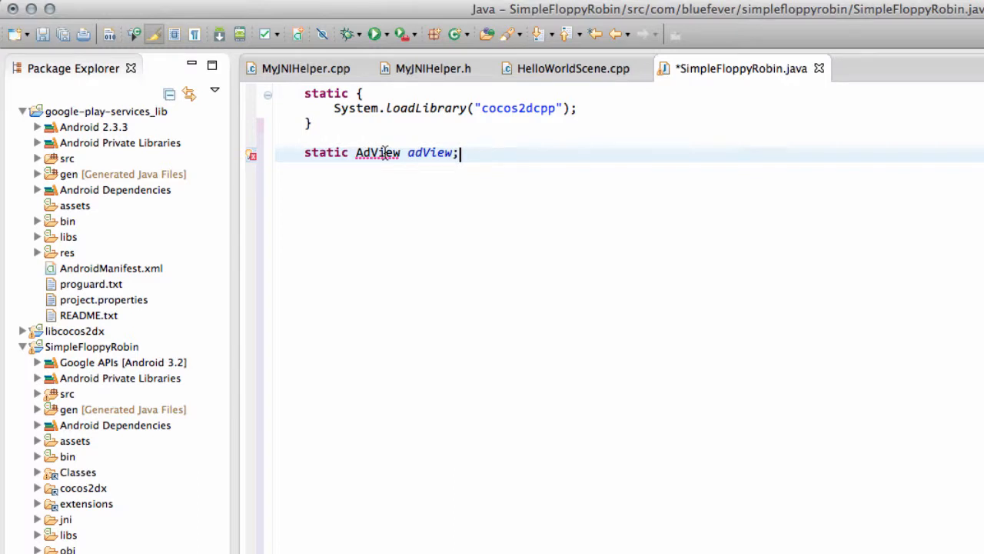
{"action": "mouse_move", "coordinate": [442, 217]}
{"action": "type", "text": "final"}
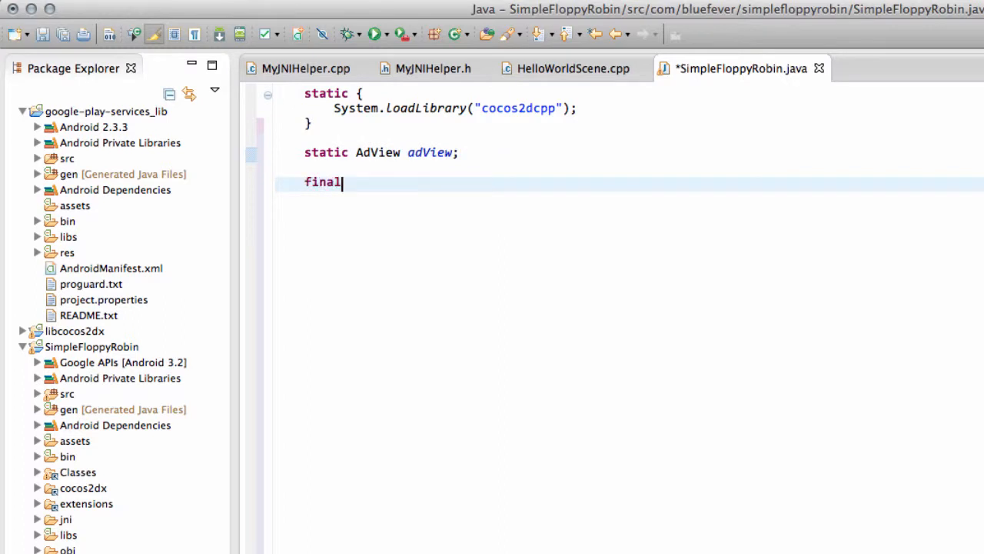
Step: Add the string constant ADMOB_ID = "ca-app-pub-xxxxx";
{"action": "type", "text": "String"}
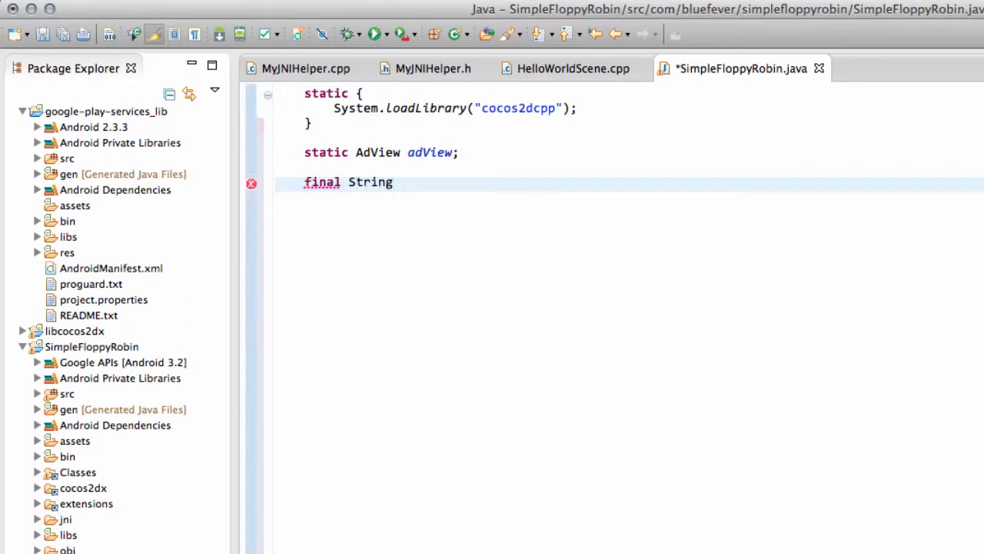
{"action": "type", "text": "A"}
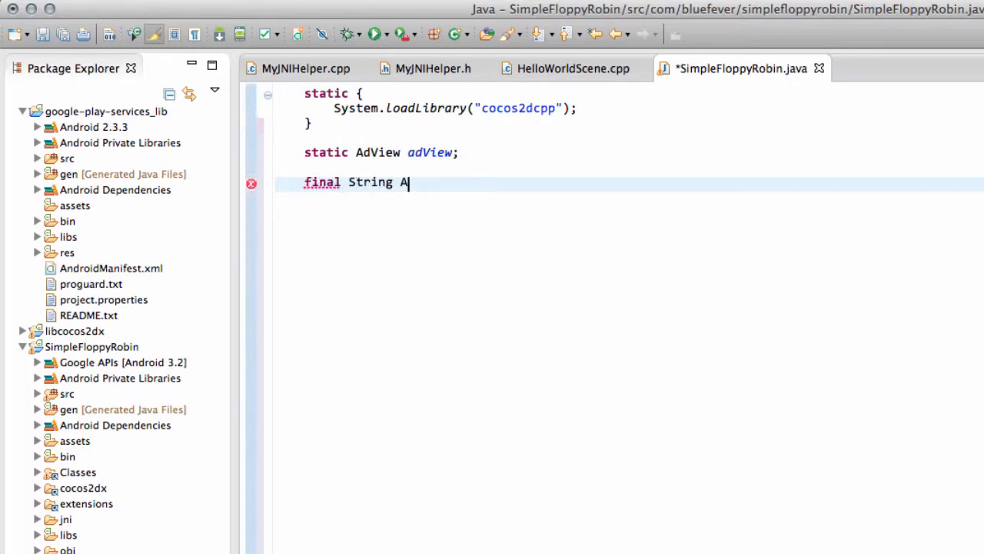
{"action": "type", "text": "DMOB_ID"}
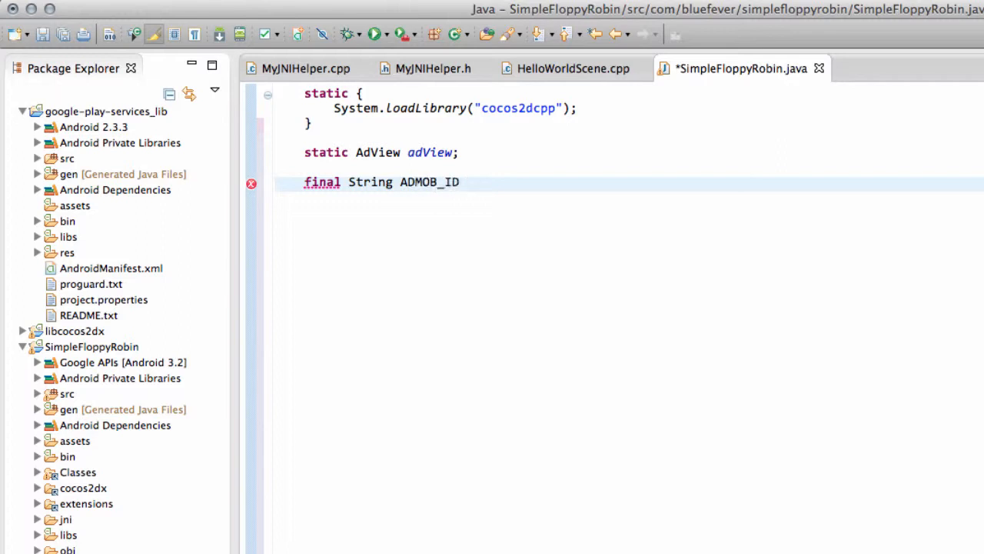
{"action": "type", "text": "= \""}
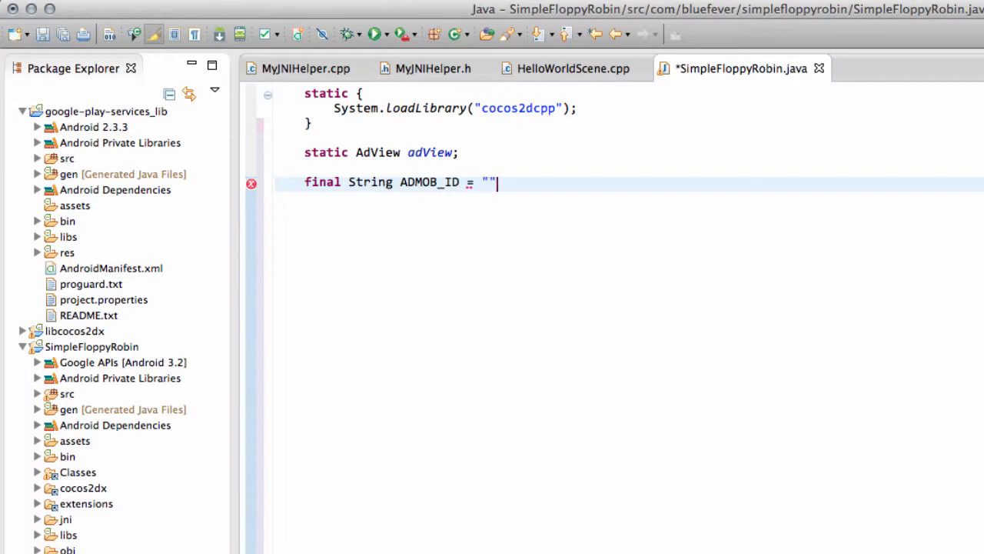
{"action": "type", "text": "ca-"}
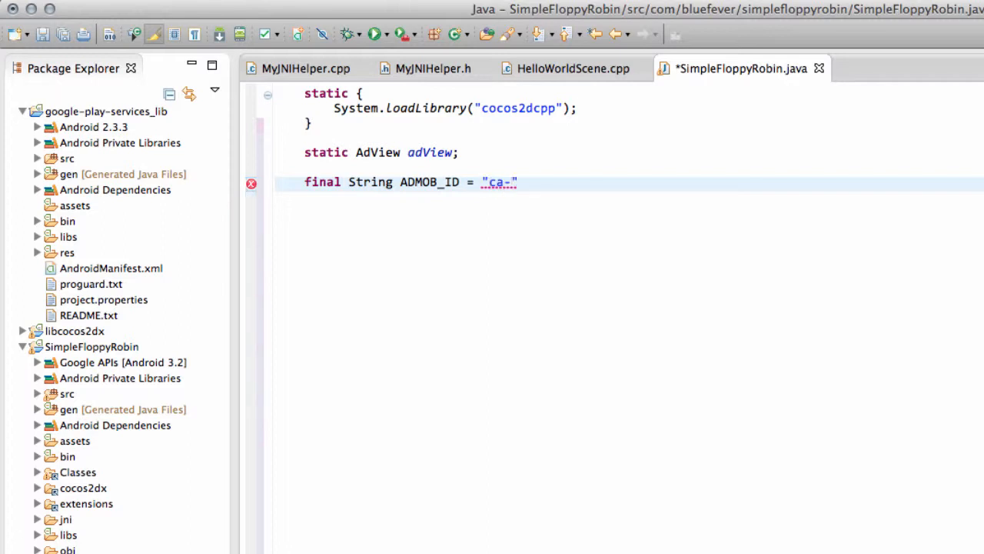
{"action": "type", "text": "app-pu"}
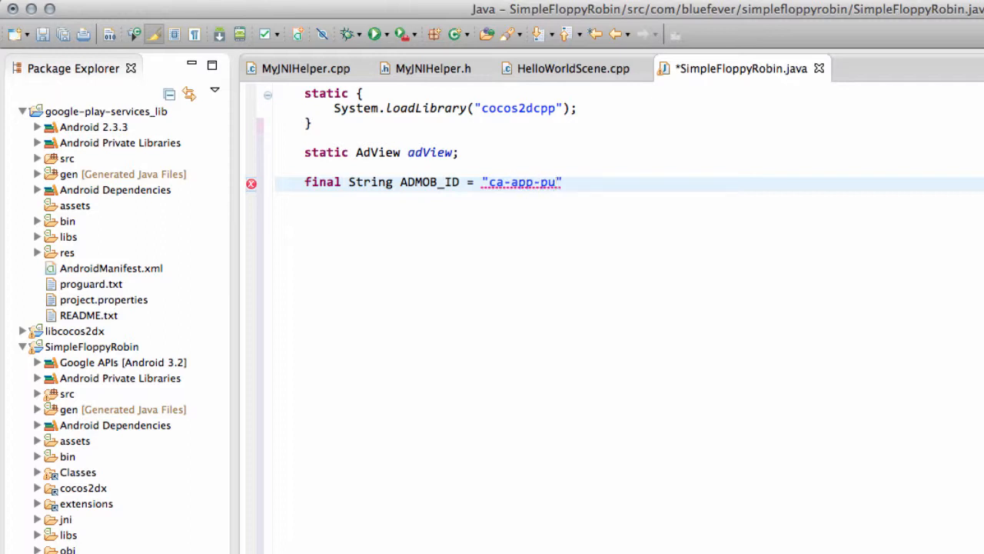
{"action": "type", "text": "b-xxxxx"}
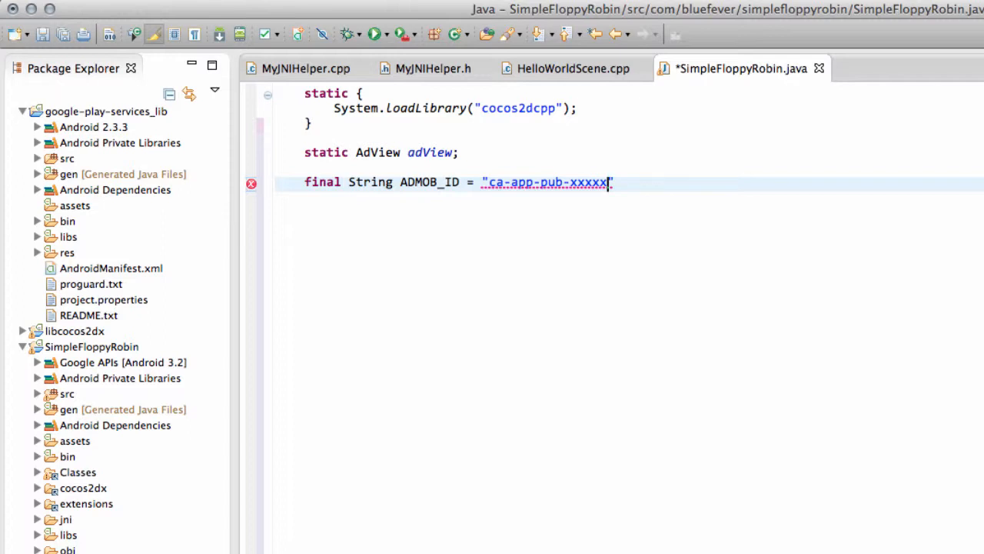
{"action": "type", "text": ";"}
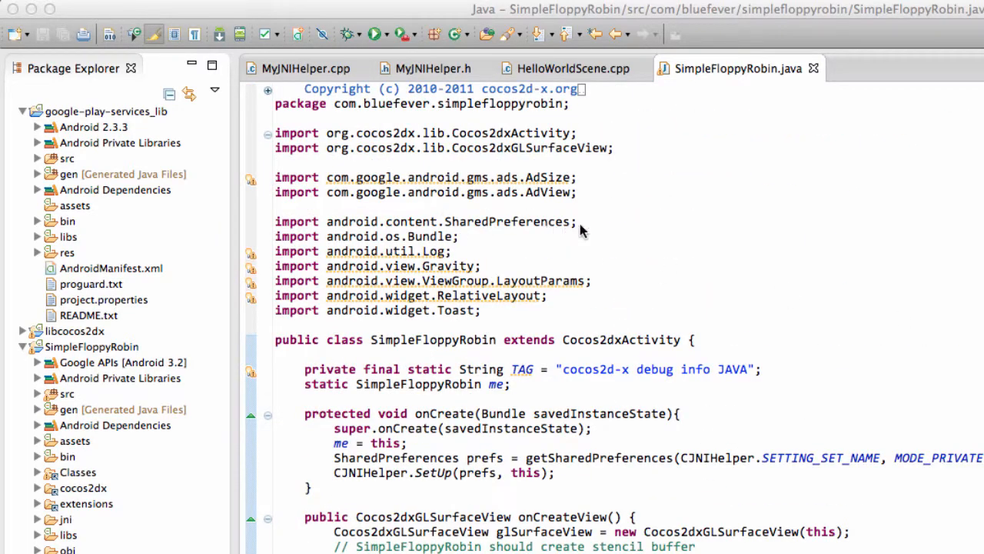
Step: Replace the duplicate AdSize import with AdRequest and save SimpleFloppyRobin.java
{"action": "scroll", "scroll_direction": "down", "scroll_amount": 3}
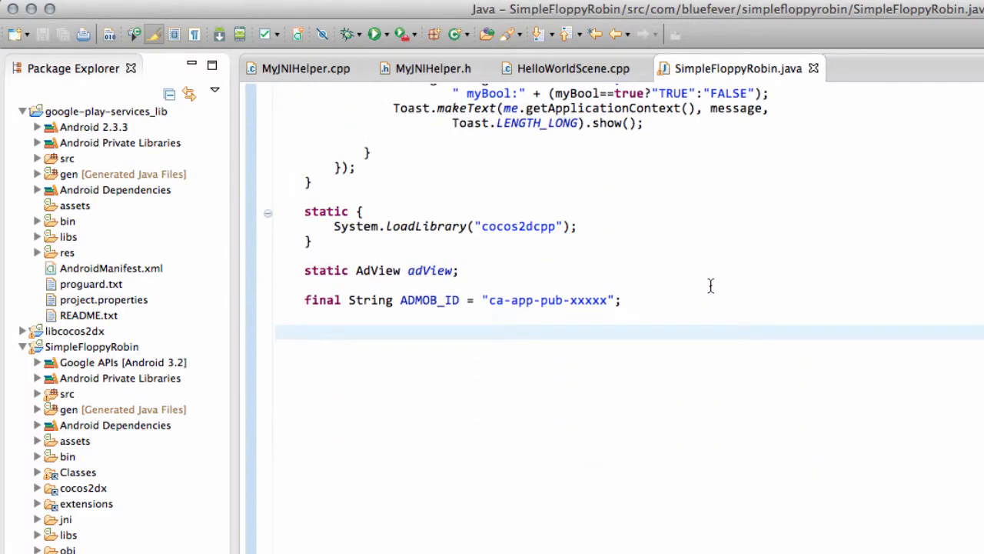
{"action": "scroll", "scroll_direction": "down", "scroll_amount": 3}
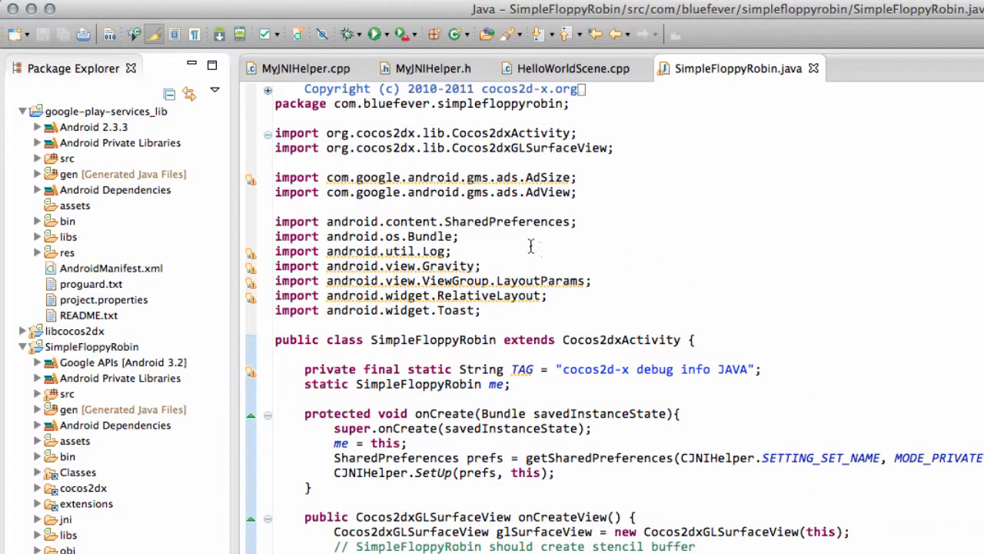
{"action": "left_click", "coordinate": [365, 250]}
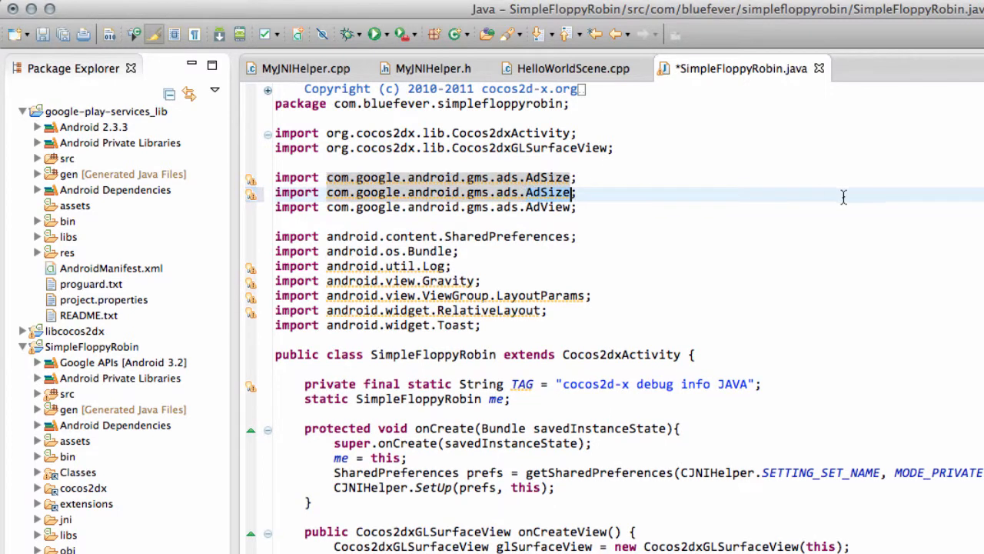
{"action": "type", "text": "AdRequest"}
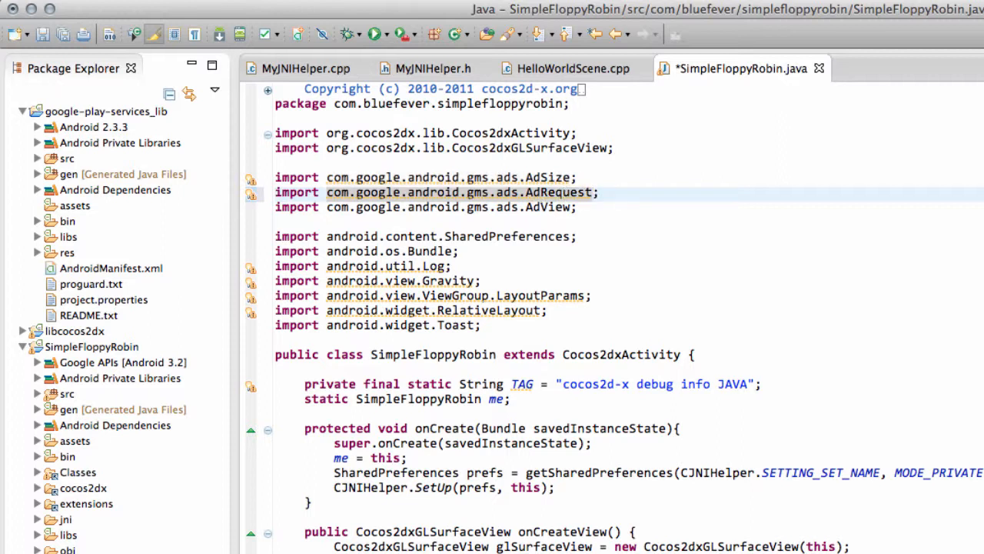
{"action": "key", "text": "cmd+s"}
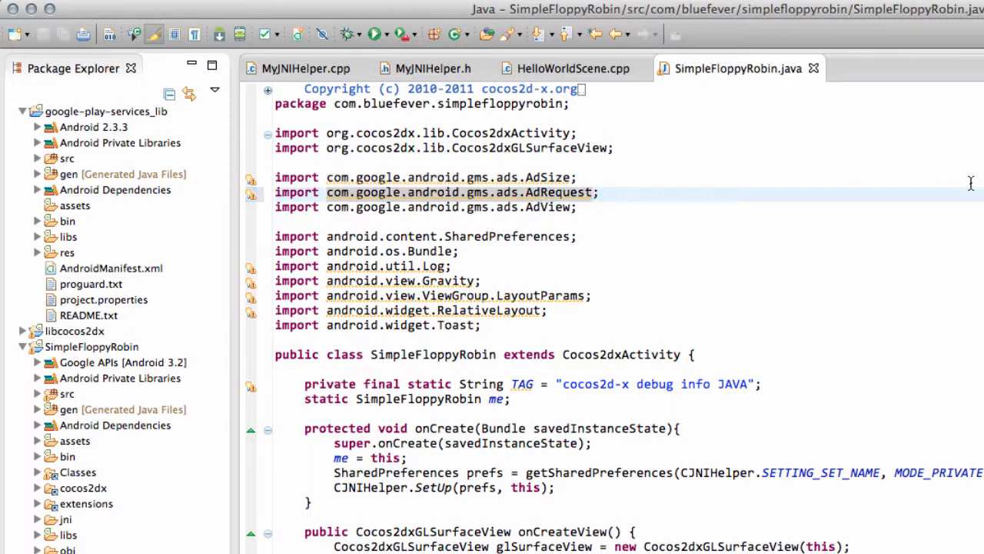
{"action": "mouse_move", "coordinate": [641, 291]}
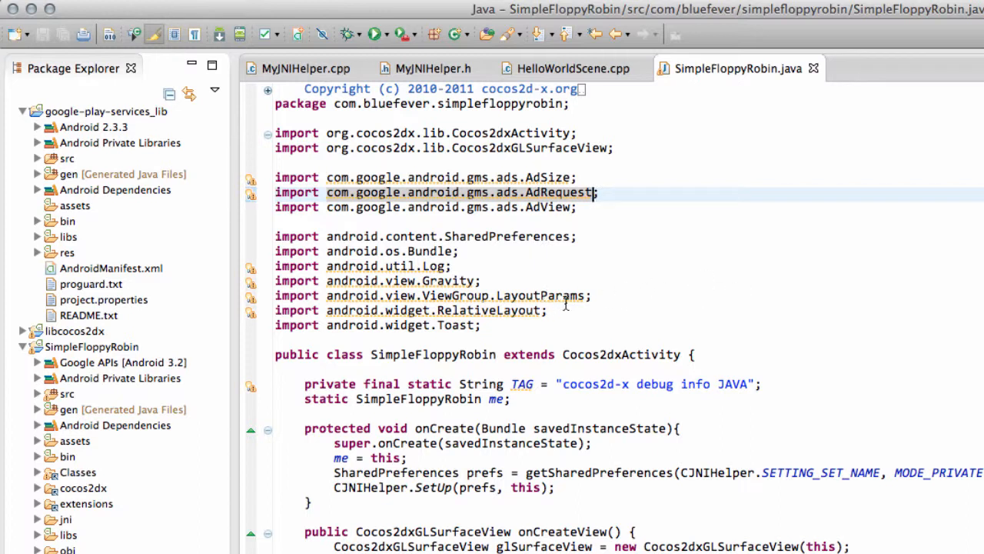
{"action": "mouse_move", "coordinate": [523, 266]}
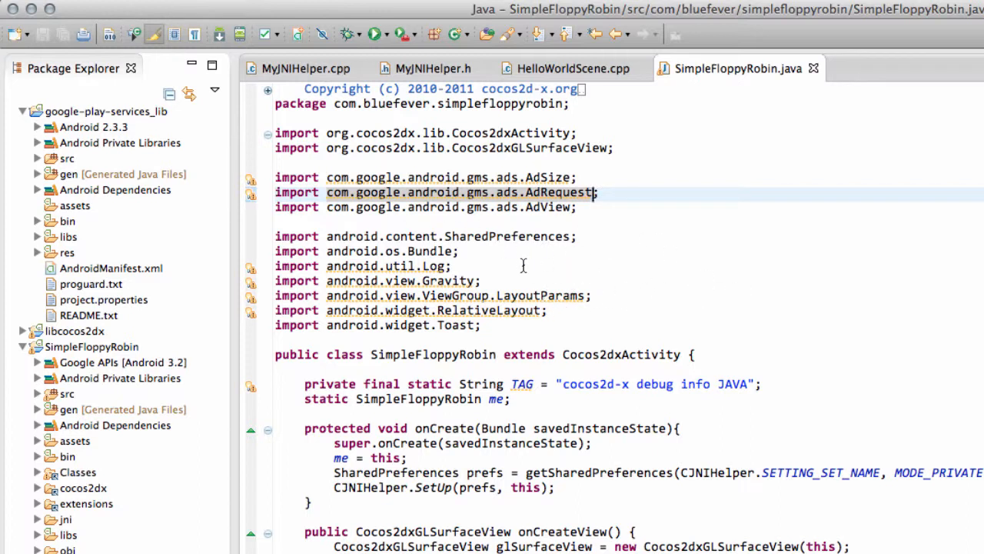
{"action": "scroll", "scroll_direction": "down", "scroll_amount": 3}
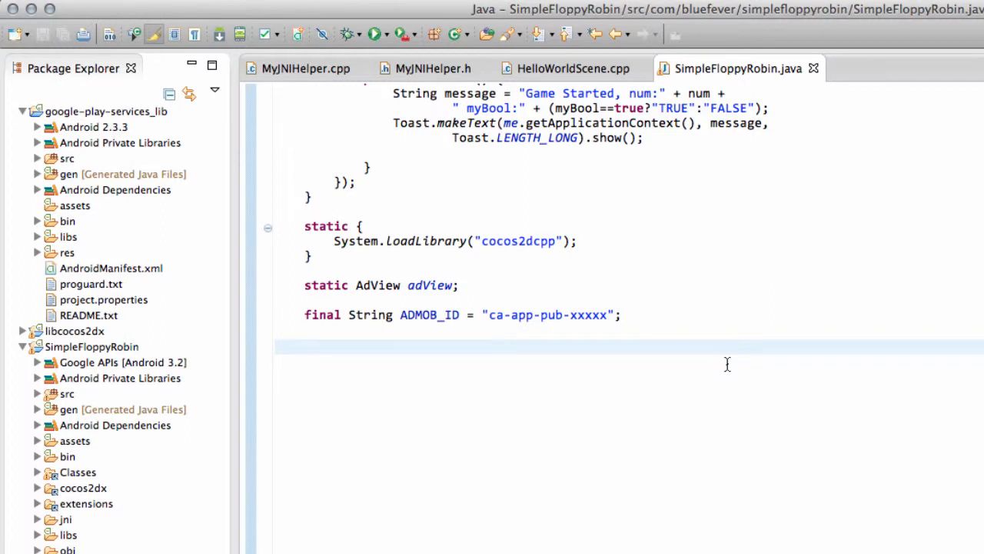
{"action": "left_click", "coordinate": [323, 346]}
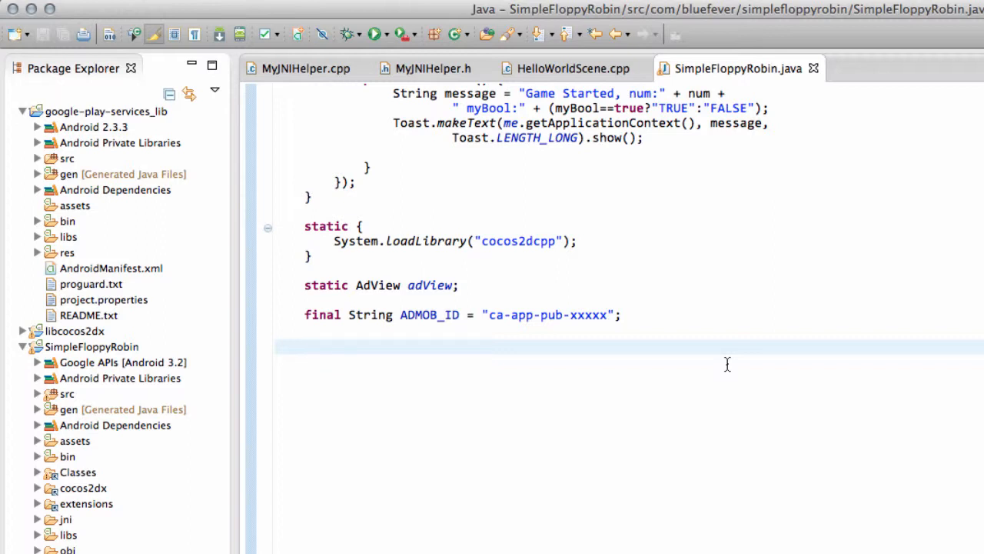
{"action": "left_click", "coordinate": [306, 346]}
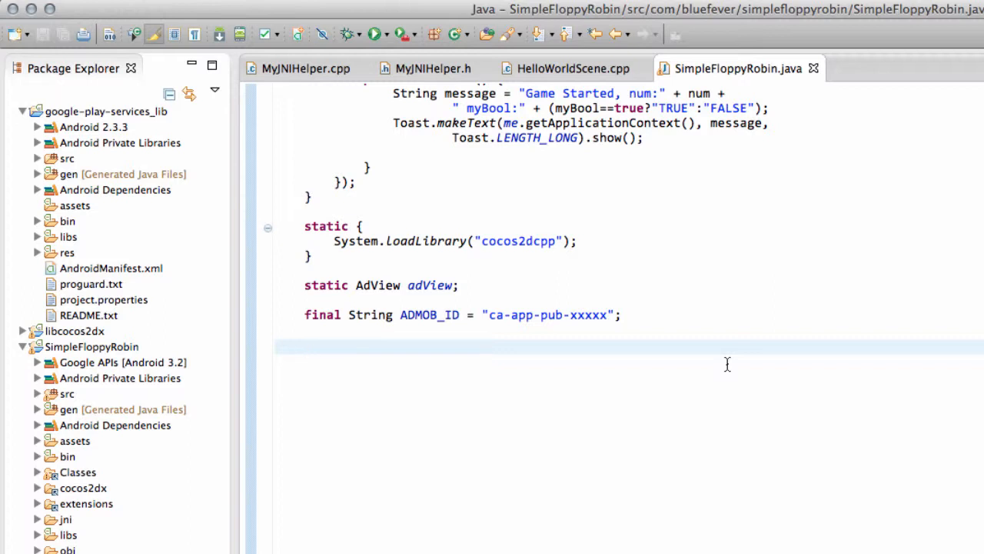
{"action": "left_click", "coordinate": [306, 346]}
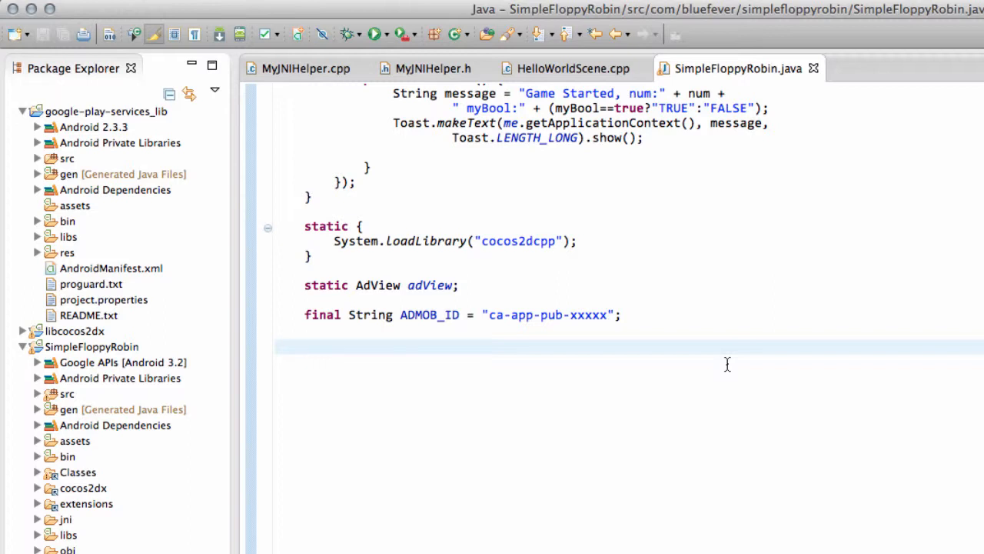
{"action": "left_click", "coordinate": [309, 345]}
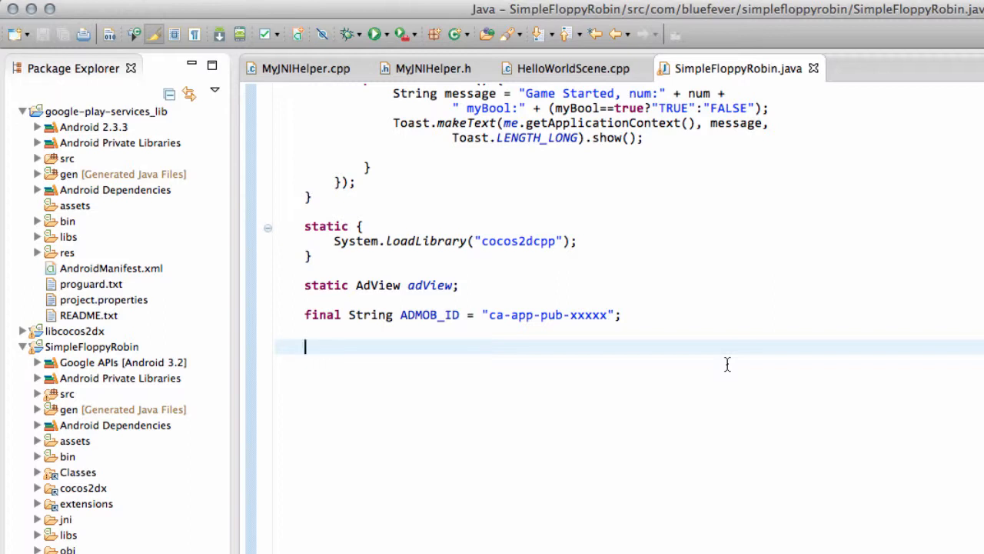
{"action": "mouse_move", "coordinate": [921, 344]}
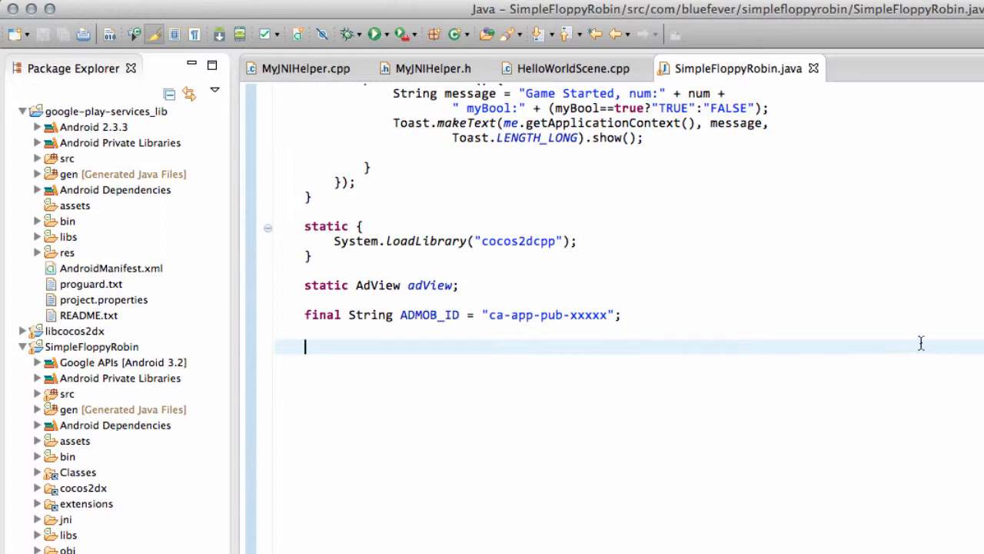
Step: Declare the method signature 'private void AdCreate() {'
{"action": "type", "text": "pr"}
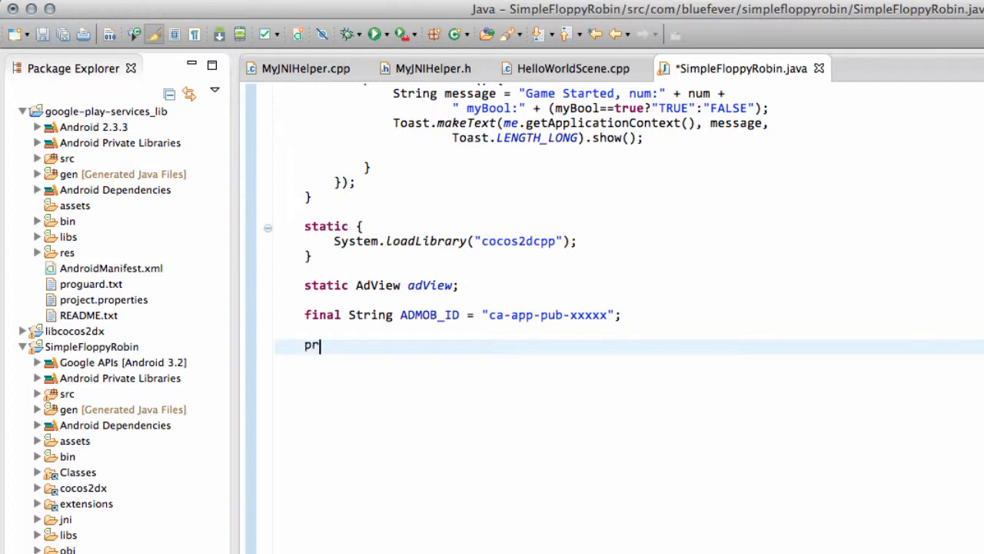
{"action": "type", "text": "ivate void"}
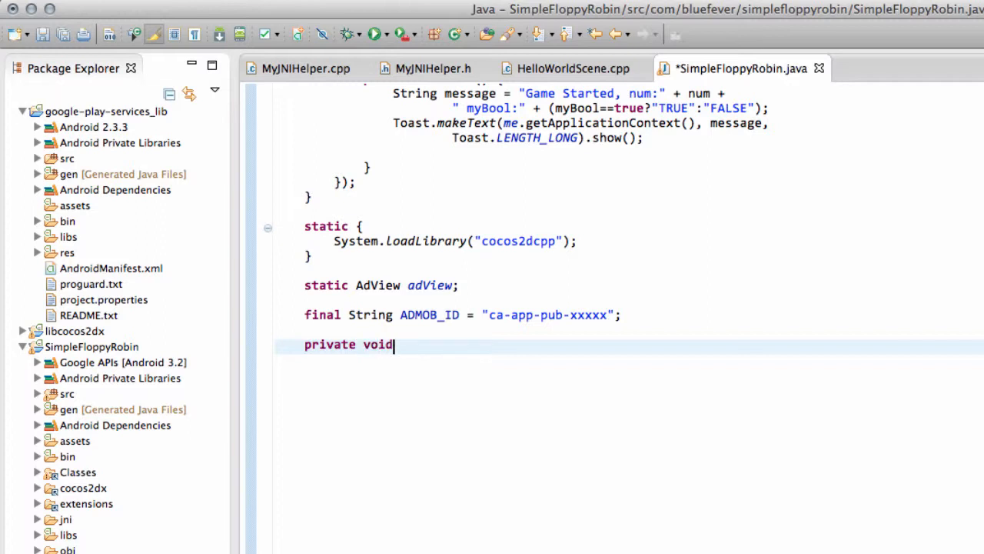
{"action": "type", "text": "AdCreate"}
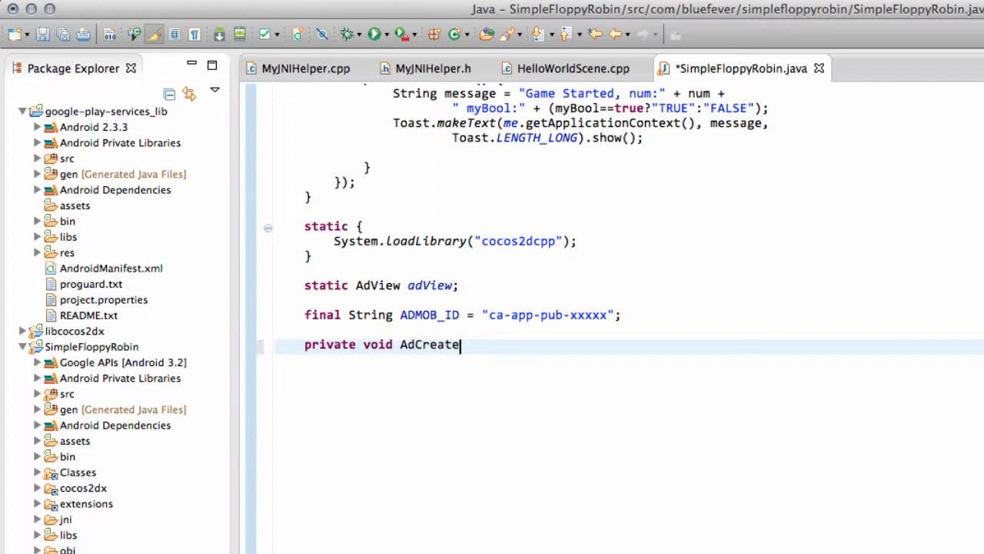
{"action": "type", "text": "() {"}
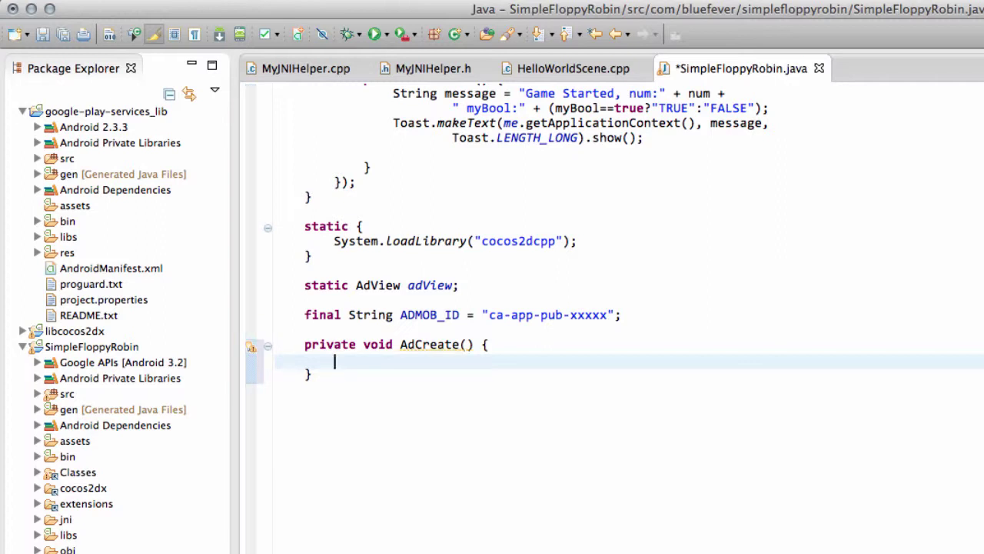
Step: In AdCreate, assign adView = new AdView(this) and set its ad unit ID to ADMOB_ID
{"action": "type", "text": "adView"}
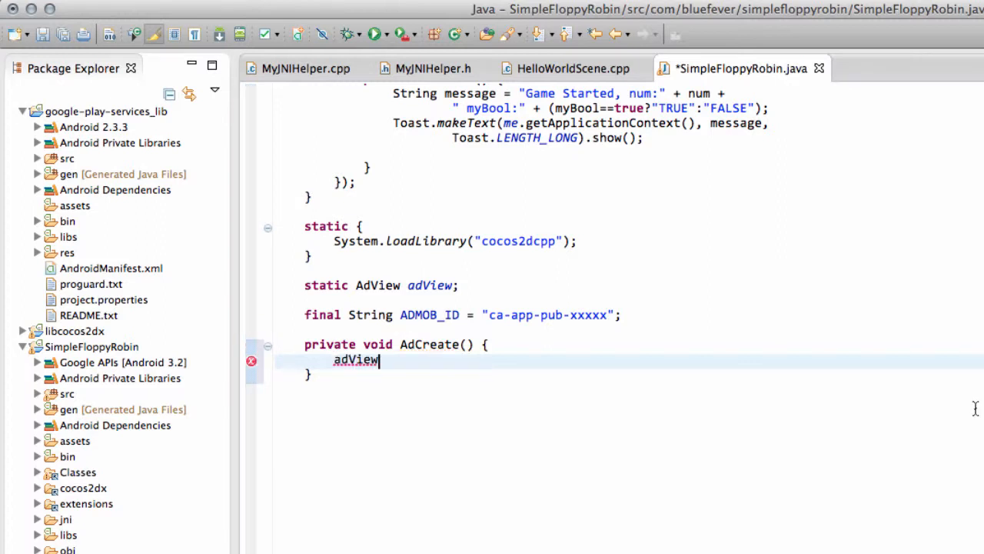
{"action": "double_click", "coordinate": [431, 286]}
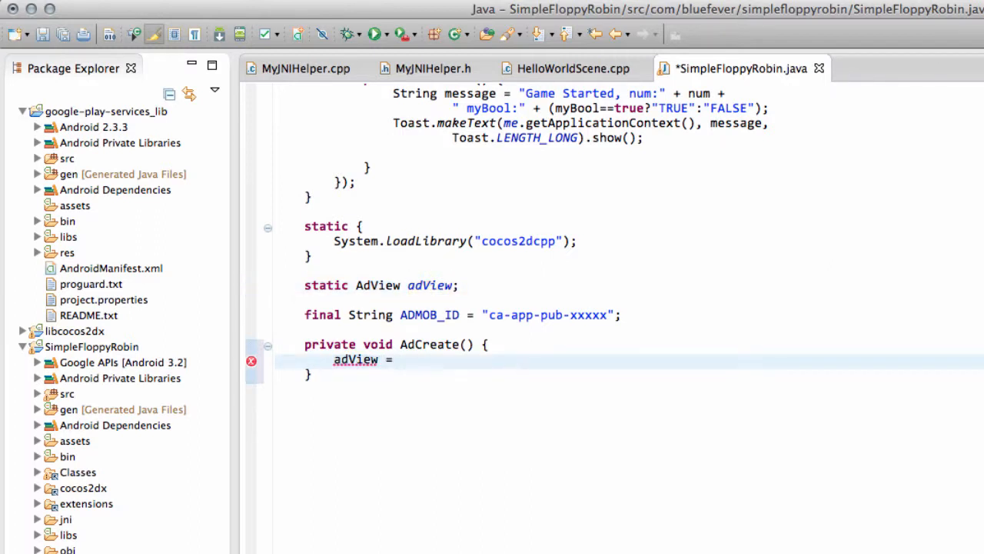
{"action": "type", "text": "new AdView"}
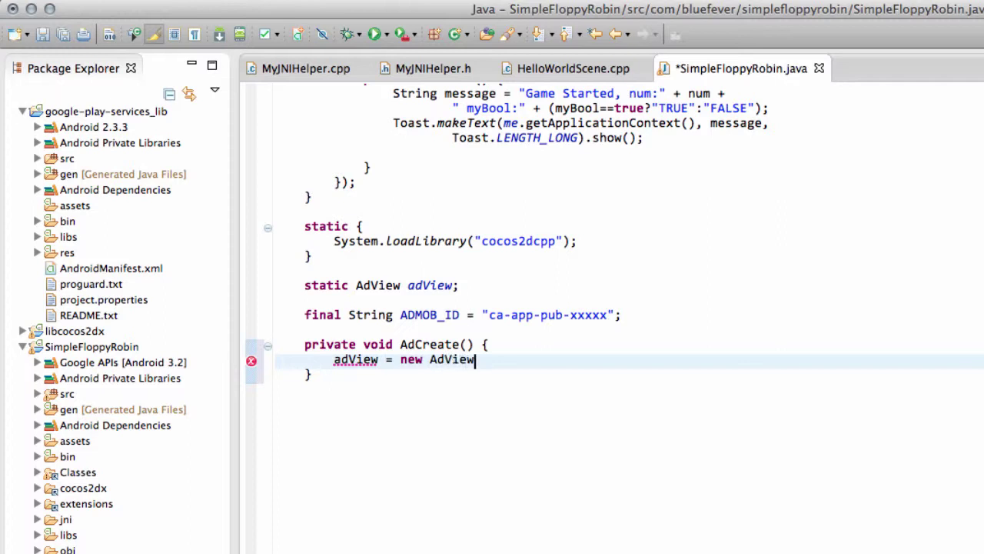
{"action": "type", "text": "(this);"}
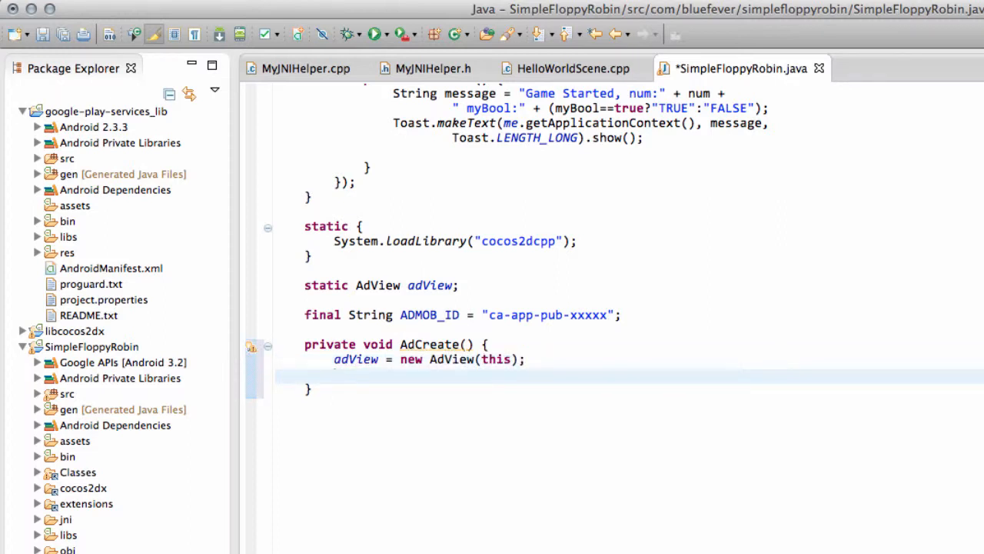
{"action": "type", "text": "adVie"}
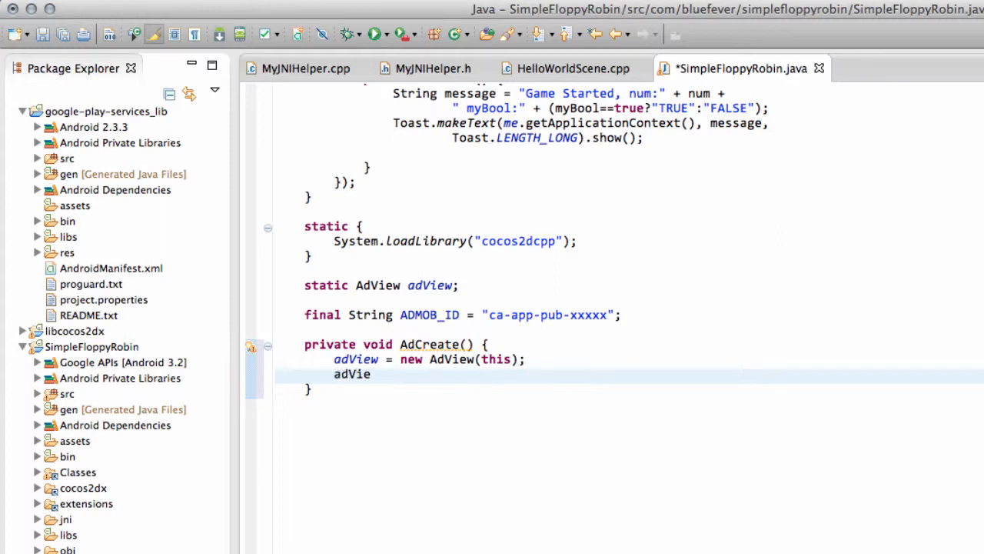
{"action": "type", "text": "w"}
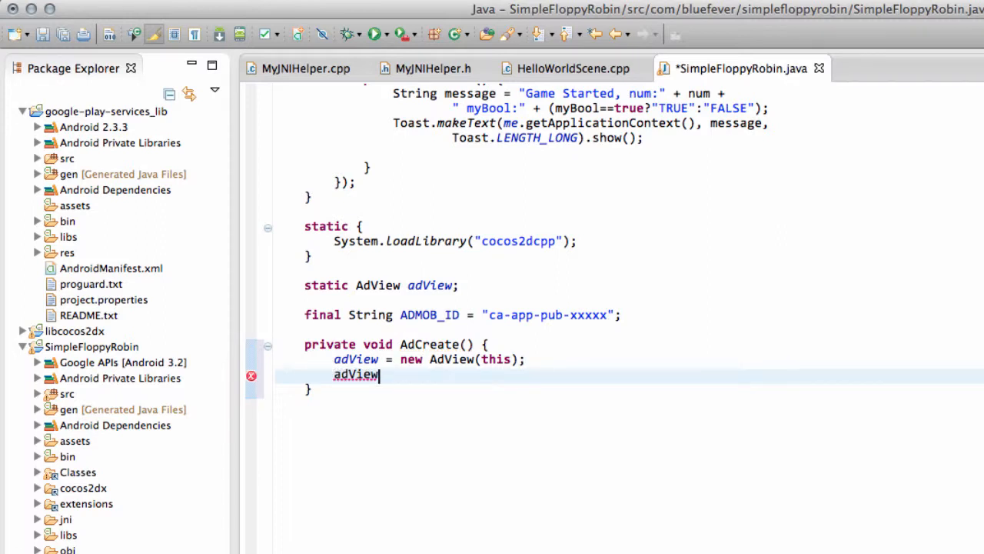
{"action": "type", "text": ".set"}
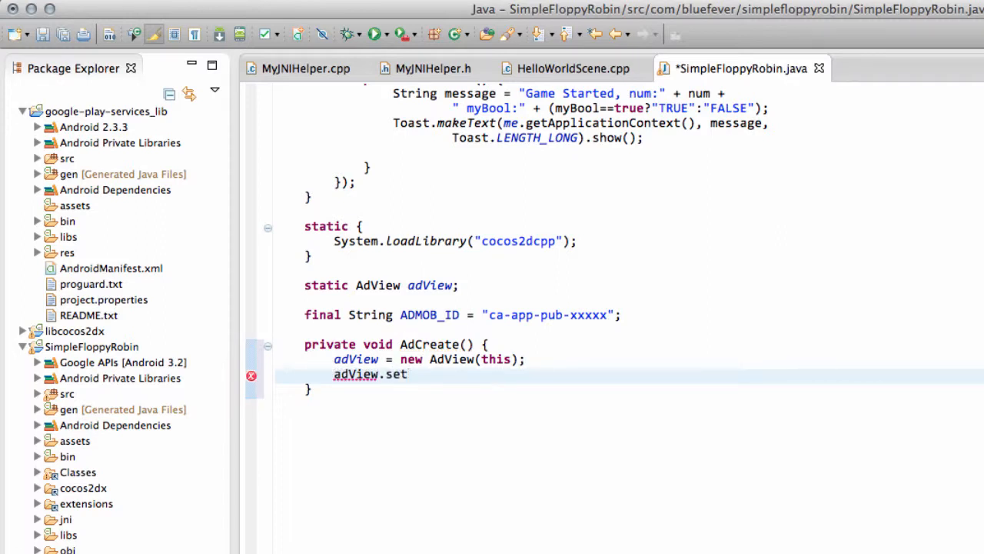
{"action": "type", "text": "AdUnitId(ADMOB_ID"}
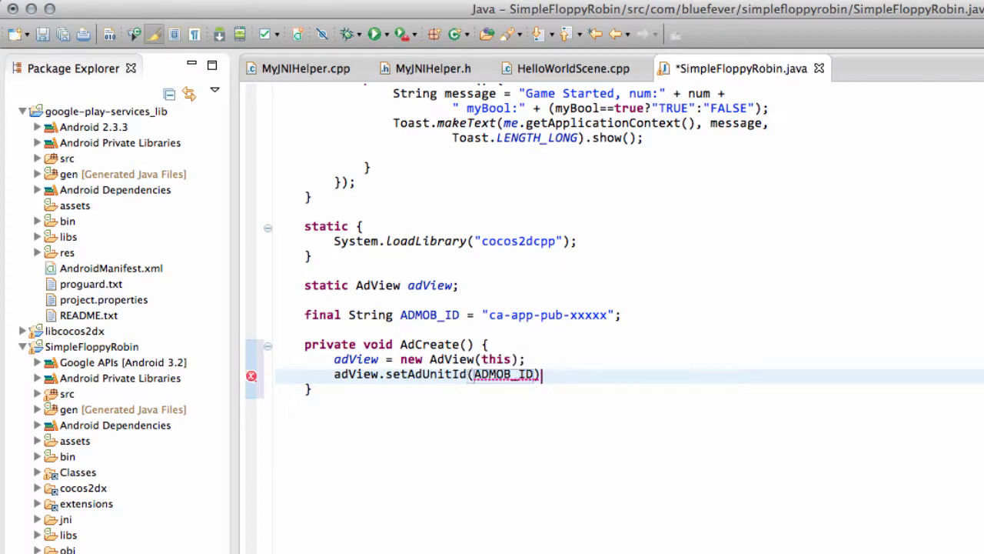
Step: Add adView.setAdSize(AdSize.BANNER); to AdCreate using content assist
{"action": "type", "text": ";"}
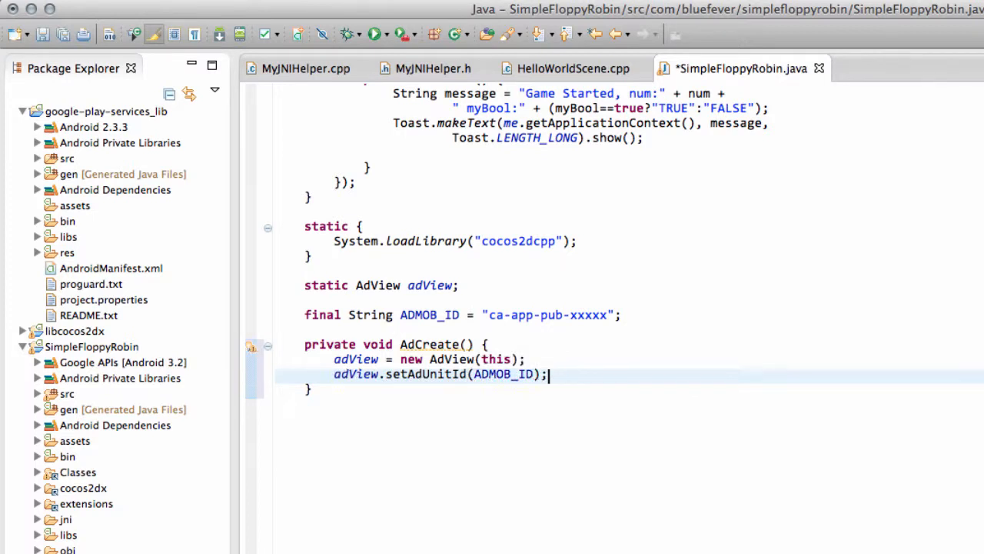
{"action": "type", "text": "adView"}
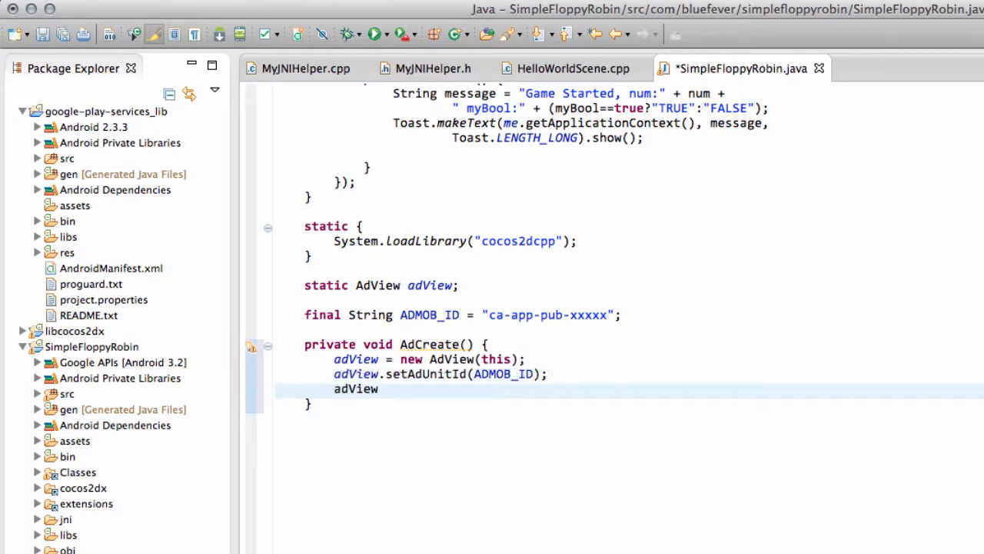
{"action": "type", "text": ".set"}
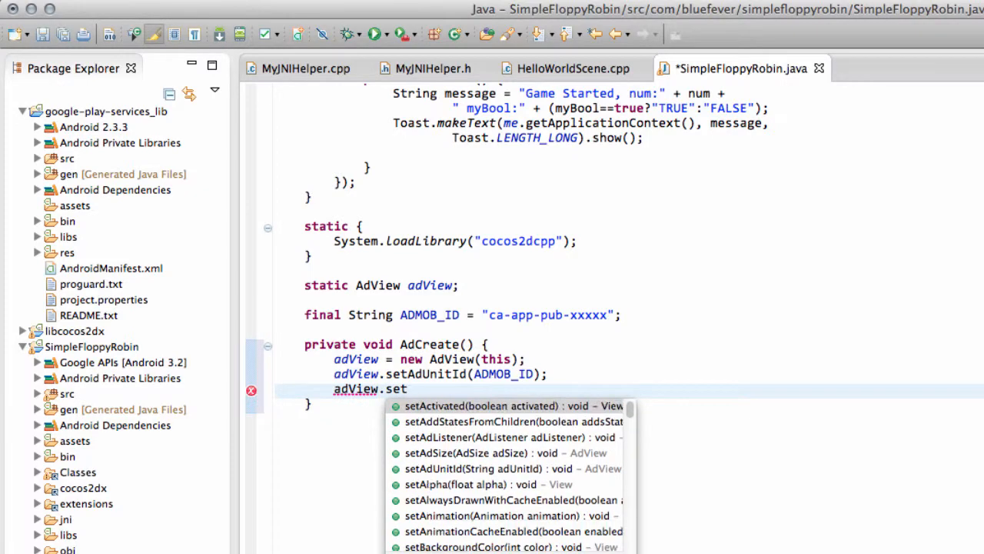
{"action": "type", "text": "Ad"}
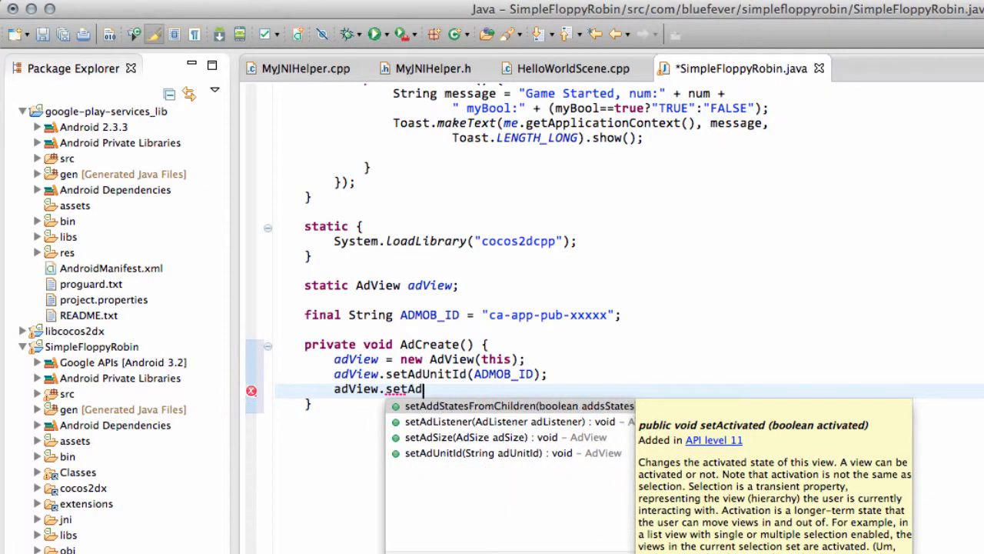
{"action": "left_click", "coordinate": [481, 437]}
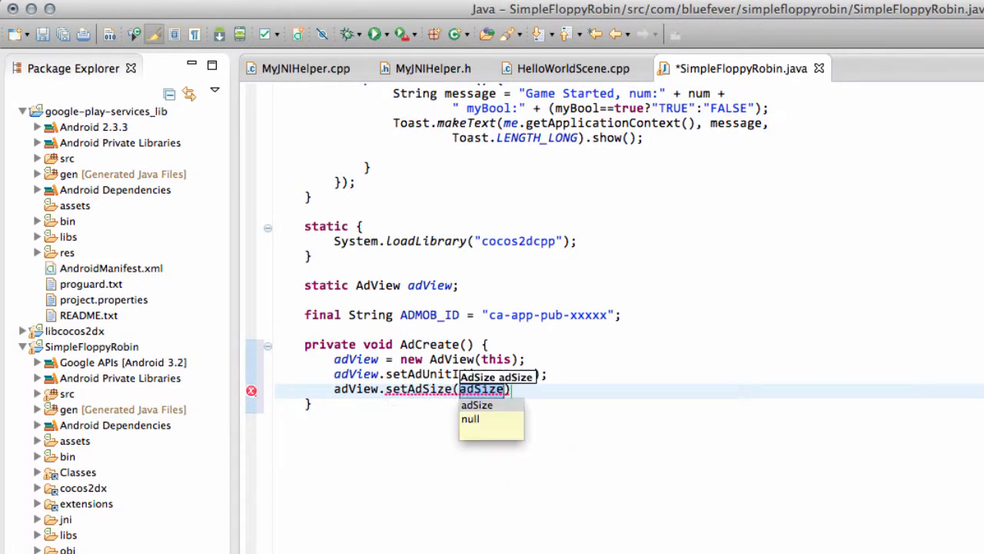
{"action": "type", "text": "Ad"}
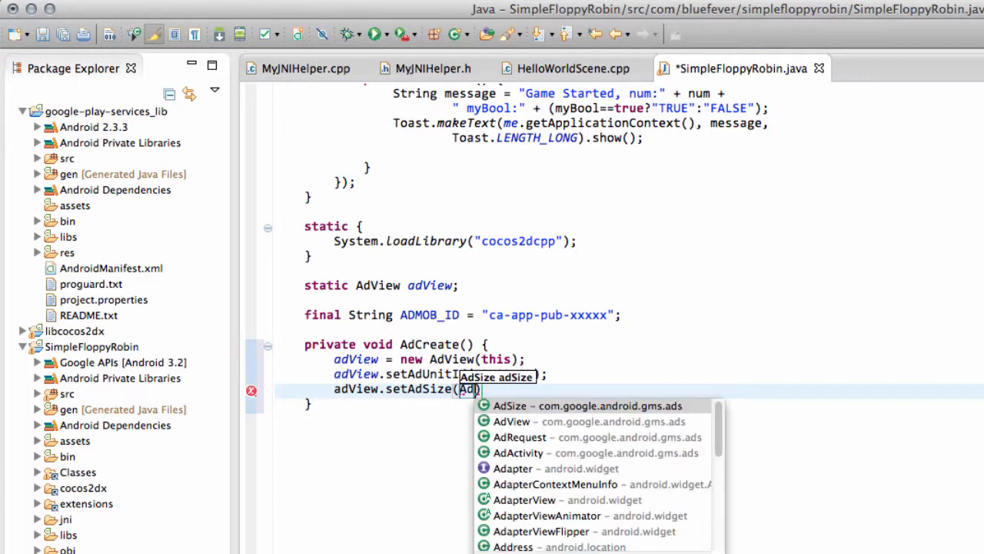
{"action": "left_click", "coordinate": [511, 405]}
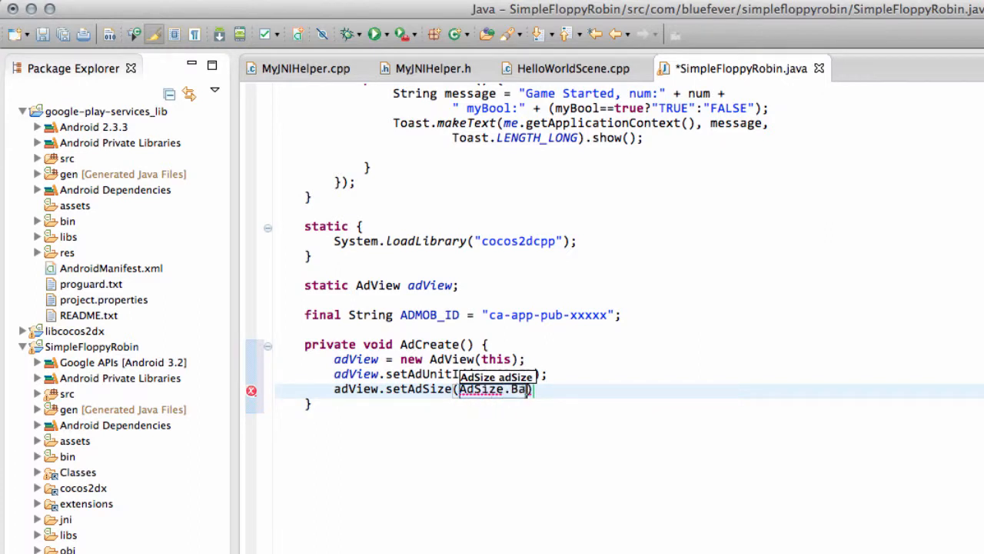
{"action": "key", "text": "Backspace"}
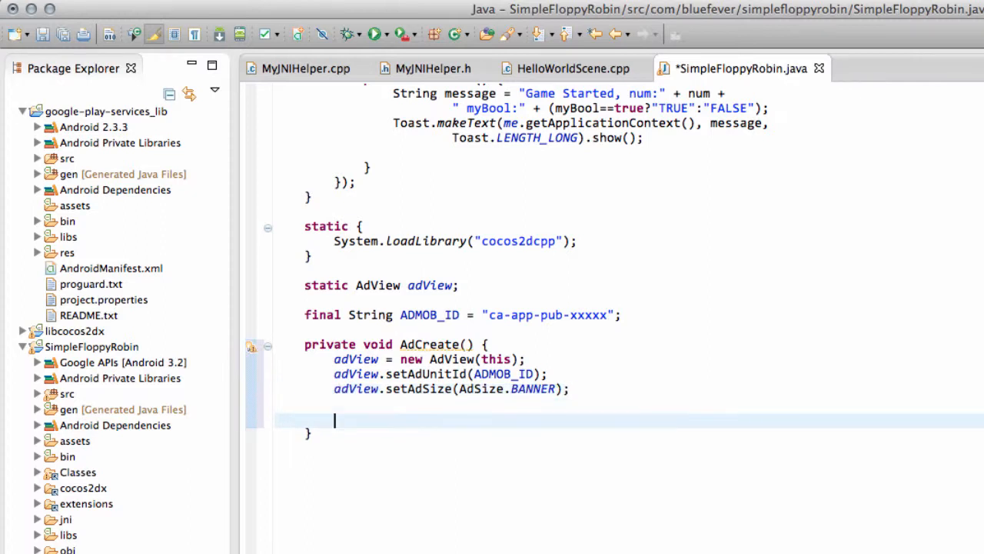
Step: Insert a try/catch(Exception e) template and start typing AdView inside the try
{"action": "type", "text": "try"}
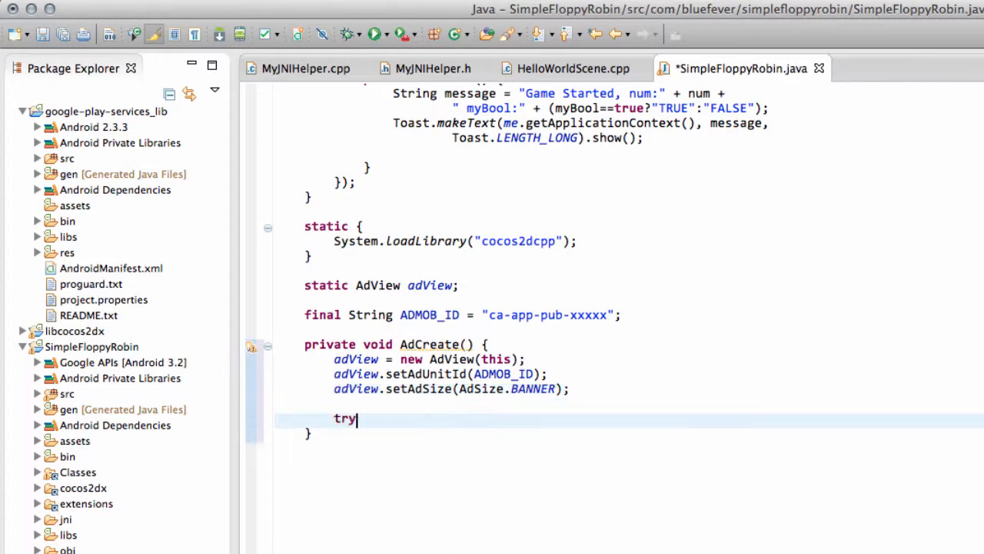
{"action": "type", "text": "\" \""}
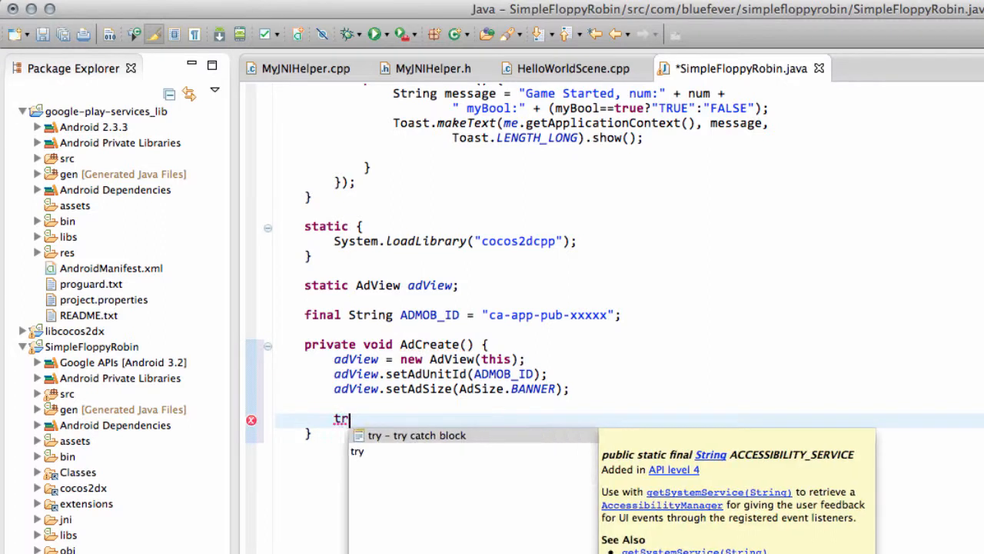
{"action": "key", "text": "BackSpace"}
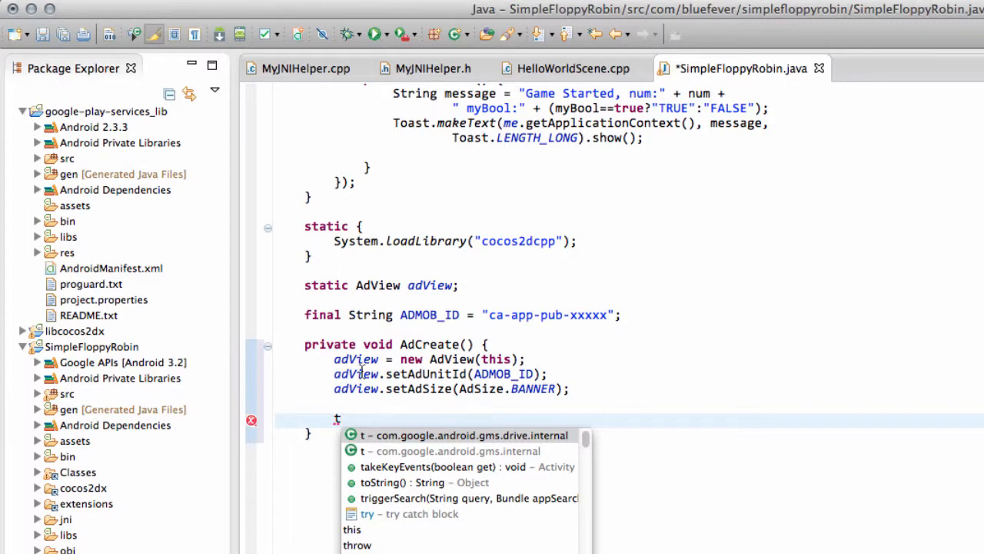
{"action": "left_click", "coordinate": [418, 514]}
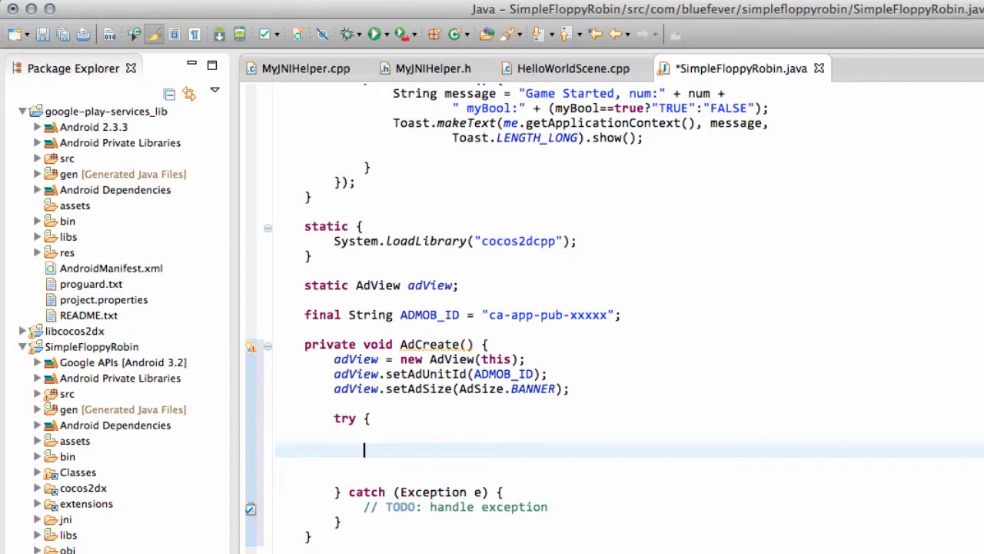
{"action": "type", "text": "Af"}
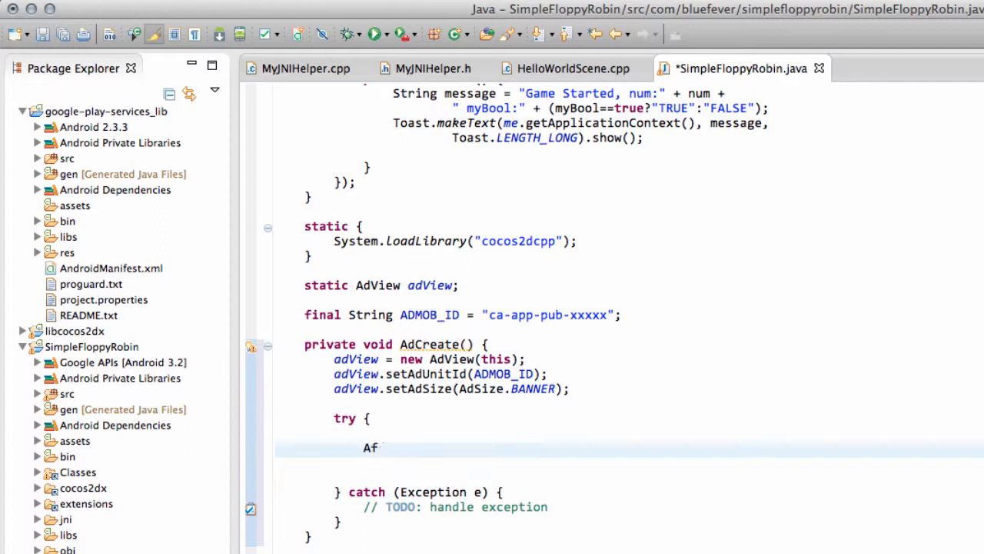
{"action": "type", "text": "dView"}
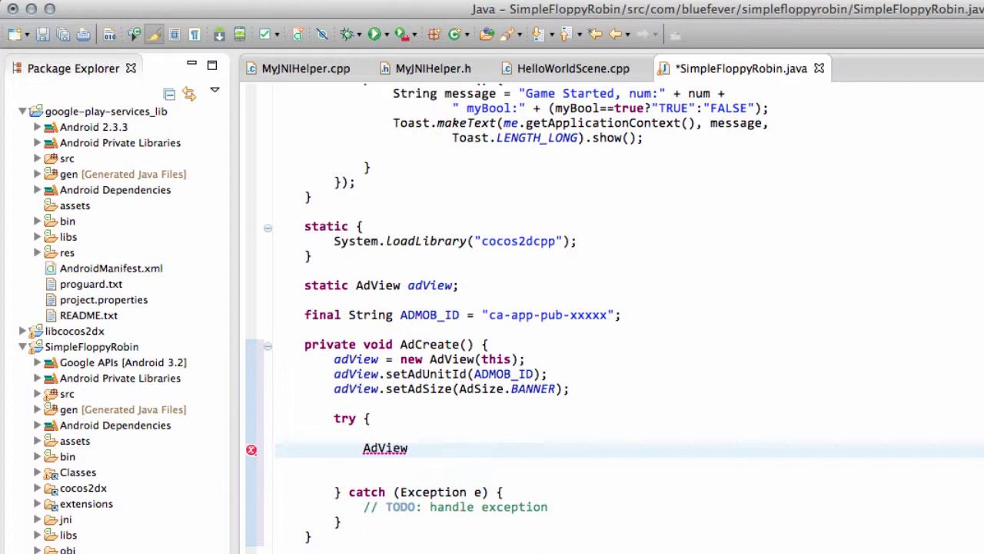
Step: Begin the declaration 'AdView.LayoutParams layoutParams =' inside the try block
{"action": "type", "text": ".LayoutParams"}
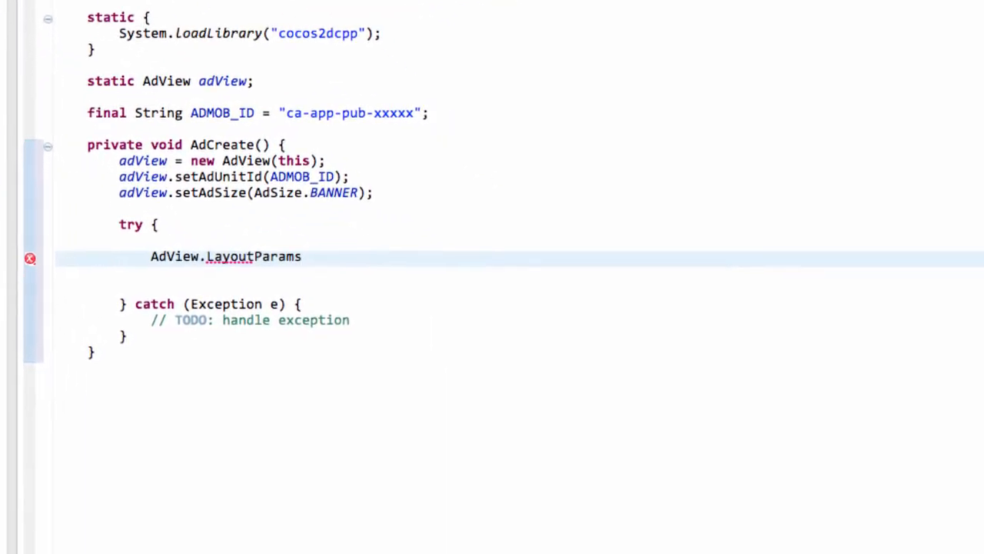
{"action": "type", "text": "layou"}
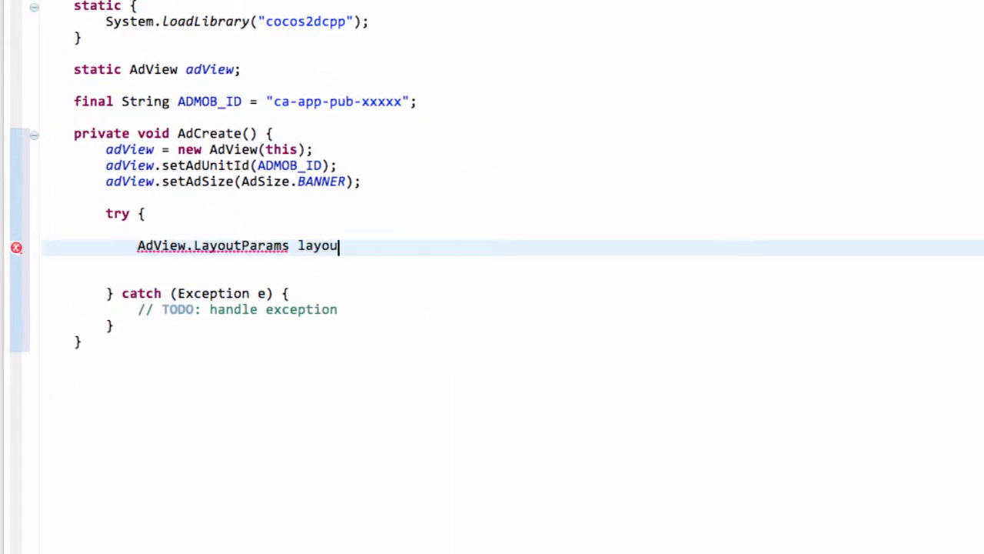
{"action": "type", "text": "tParams ="}
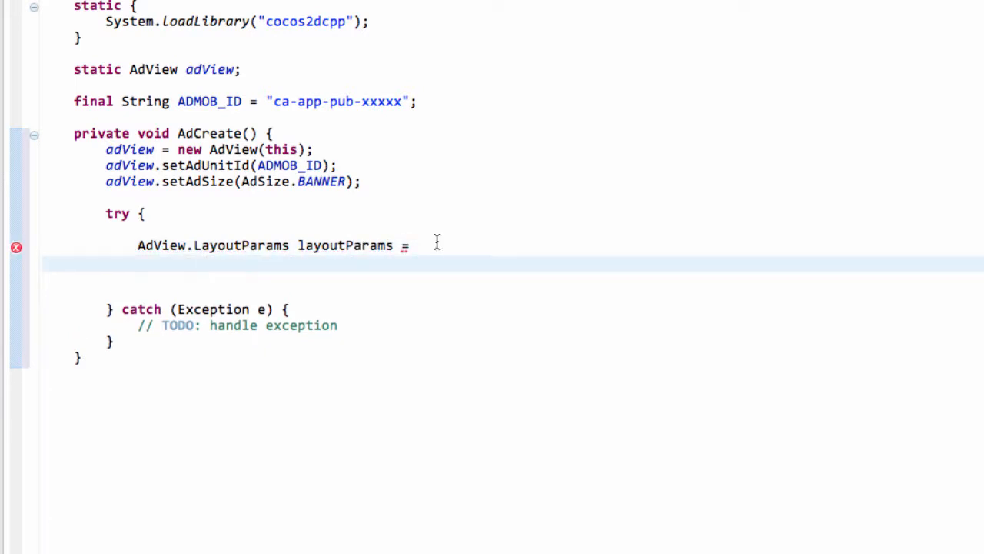
{"action": "double_click", "coordinate": [238, 245]}
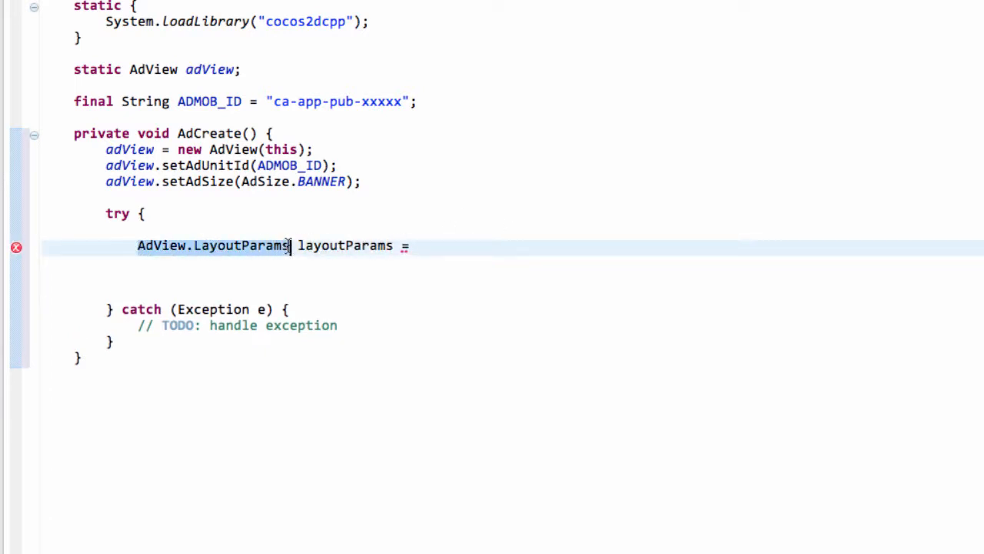
{"action": "type", "text": "AdView.LayoutParams"}
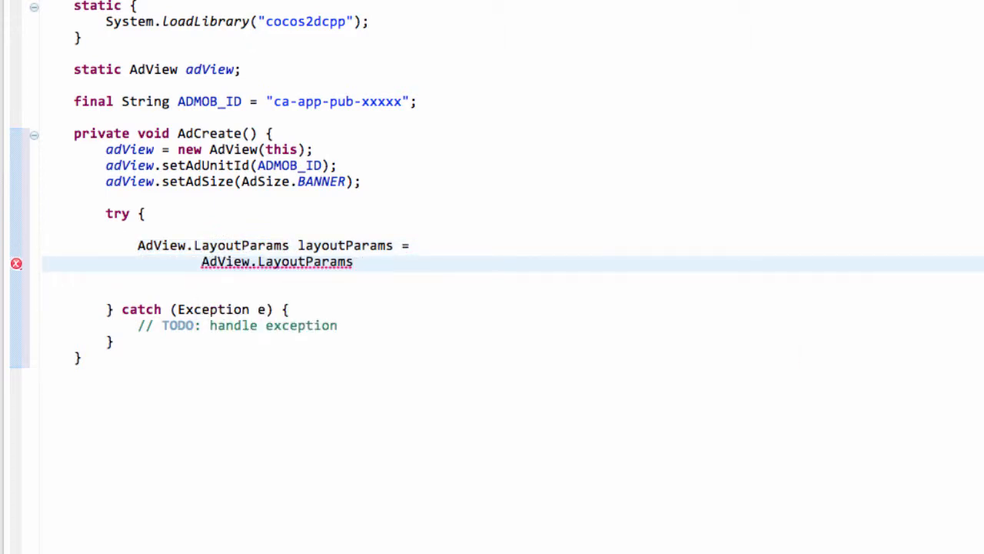
{"action": "type", "text": "="}
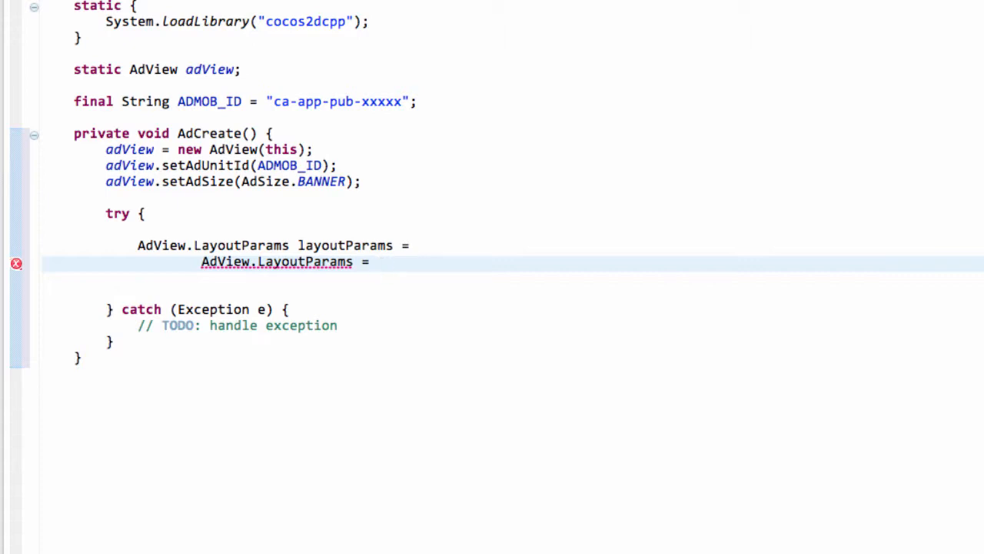
{"action": "type", "text": "NEW"}
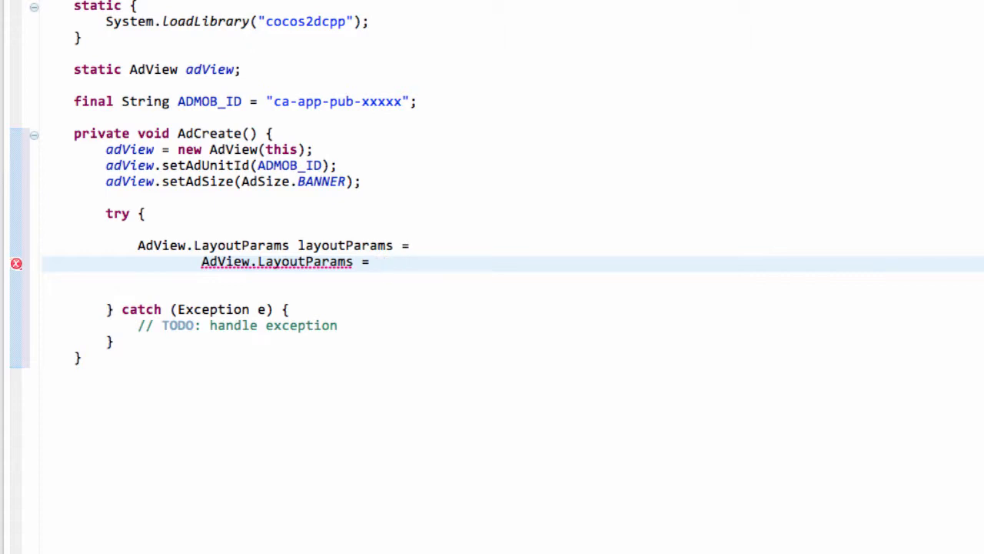
Step: Complete it with new AdView.LayoutParams(LayoutParams.WRAP_CONTENT, LayoutParams.WRAP_CONTENT)
{"action": "type", "text": "new SimpleFloppyRobin()"}
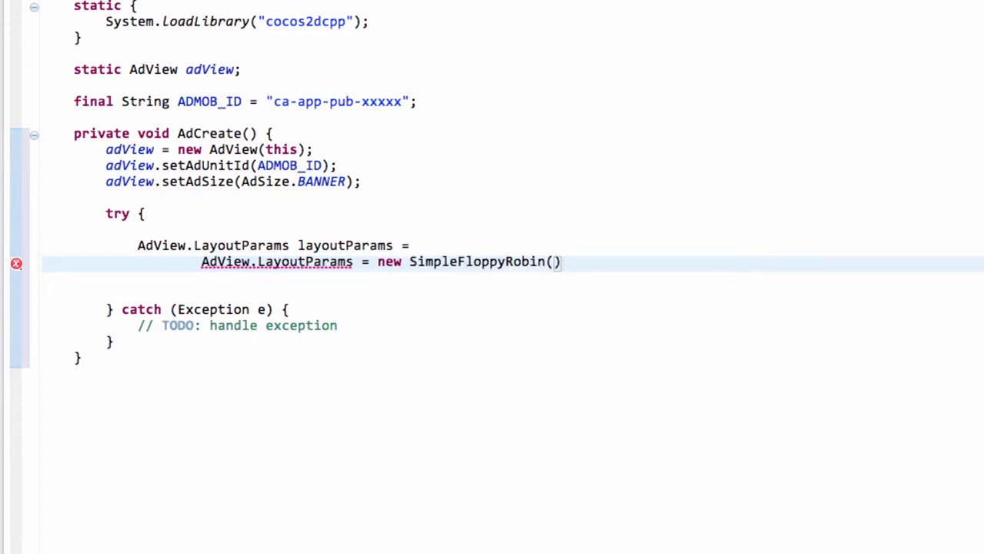
{"action": "key", "text": "BackSpace"}
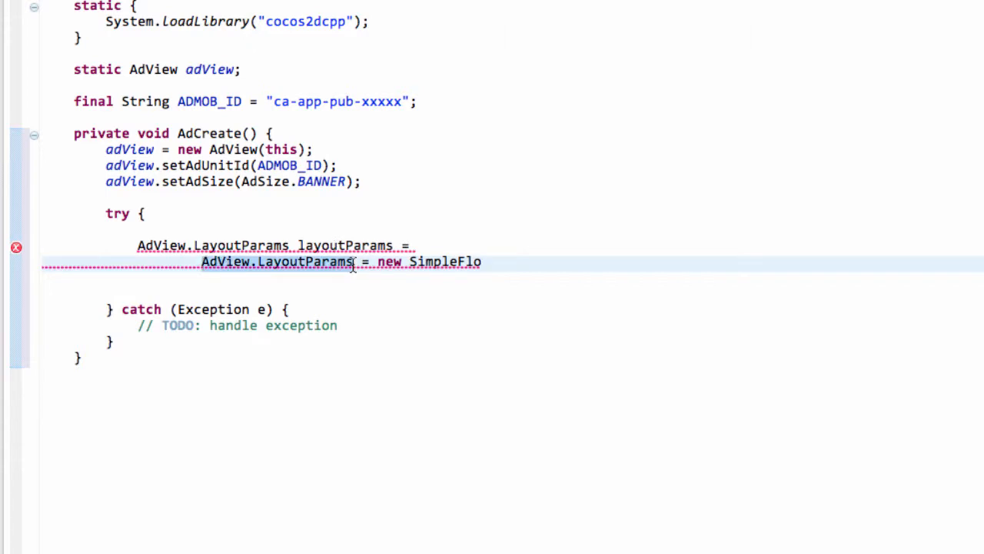
{"action": "type", "text": "AdView.LayoutParams"}
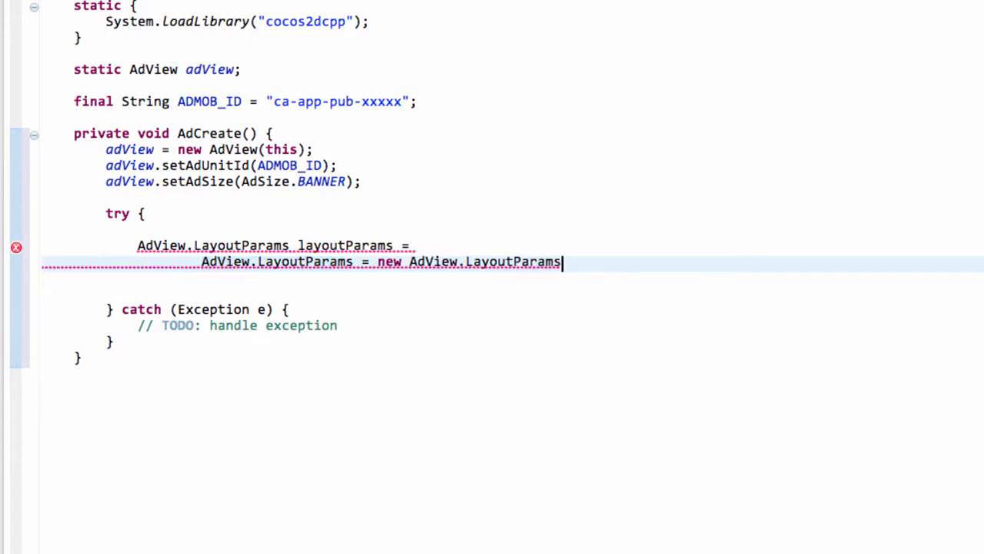
{"action": "type", "text": "()"}
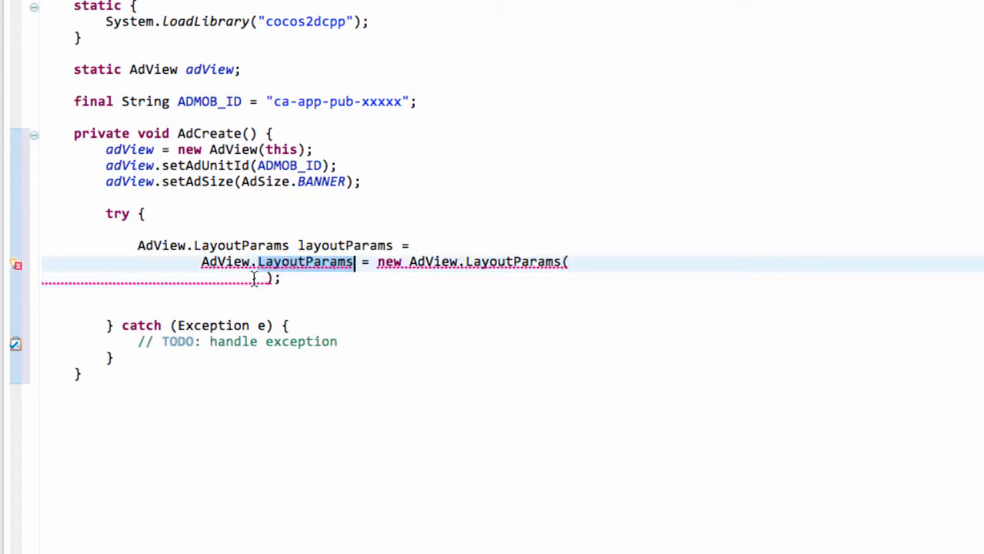
{"action": "type", "text": "LayoutParams."}
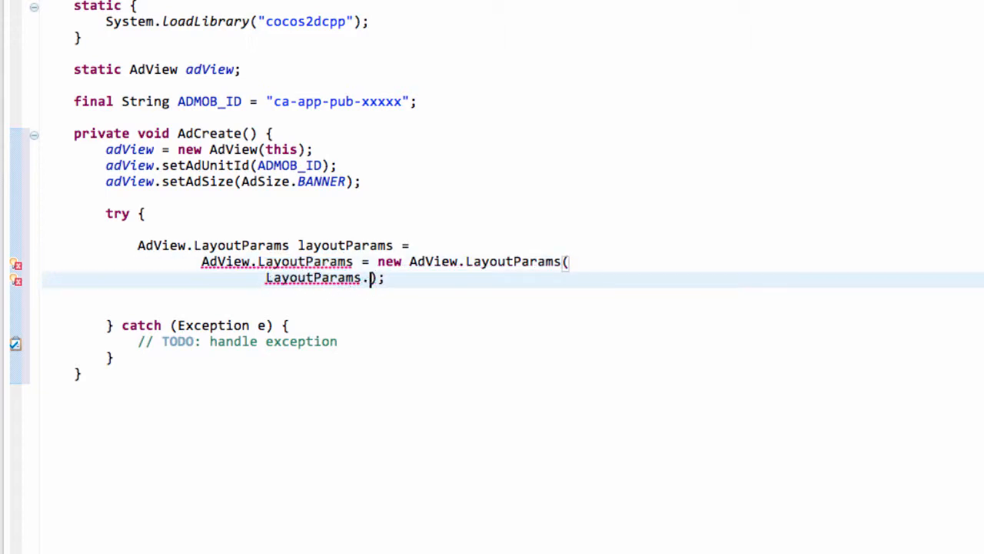
{"action": "type", "text": "WRAP_CONTENT,"}
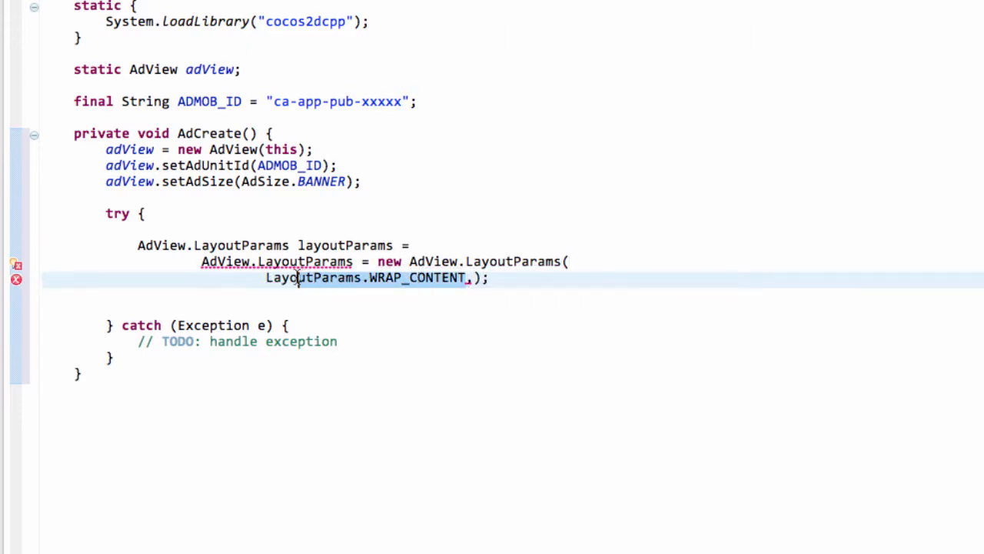
{"action": "left_click_drag", "start_coordinate": [296, 278], "coordinate": [426, 278]}
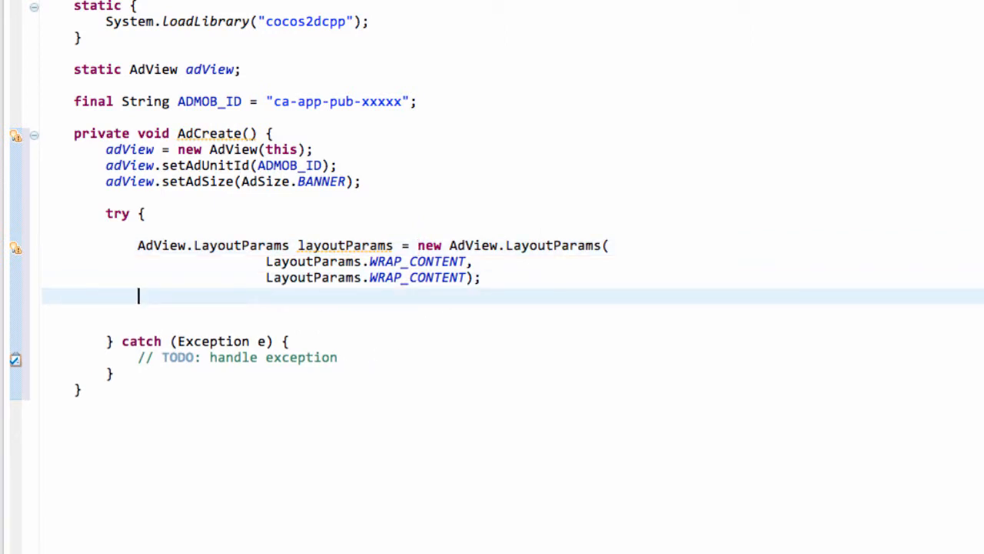
Step: Declare RelativeLayout relativeLayout = new RelativeLayout(this) below layoutParams
{"action": "type", "text": "Rre"}
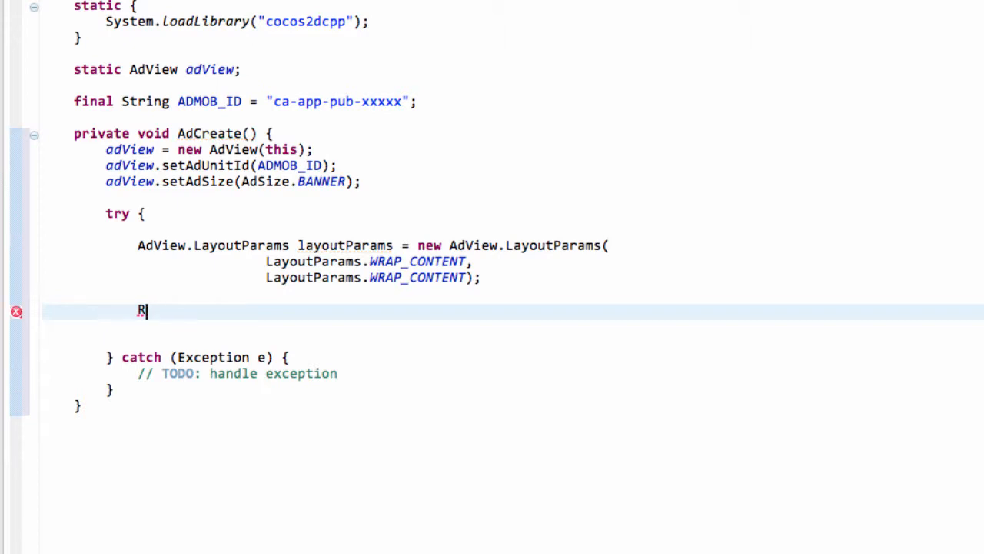
{"action": "type", "text": "ela"}
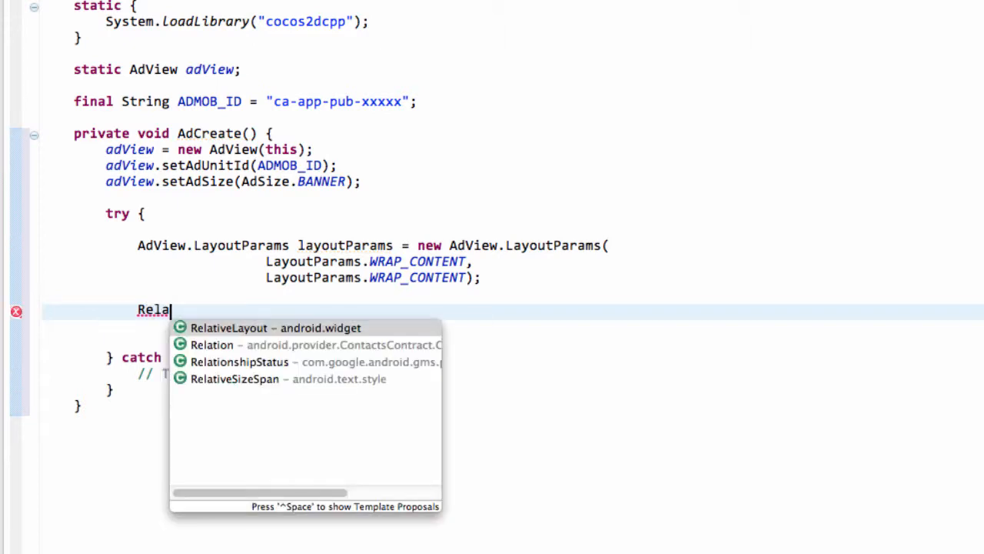
{"action": "left_click", "coordinate": [235, 328]}
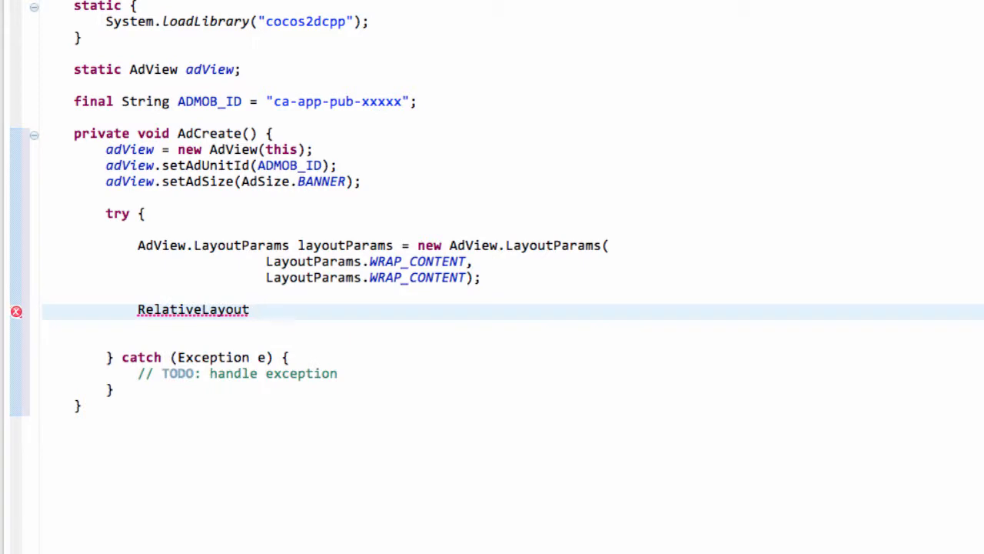
{"action": "type", "text": "relativ"}
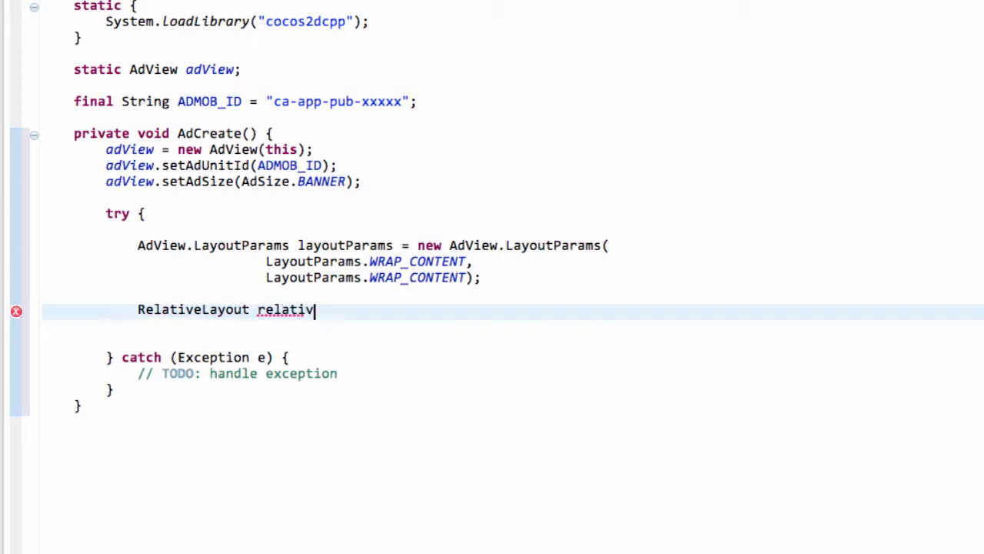
{"action": "type", "text": "e"}
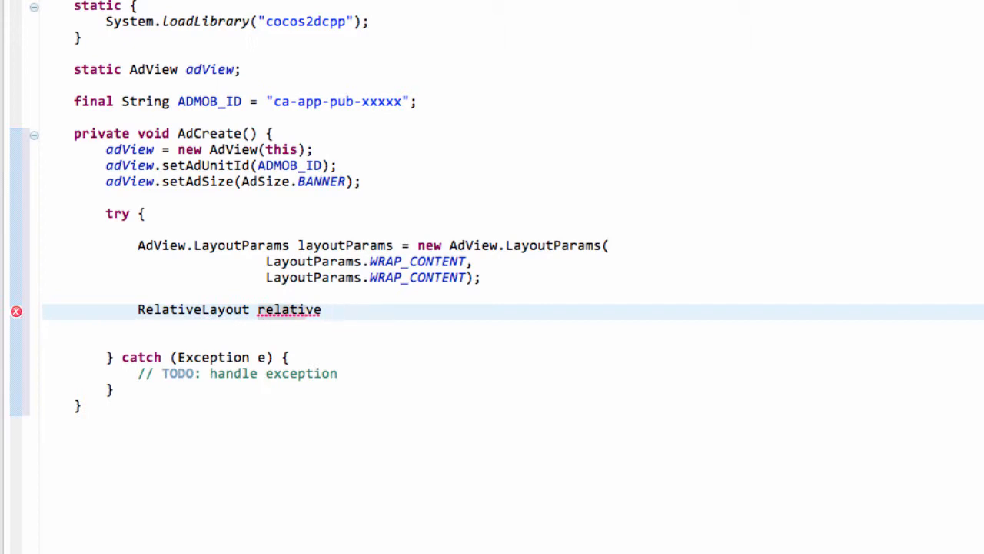
{"action": "type", "text": "Layout"}
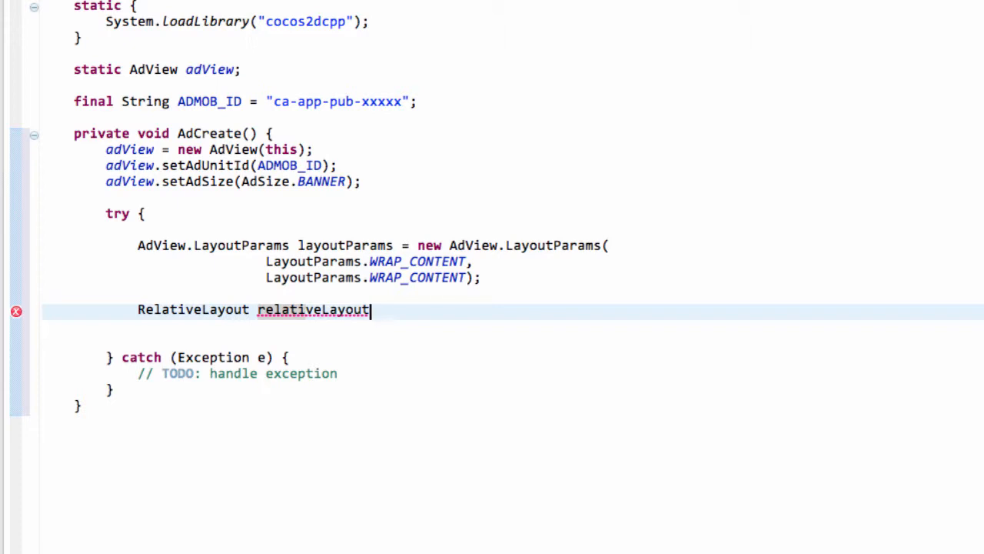
{"action": "type", "text": "= new RelativeLayout(this);"}
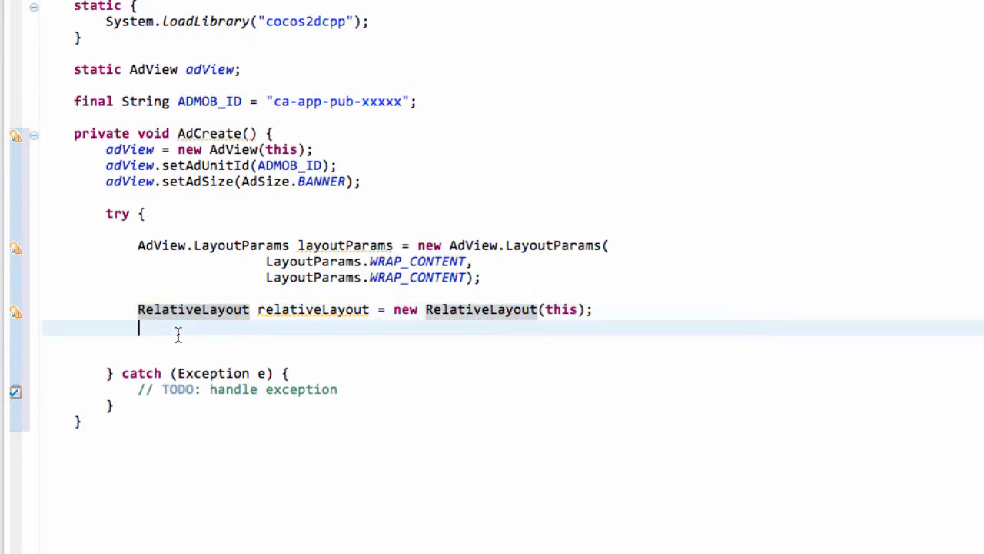
{"action": "type", "text": "RelativeLayout.LayoutParams"}
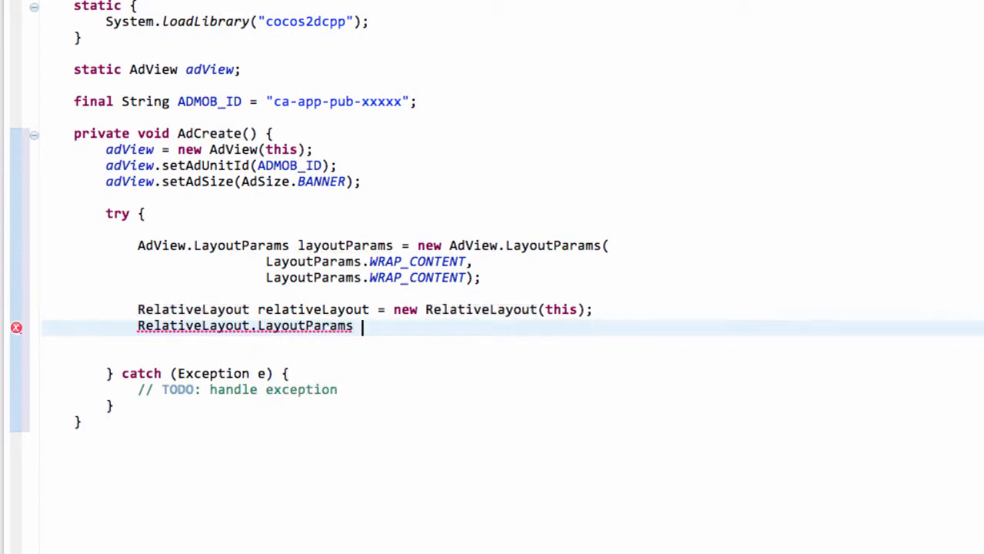
Step: Declare rlp as new RelativeLayout.LayoutParams with FILL_PARENT width and height
{"action": "type", "text": "rlp ="}
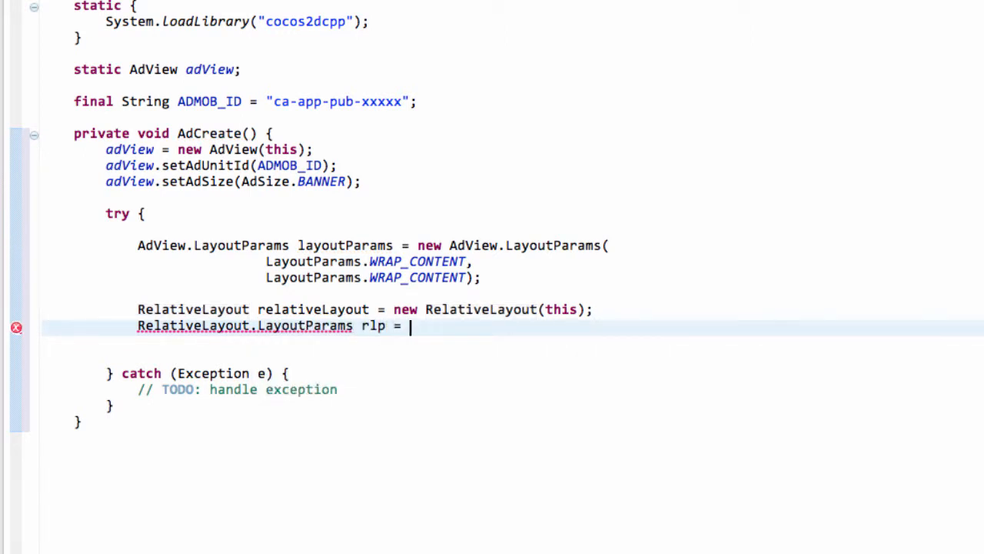
{"action": "type", "text": "new"}
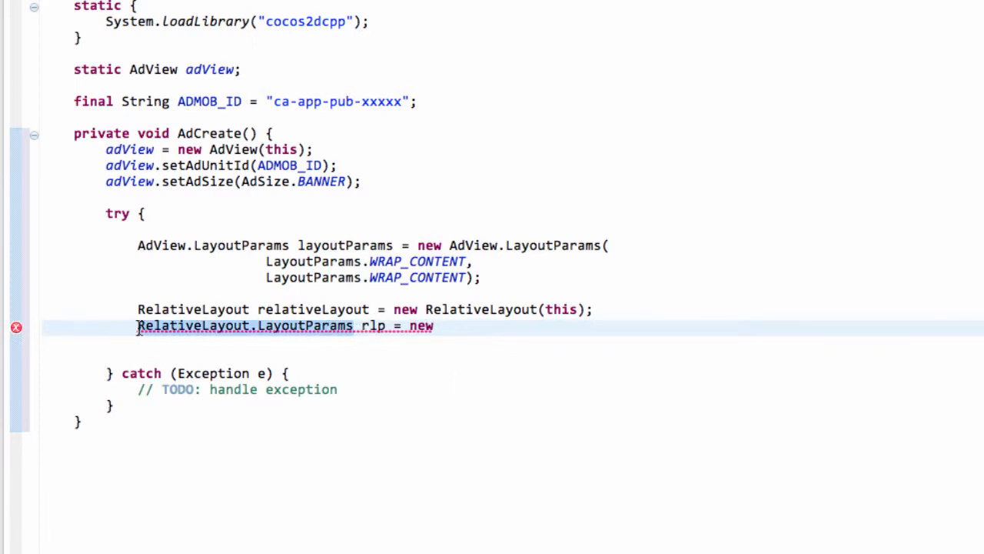
{"action": "type", "text": "RelativeLayout.LayoutParams"}
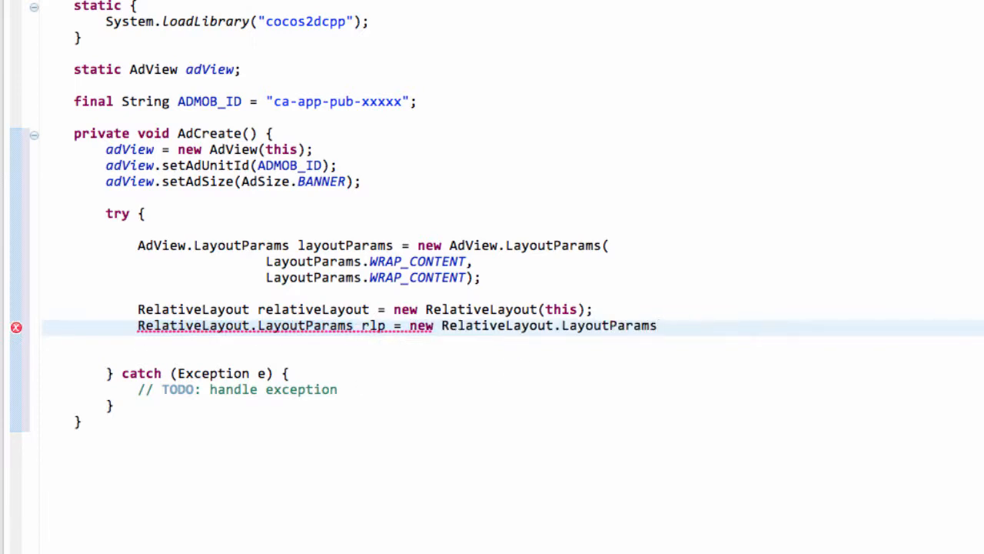
{"action": "type", "text": "();"}
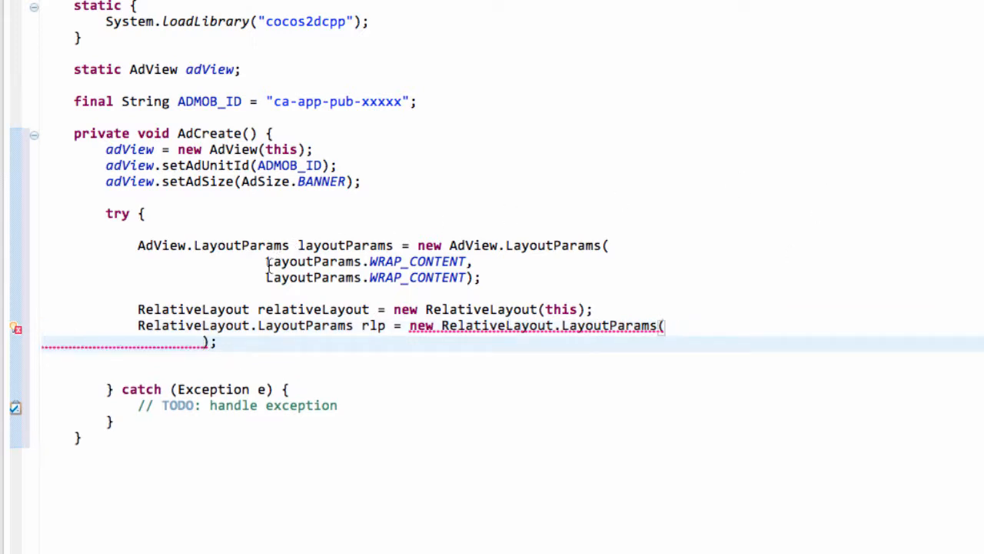
{"action": "left_click_drag", "start_coordinate": [266, 261], "coordinate": [469, 277]}
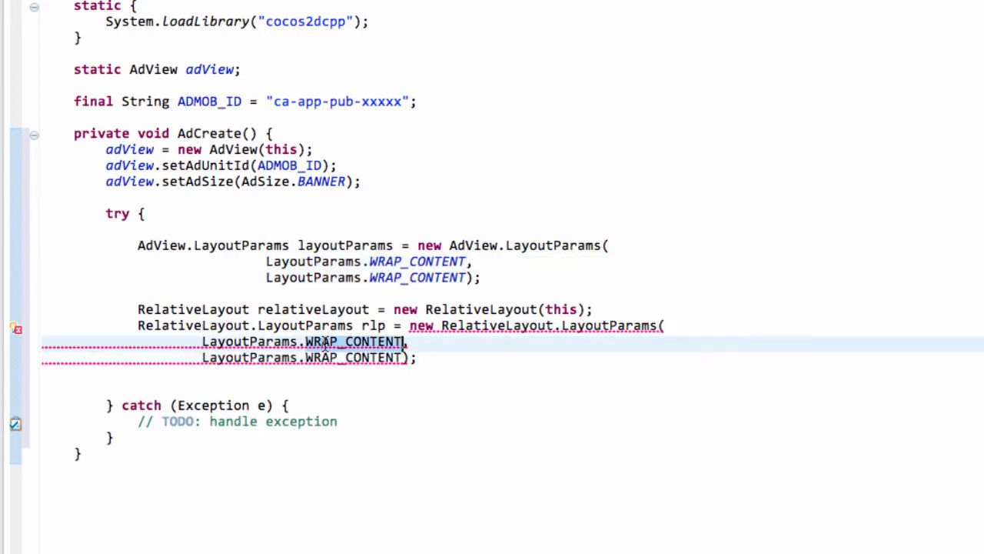
{"action": "type", "text": "FILL"}
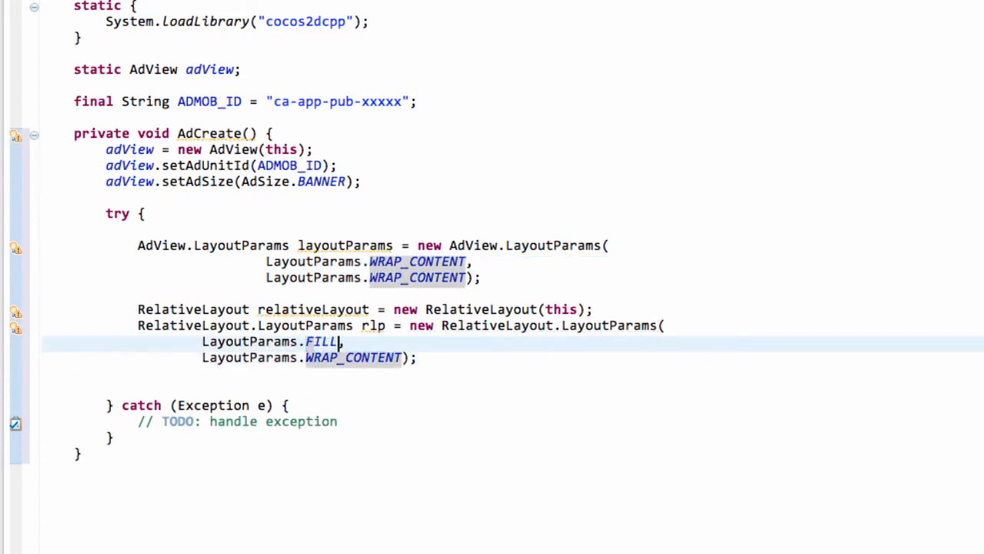
{"action": "type", "text": "_PARENT"}
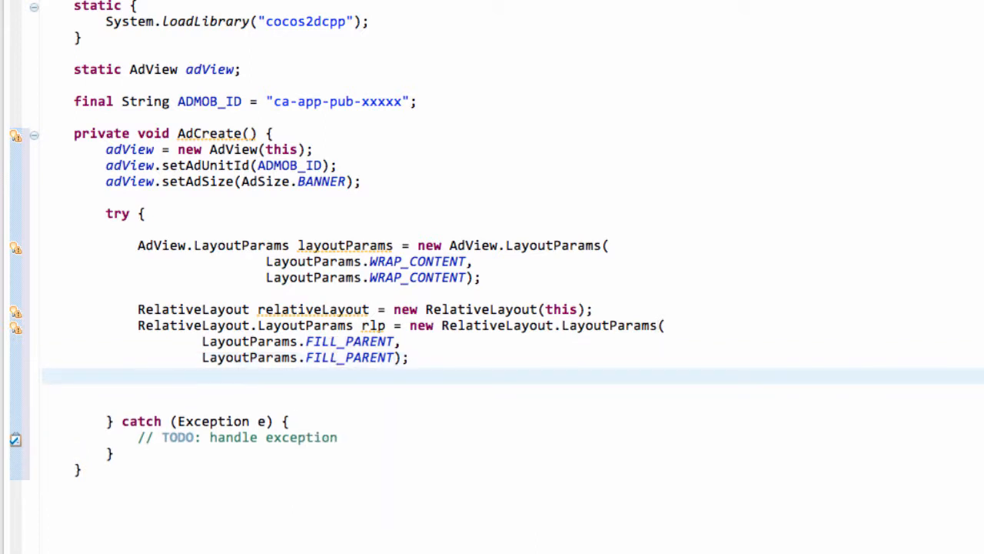
{"action": "type", "text": "relativeLayout"}
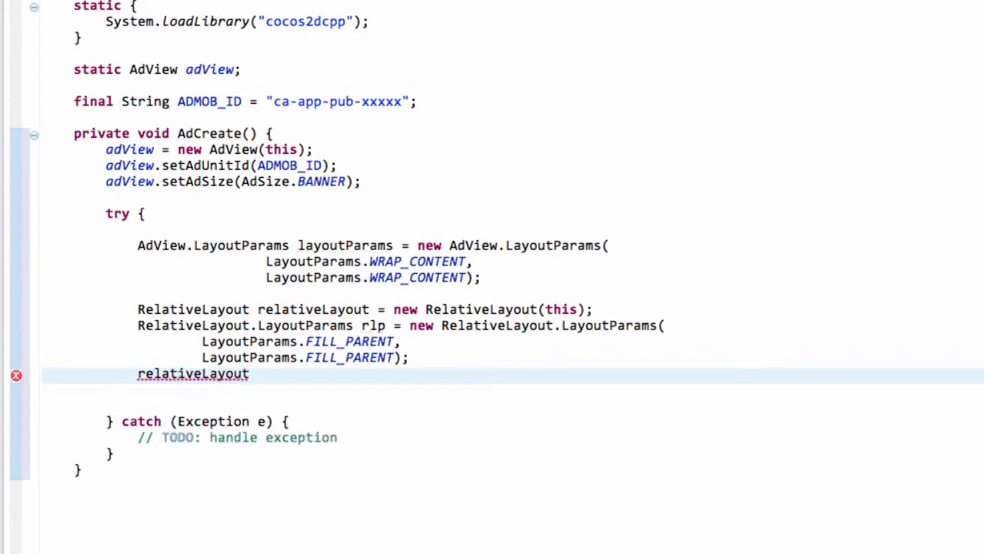
Step: Set relativeLayout's gravity to Gravity.TOP | Gravity.CENTER_HORIZONTAL
{"action": "type", "text": ".setGravity(gravity"}
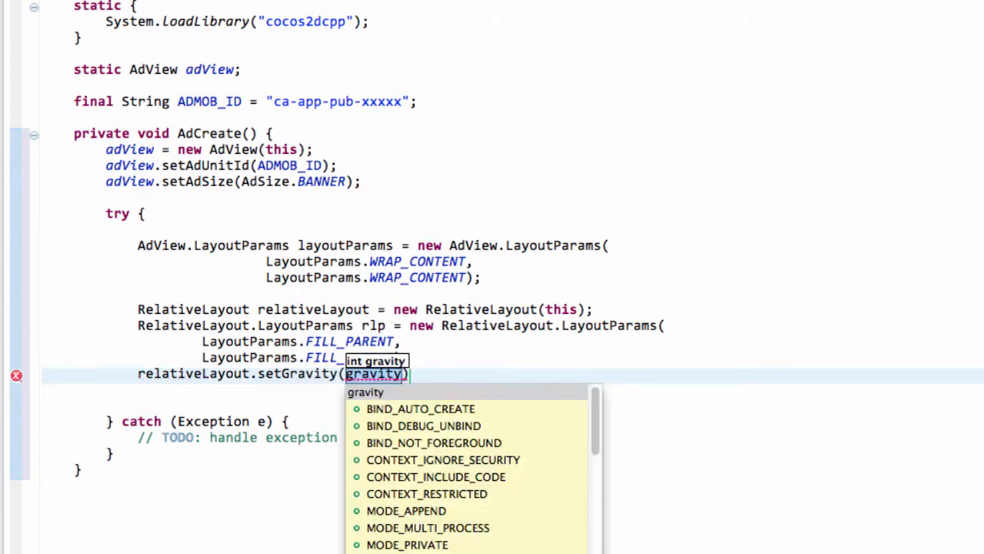
{"action": "type", "text": "Gravity.CENTER_HORIZONTAL"}
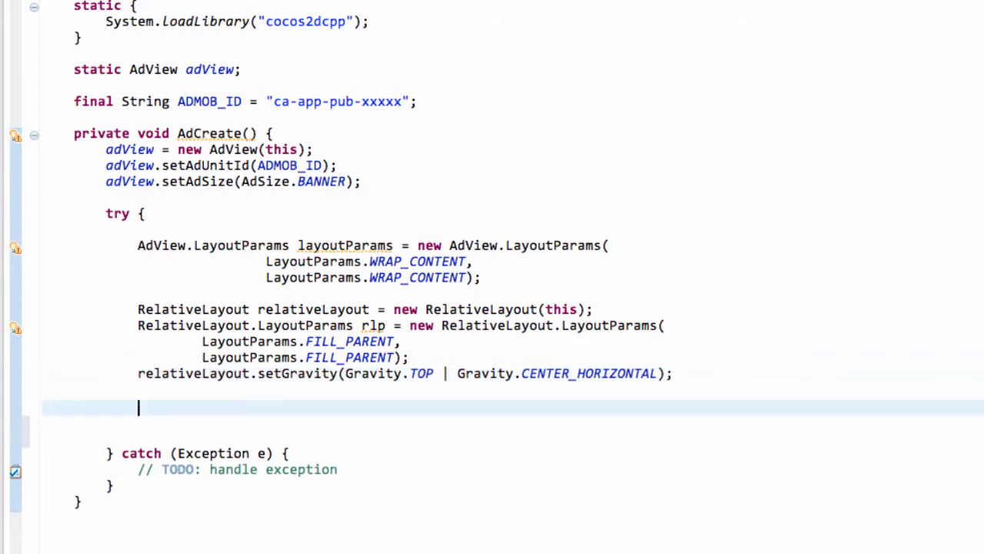
Step: Write adView.setLayoutParams(layoutParams), relativeLayout.addView(adView) and addContentView(relativeLayout, rlp)
{"action": "type", "text": "adView"}
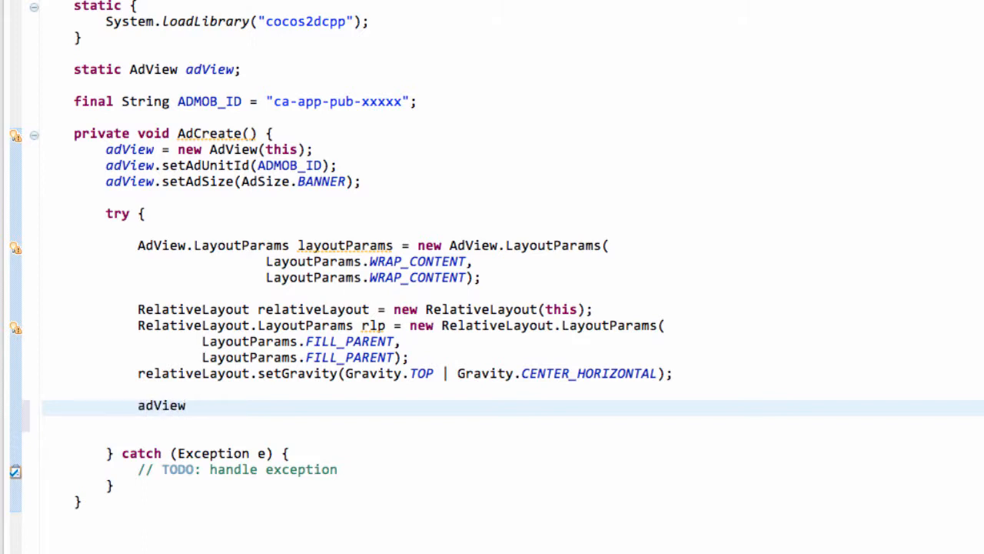
{"action": "type", "text": ".setLayoutParams(layoutParams);"}
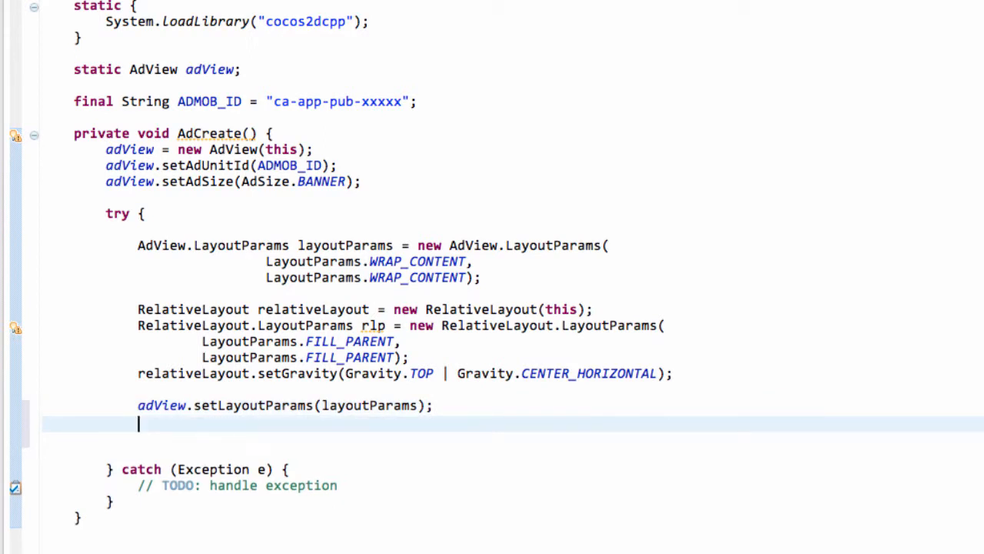
{"action": "type", "text": "relativeLayout"}
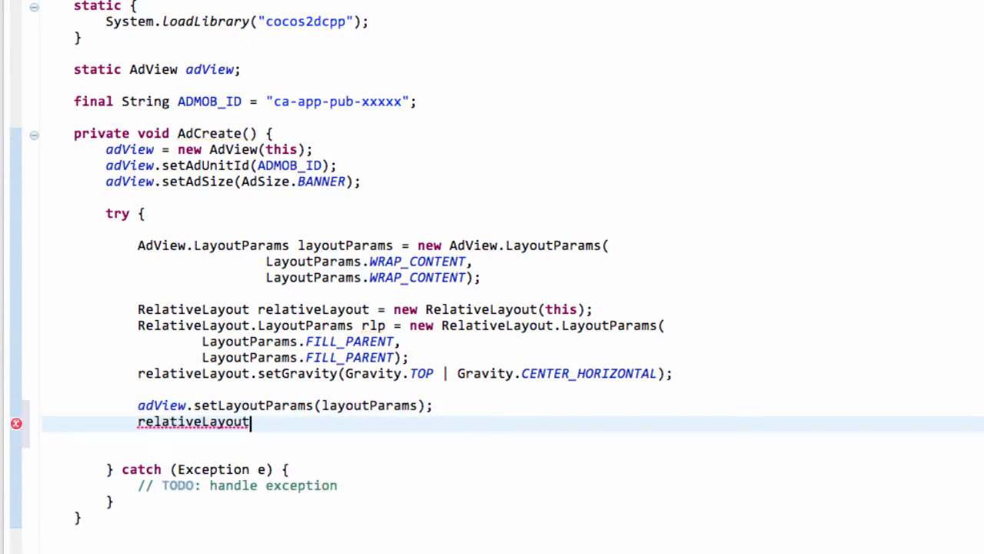
{"action": "type", "text": ".add"}
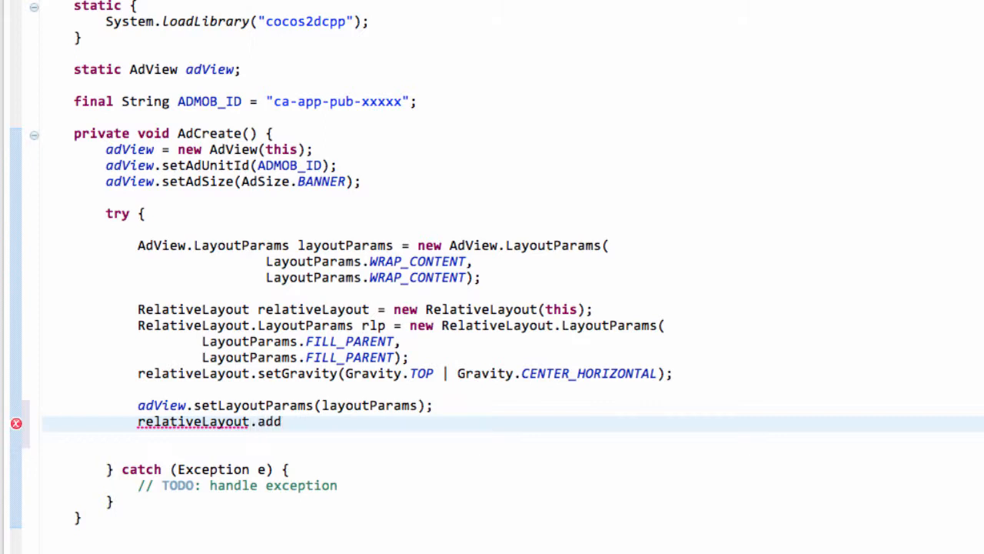
{"action": "type", "text": "View(adView);"}
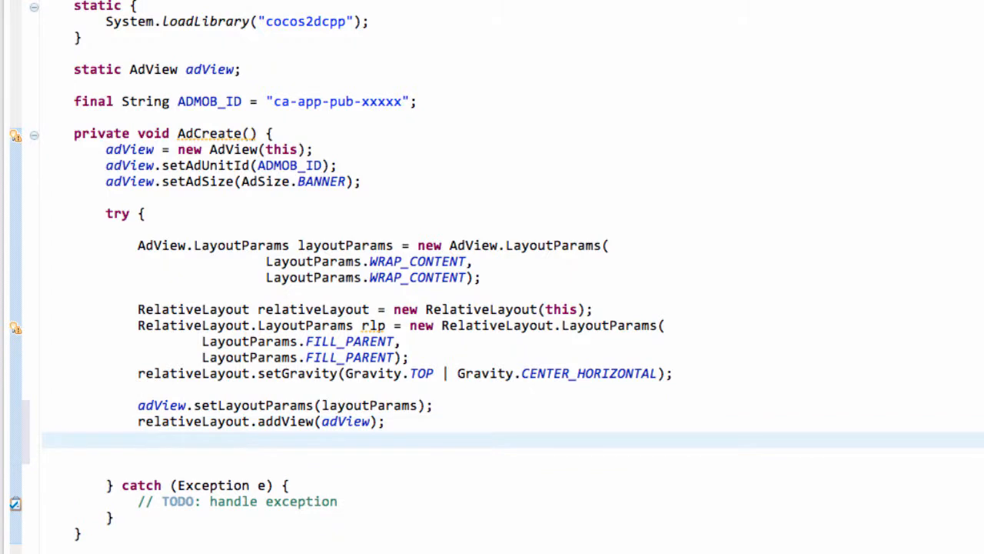
{"action": "mouse_move", "coordinate": [544, 350]}
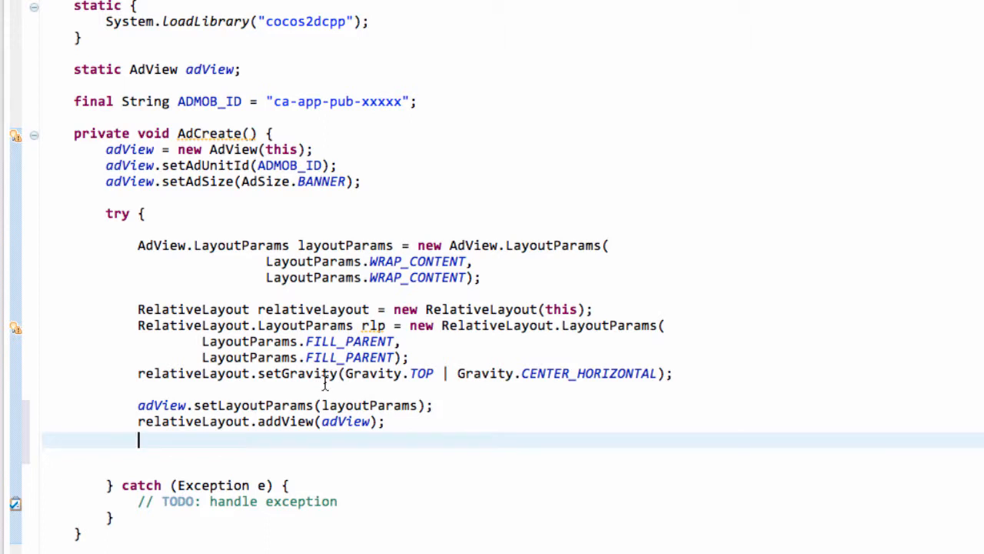
{"action": "type", "text": "addContentView(view, params"}
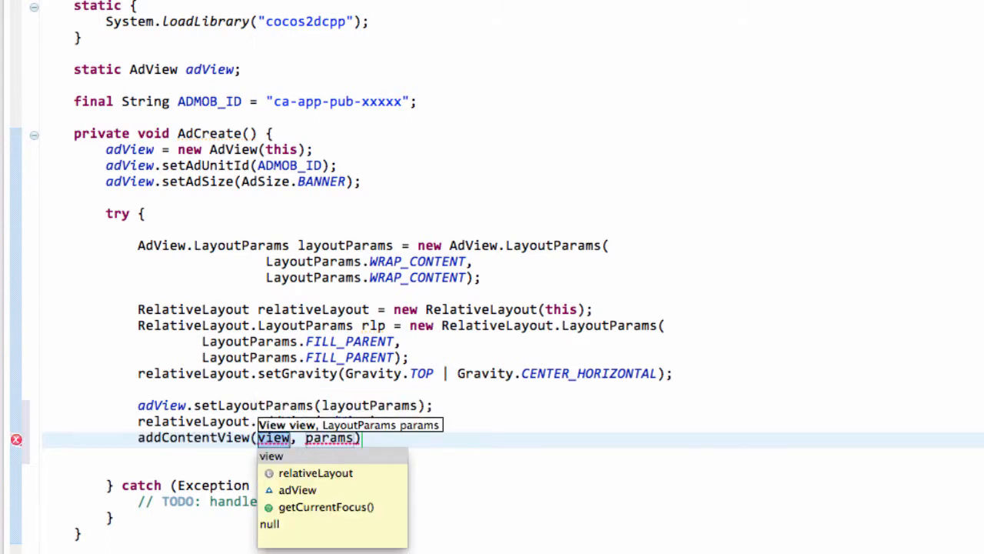
{"action": "mouse_move", "coordinate": [332, 473]}
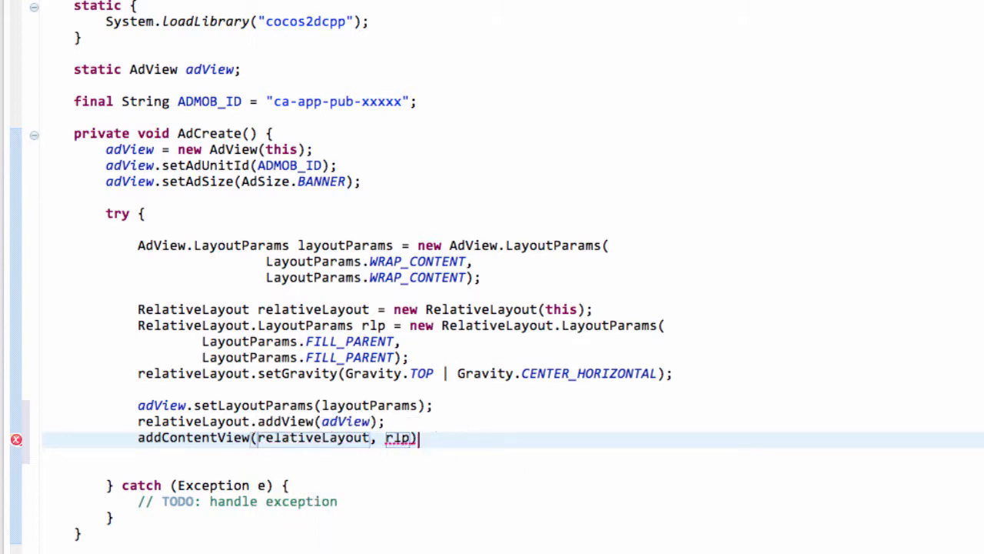
{"action": "type", "text": ";"}
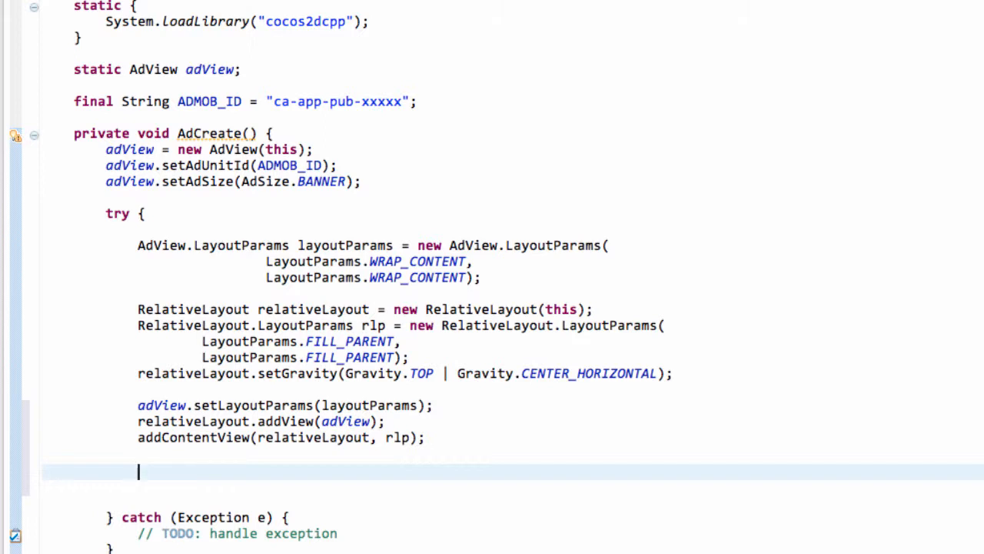
Step: Declare AdRequest adRequest = new AdRequest.Builder().build() ahead of adView.loadAd(adRequest)
{"action": "type", "text": "adView"}
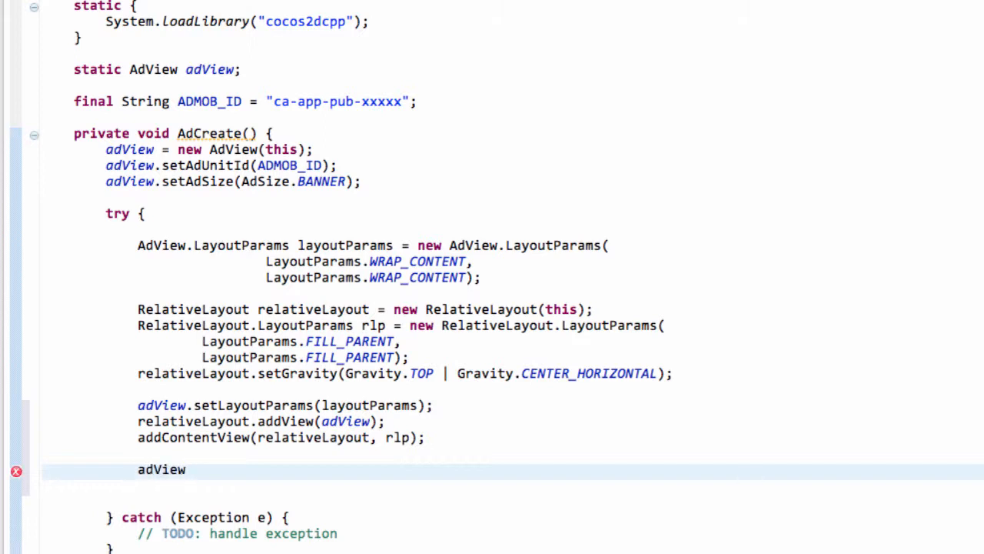
{"action": "type", "text": ".loadAd(adRequest"}
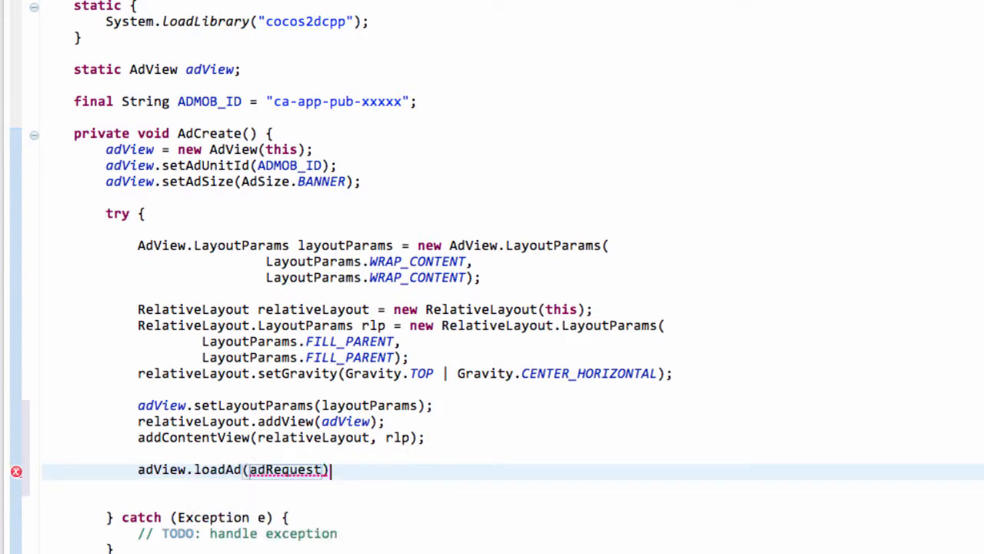
{"action": "type", "text": ";"}
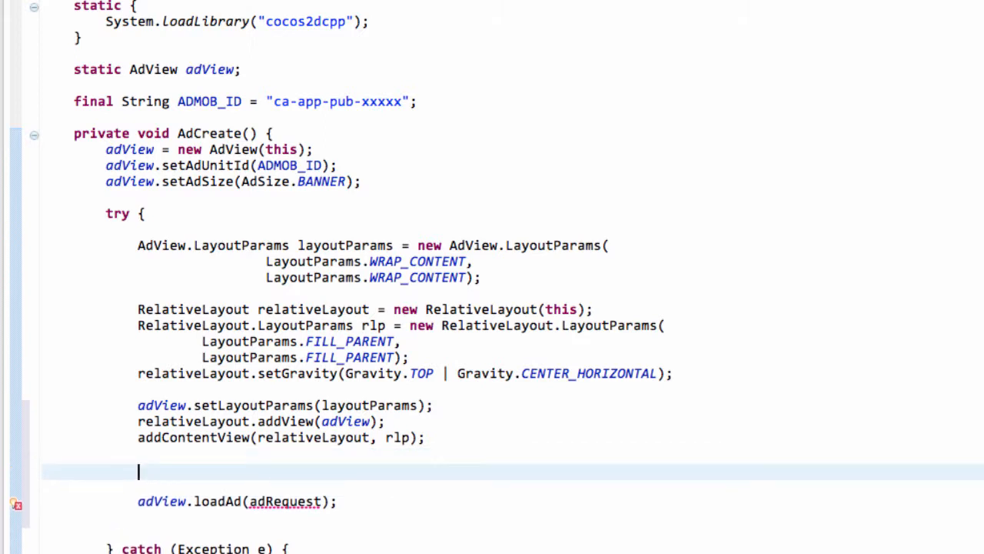
{"action": "type", "text": "Ad"}
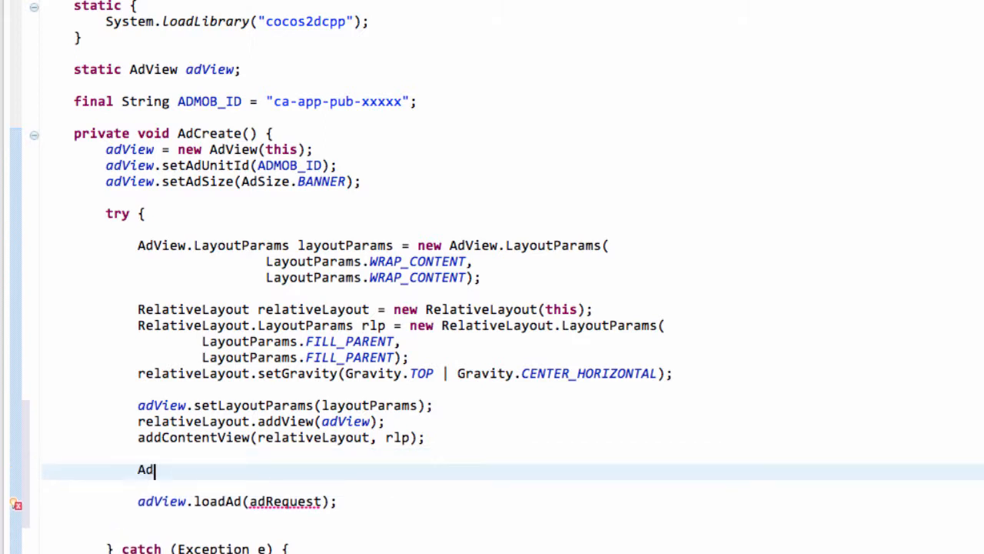
{"action": "type", "text": "Request"}
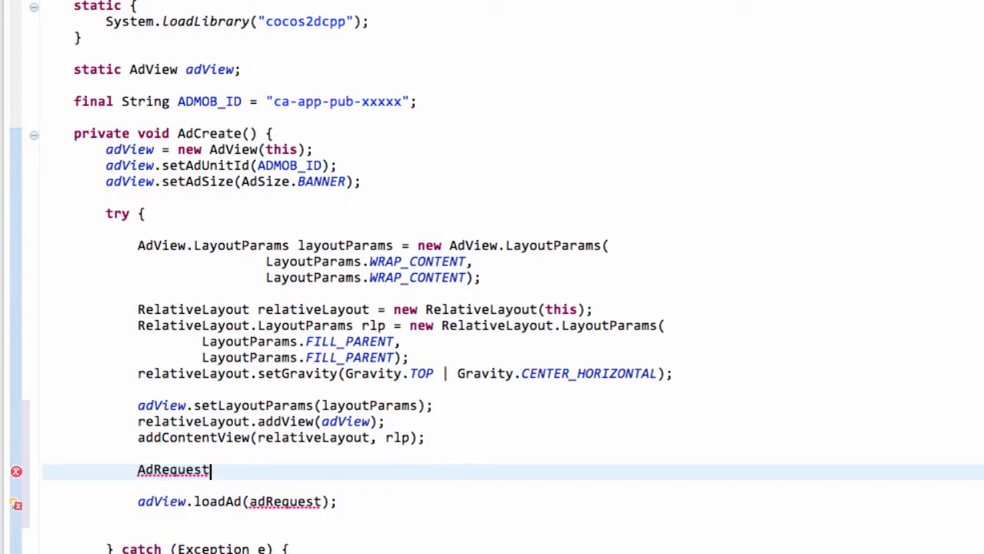
{"action": "type", "text": "adreque"}
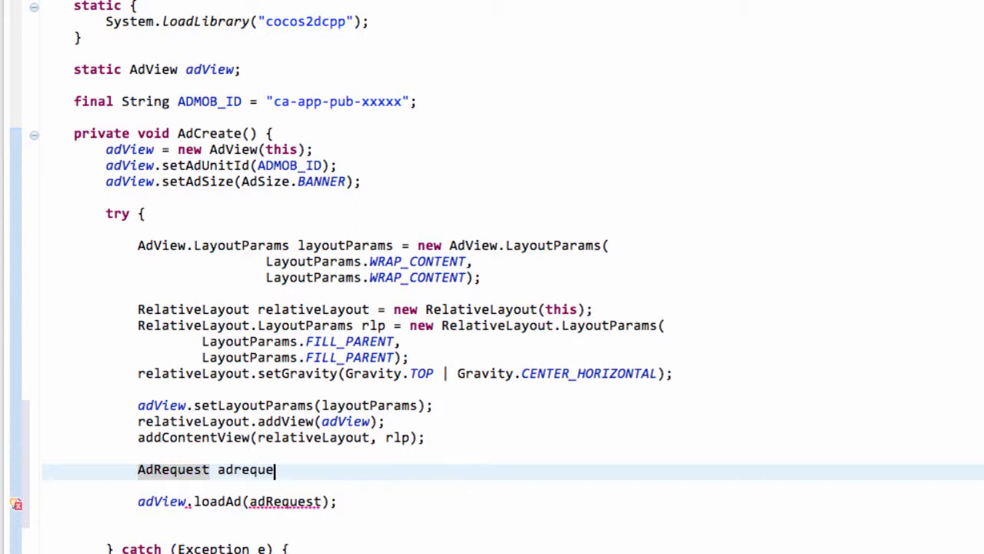
{"action": "type", "text": "st"}
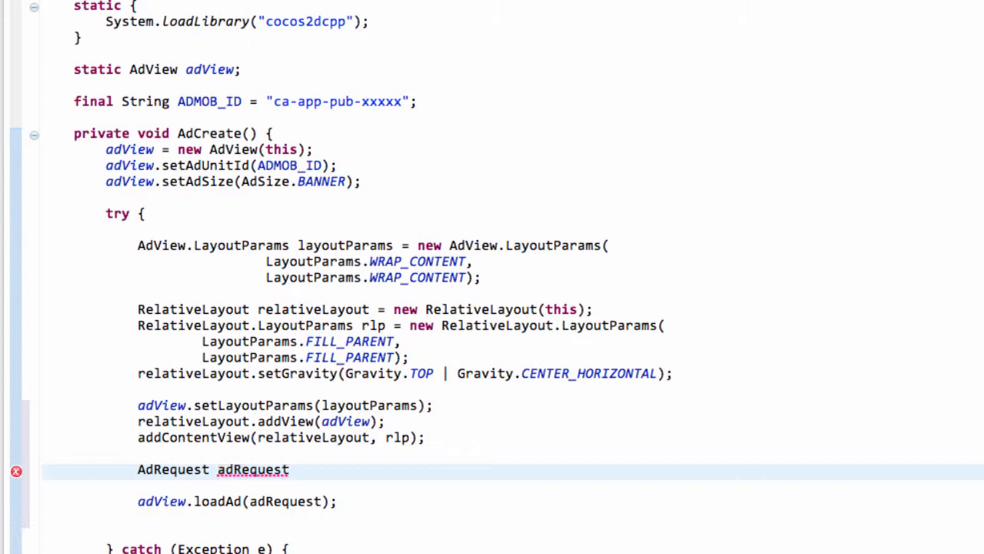
{"action": "type", "text": "= new AdRequest"}
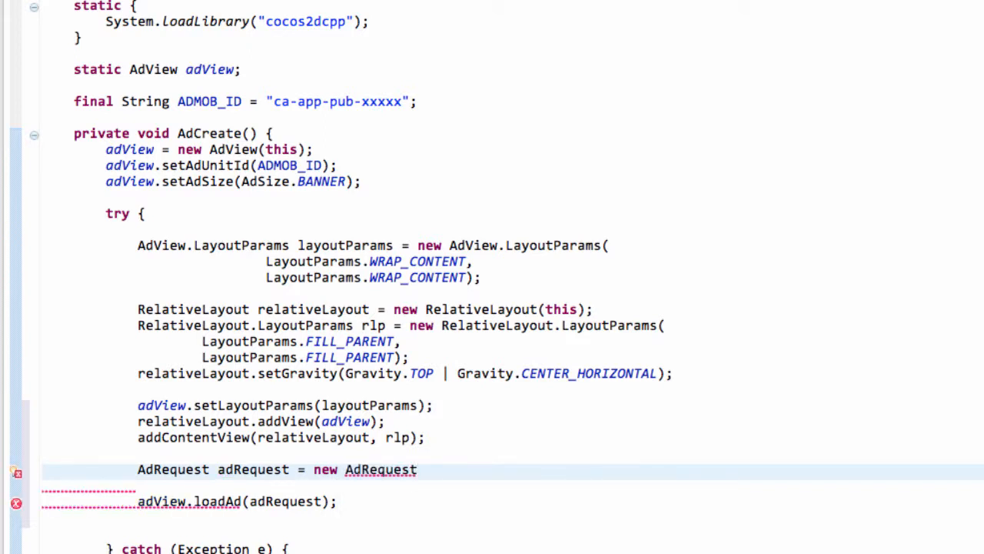
{"action": "type", "text": ".Builder().build();"}
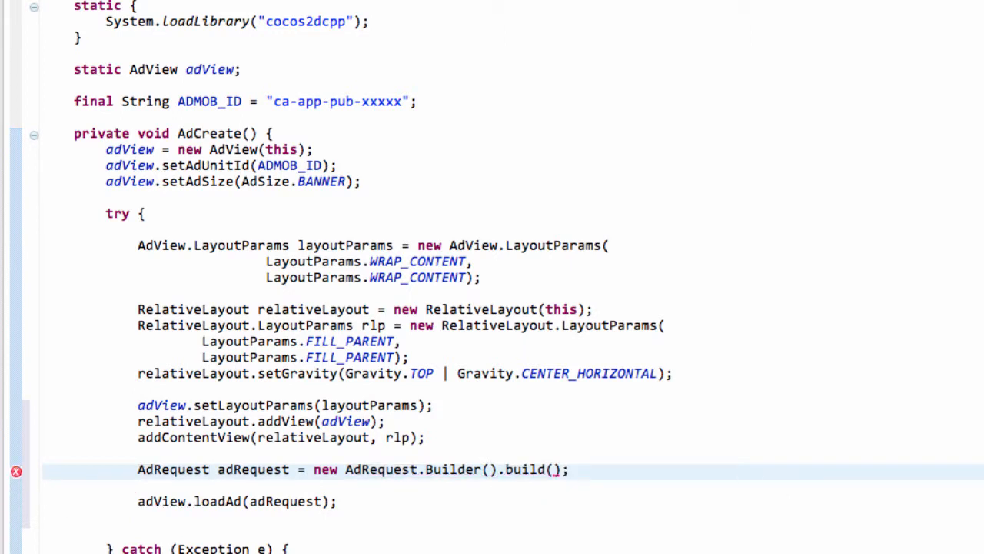
{"action": "left_click", "coordinate": [191, 484]}
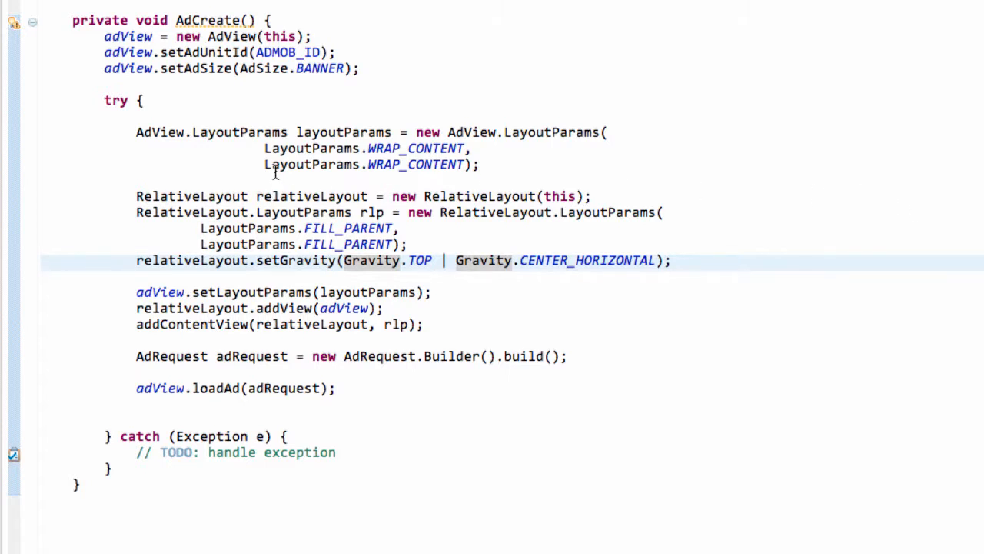
{"action": "mouse_move", "coordinate": [203, 173]}
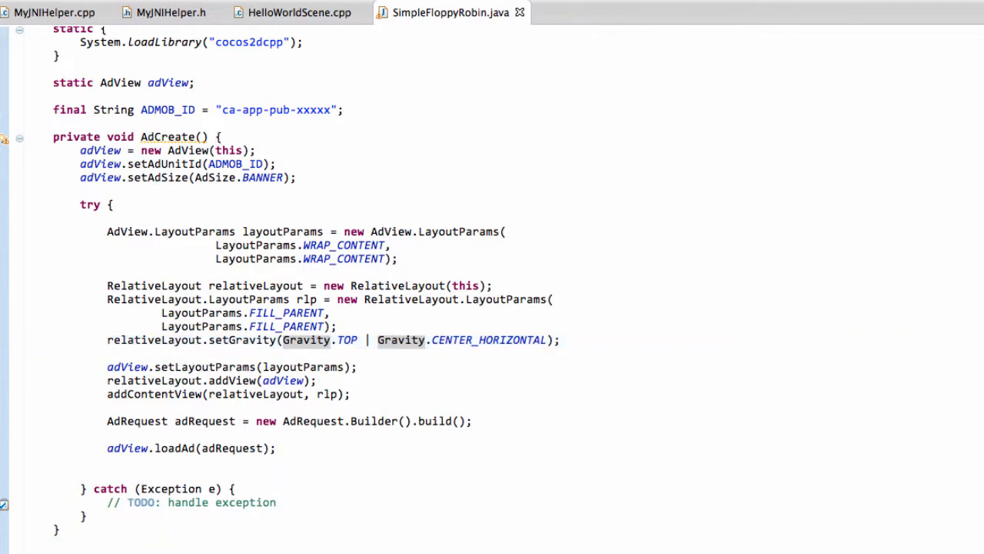
{"action": "scroll", "scroll_direction": "down", "scroll_amount": 3}
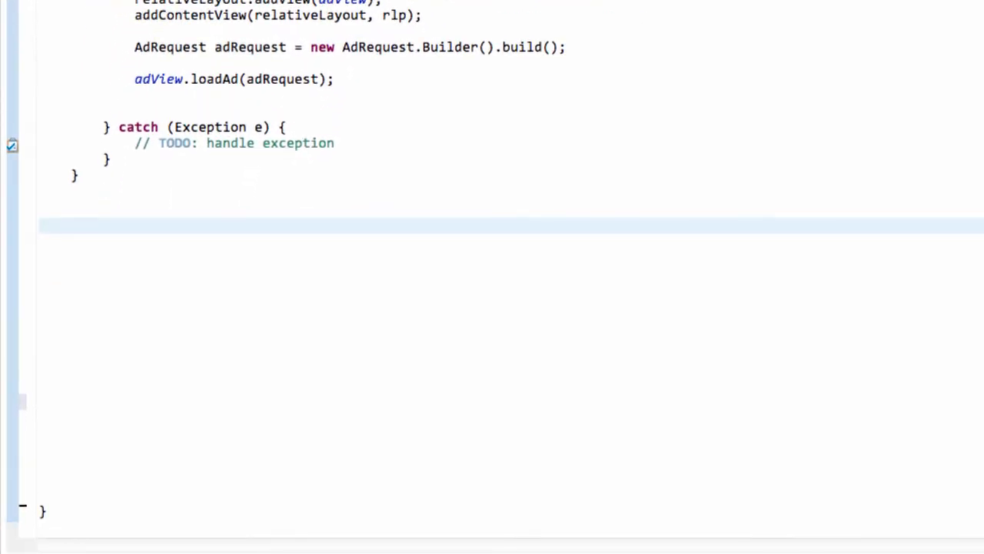
Step: Start a public static void ShowAdMobJNI() method below AdCreate
{"action": "type", "text": "listatc"}
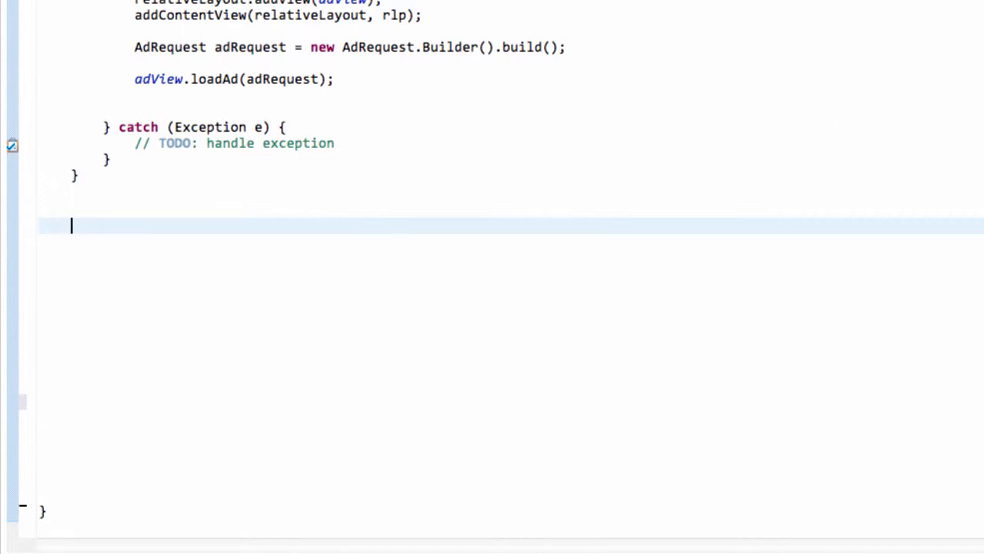
{"action": "type", "text": "pub"}
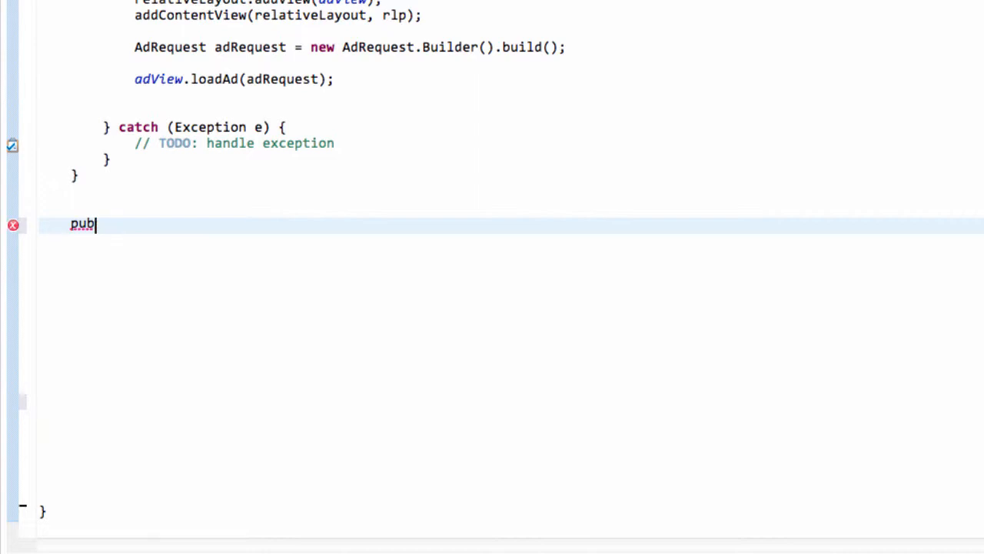
{"action": "type", "text": "lic static"}
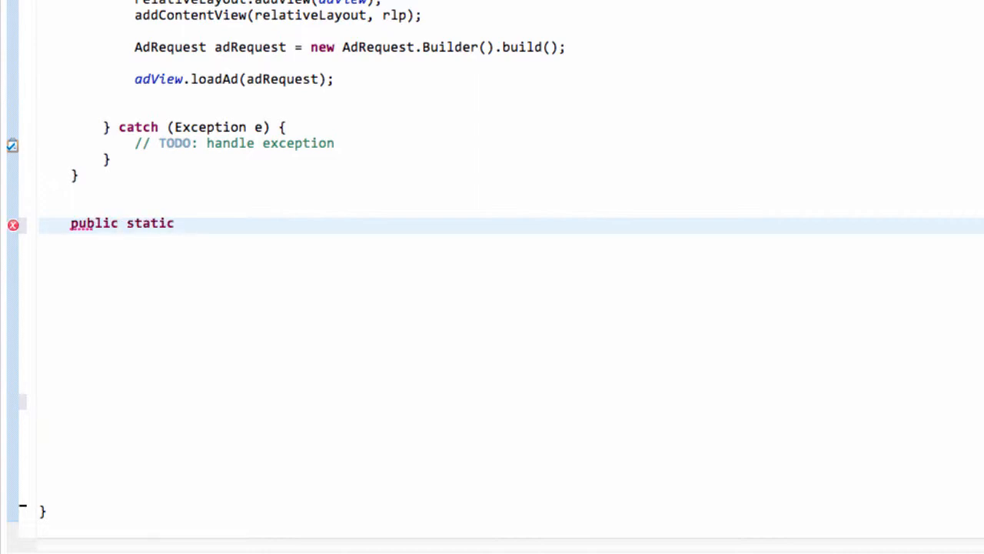
{"action": "type", "text": "ShowA"}
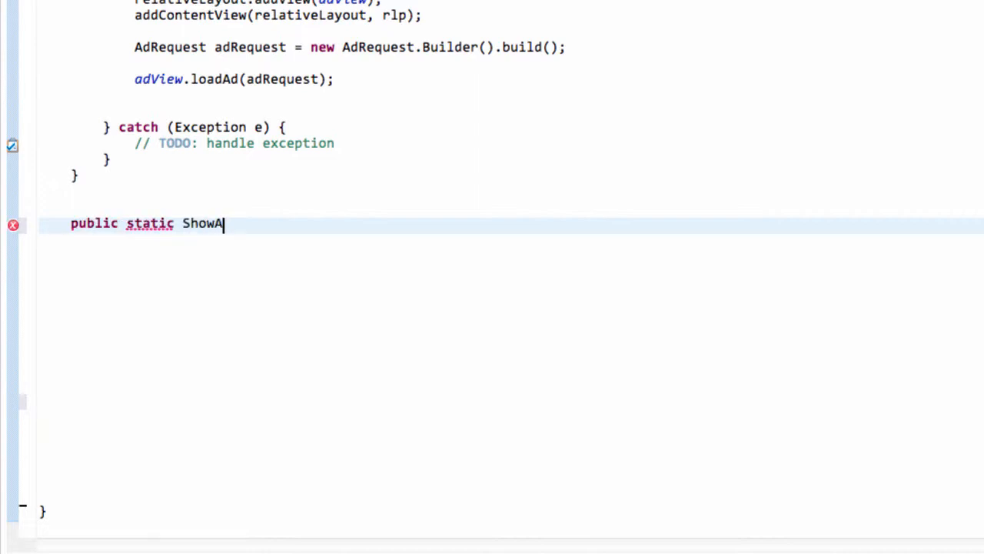
{"action": "type", "text": "dMo"}
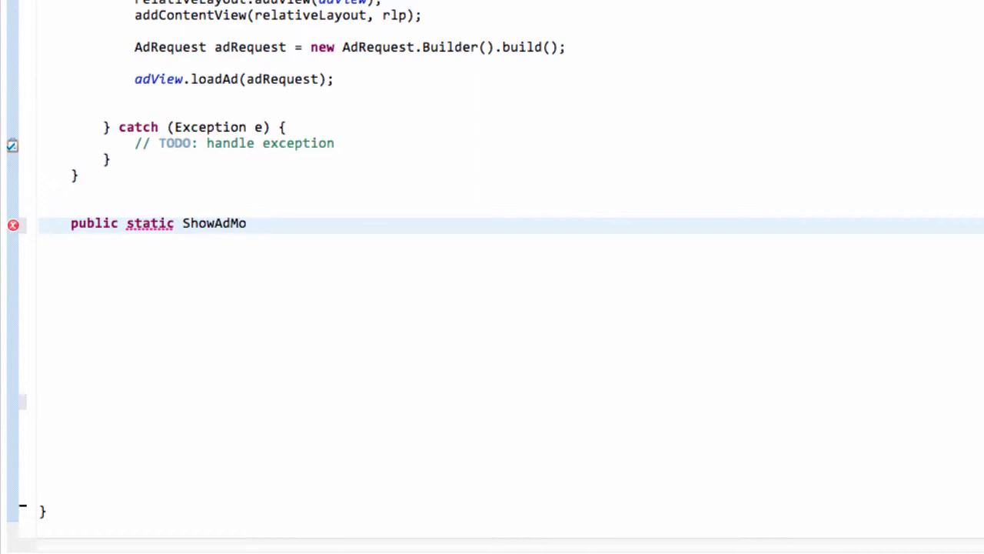
{"action": "type", "text": "bJNI()"}
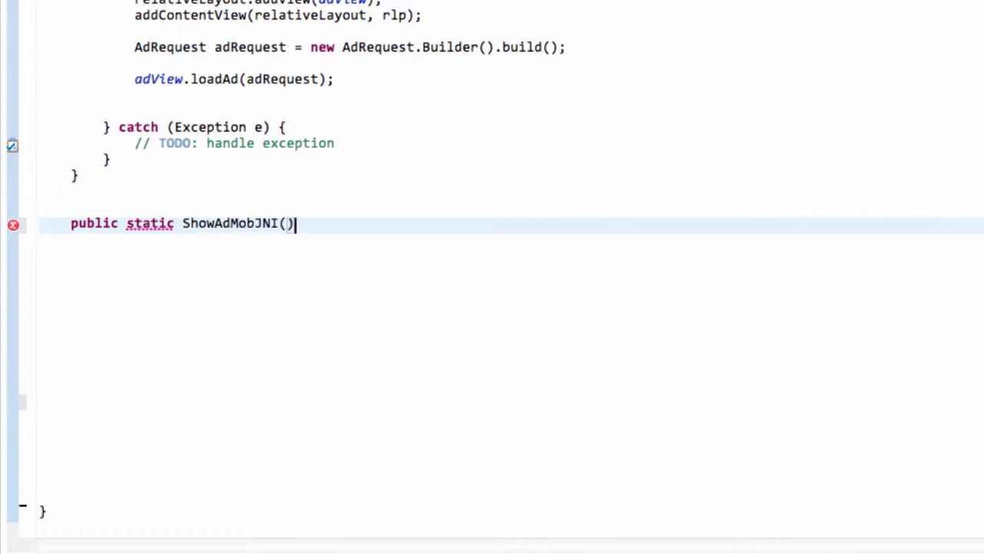
{"action": "type", "text": "{"}
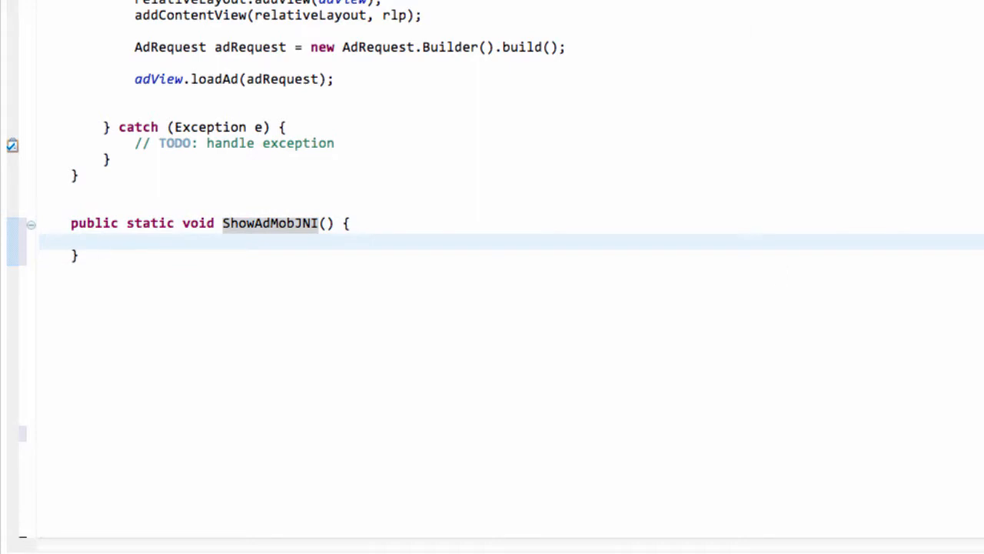
{"action": "mouse_move", "coordinate": [137, 208]}
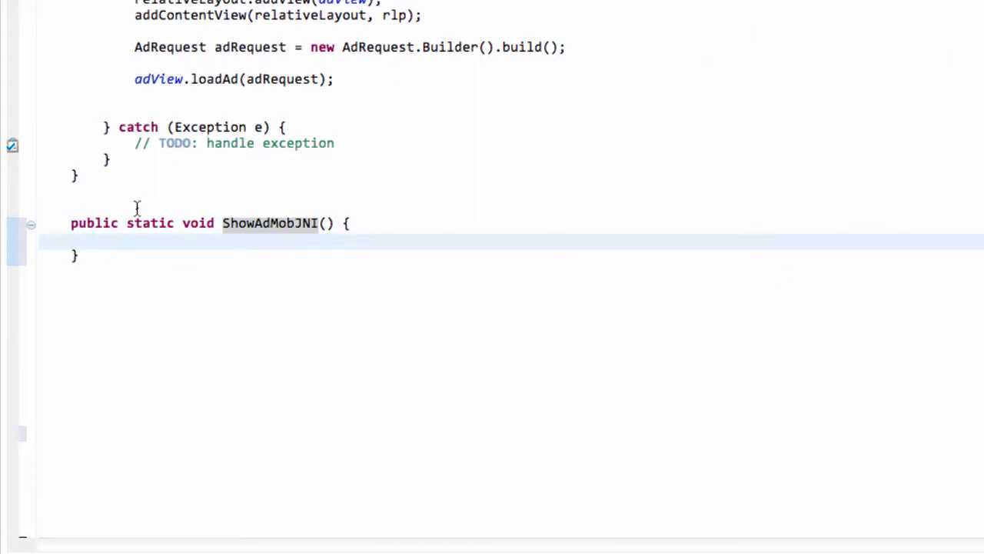
Step: Fill it with me.runOnUiThread running a Runnable that calls adView.setVisibility(View.VISIBLE)
{"action": "type", "text": "me."}
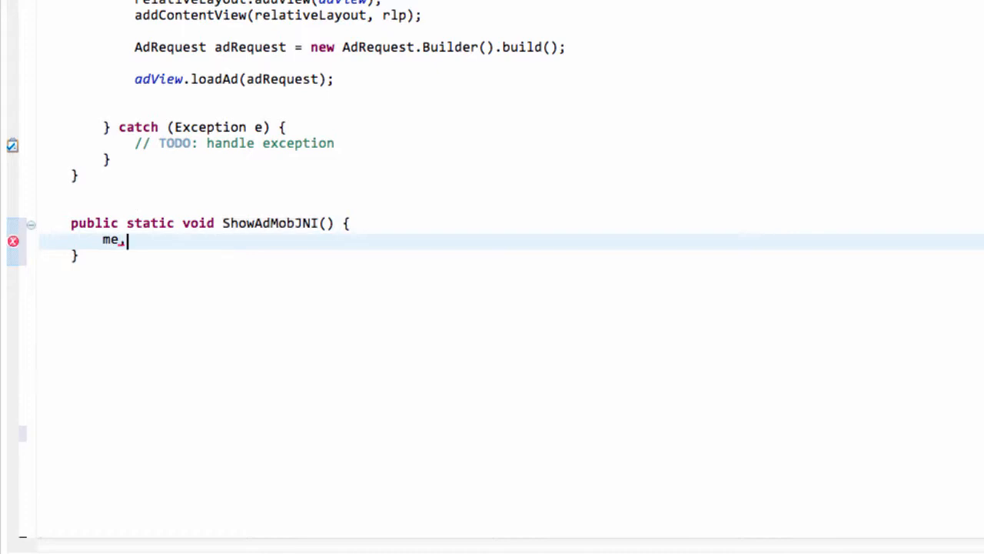
{"action": "type", "text": ".run"}
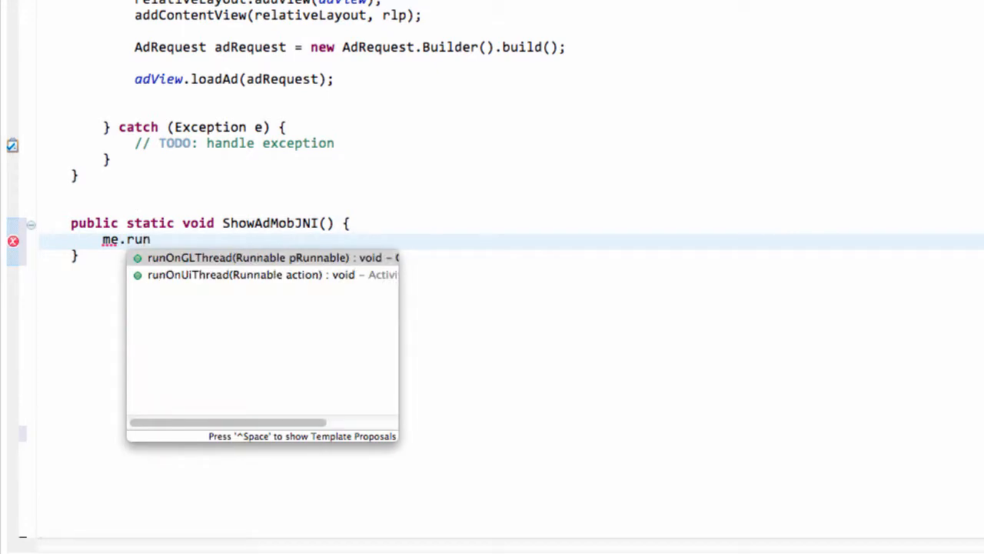
{"action": "left_click", "coordinate": [233, 275]}
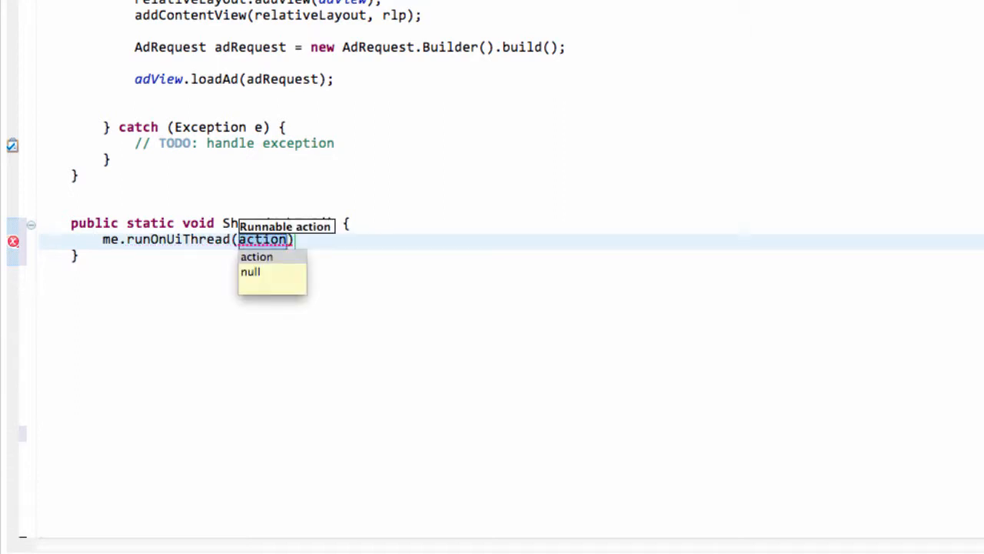
{"action": "type", "text": "new"}
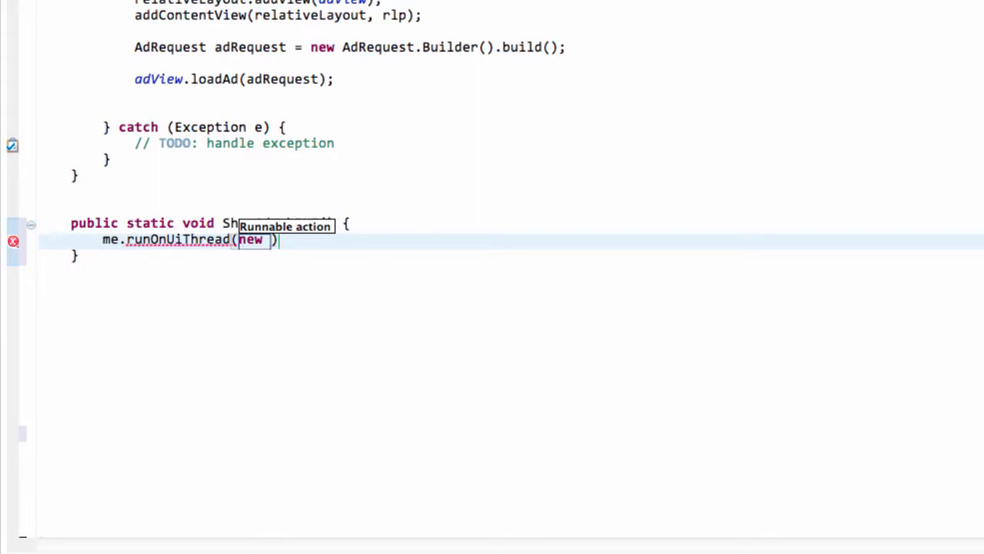
{"action": "type", "text": "Runnable("}
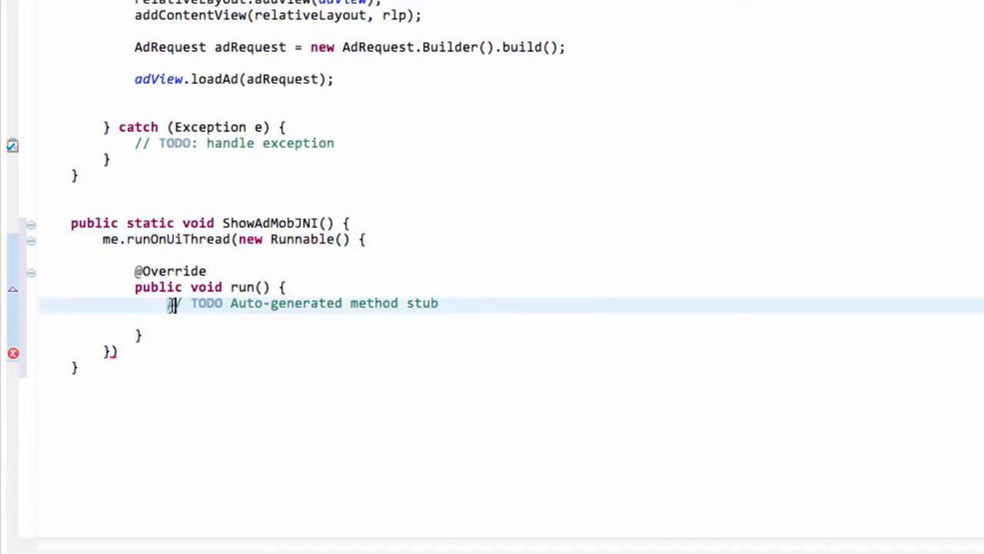
{"action": "type", "text": "adV"}
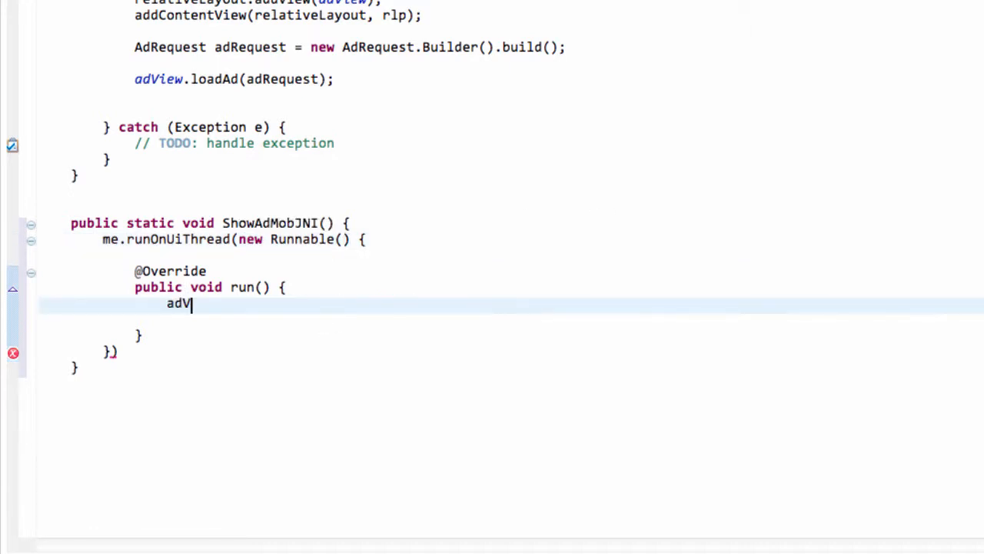
{"action": "type", "text": "iew.setVisibility(visibility"}
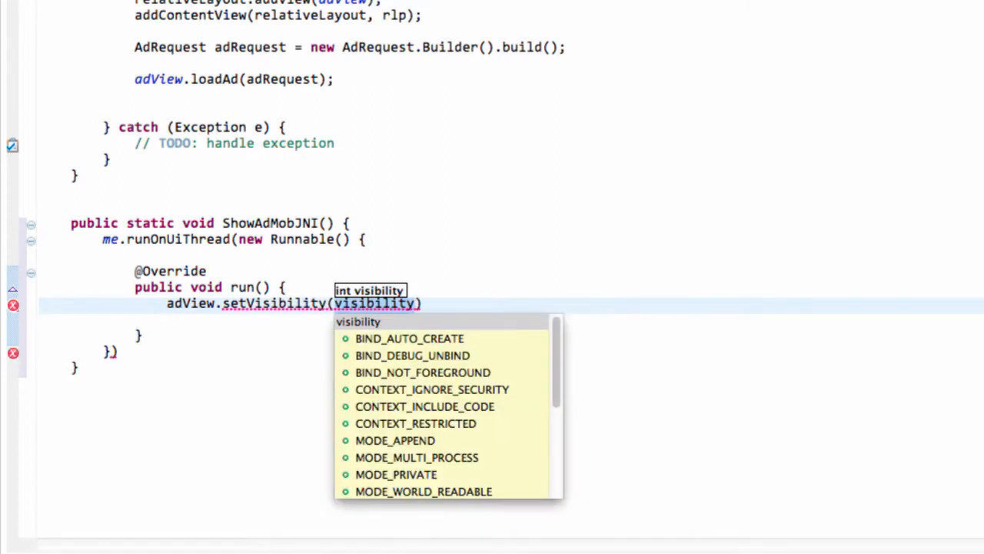
{"action": "type", "text": "View."}
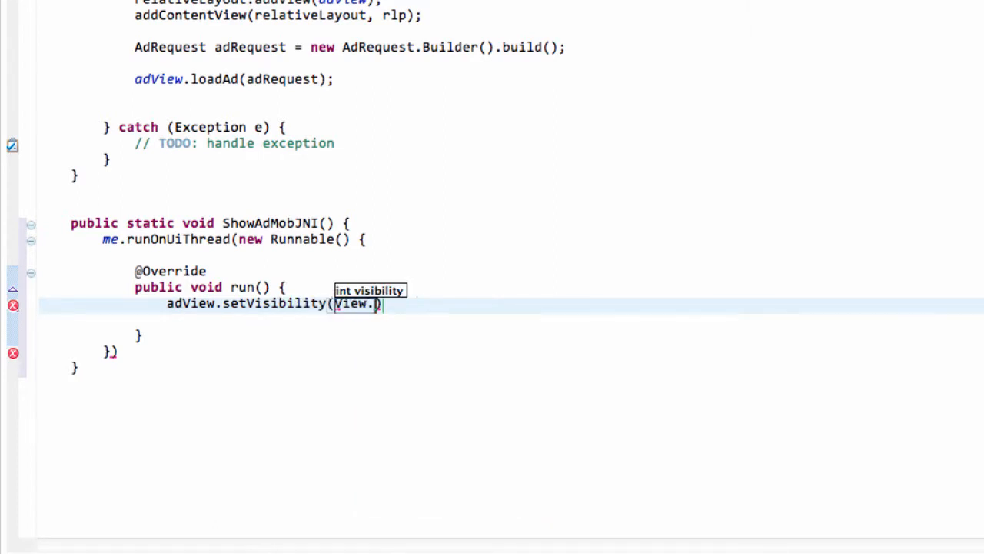
{"action": "type", "text": "VISIBLE"}
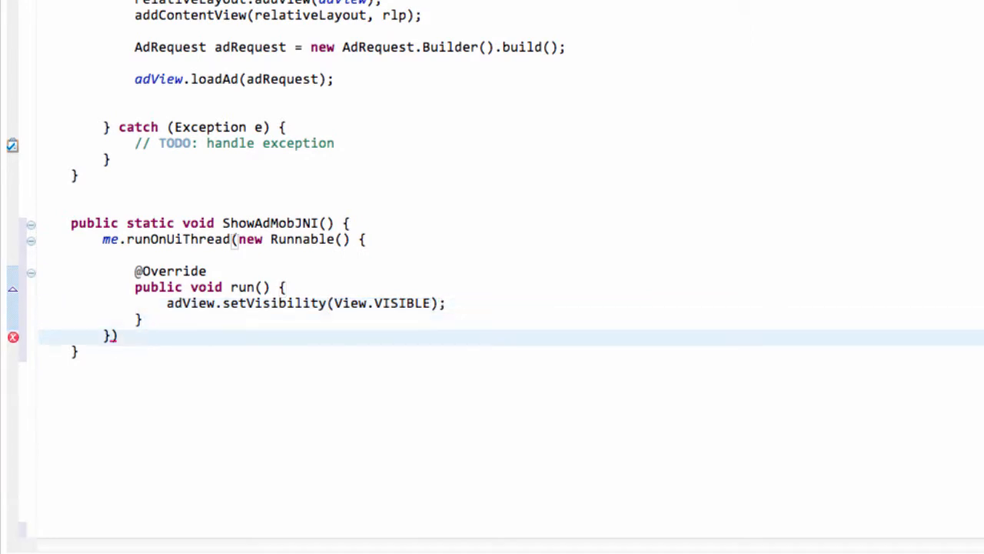
{"action": "type", "text": ");"}
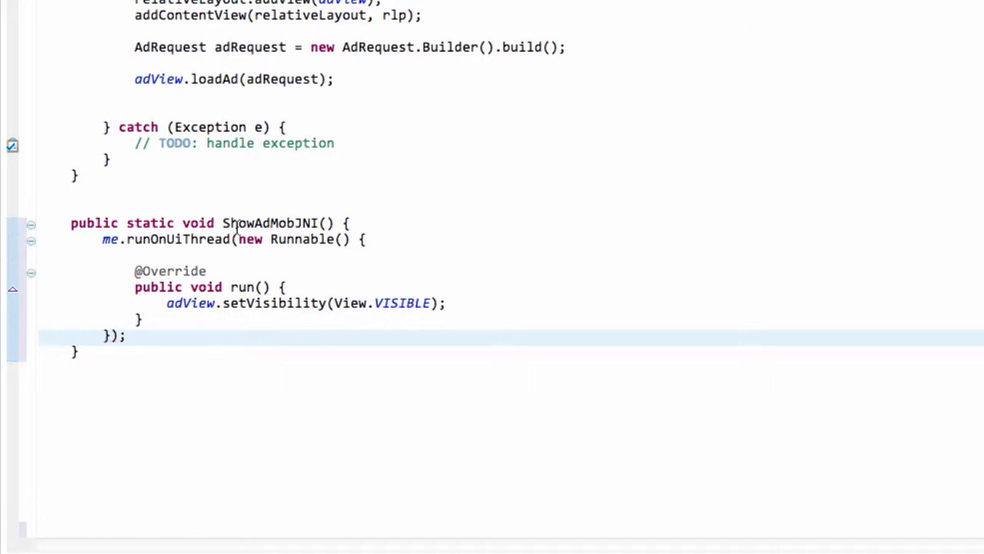
{"action": "double_click", "coordinate": [273, 223]}
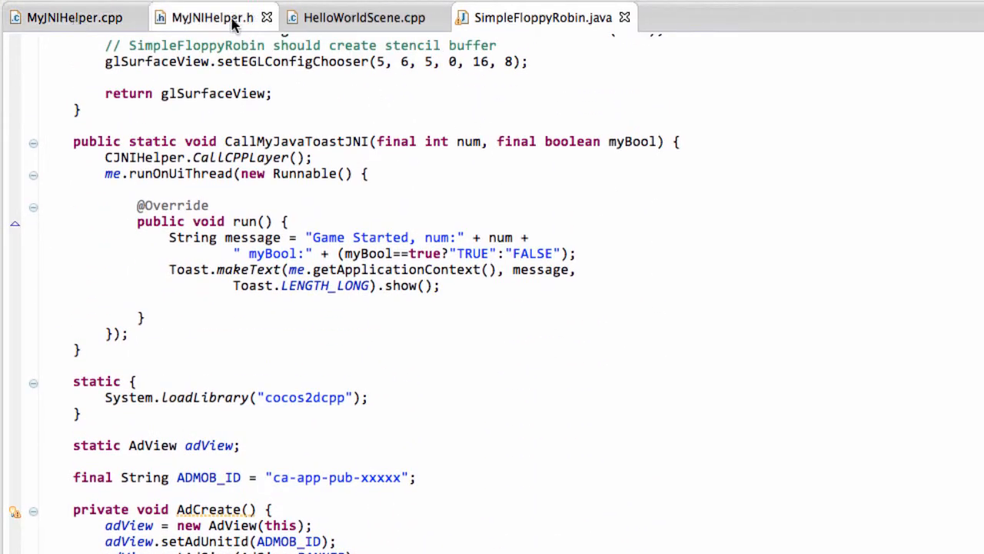
Step: Add 'extern void ShowAdMobJNI();' to the extern "C" block of MyJNIHelper.h
{"action": "left_click", "coordinate": [212, 19]}
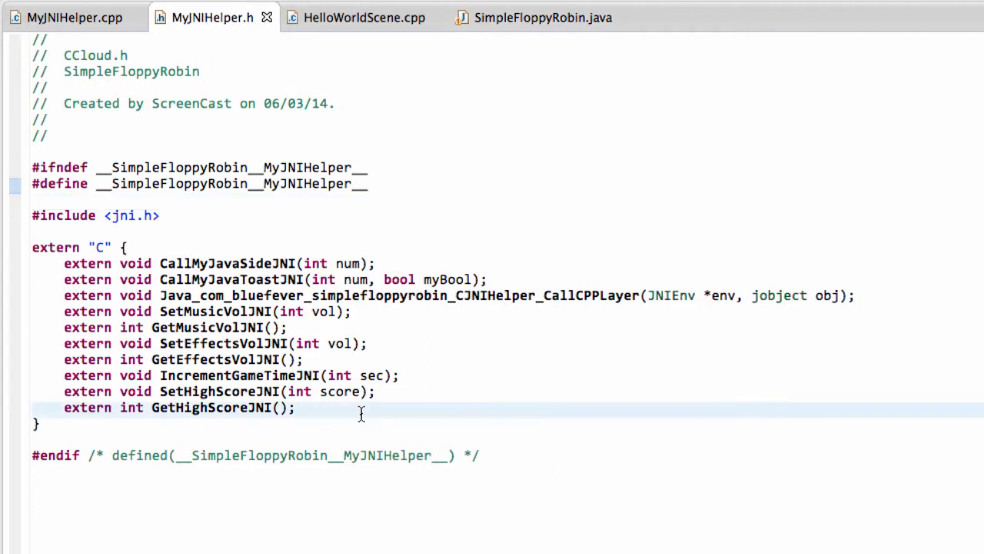
{"action": "type", "text": "extern void"}
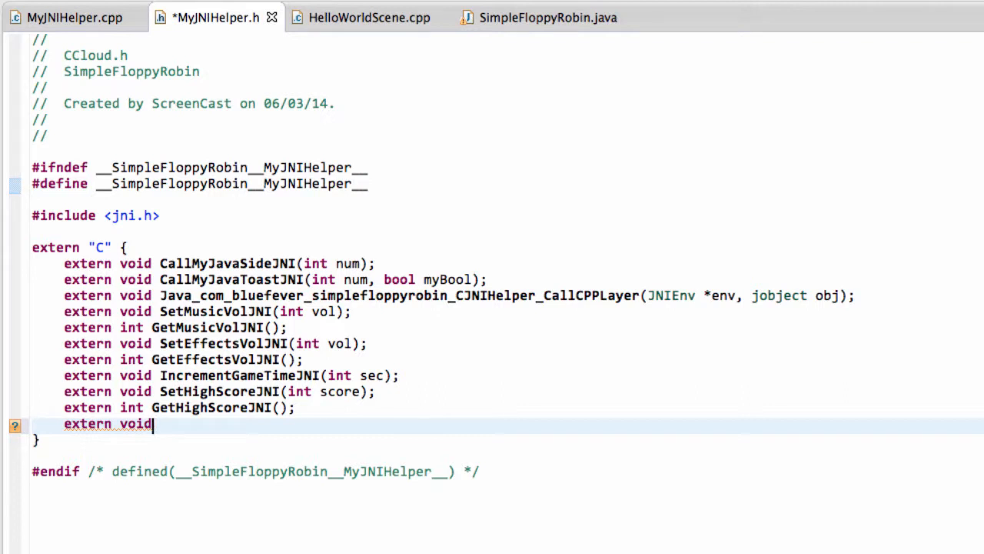
{"action": "type", "text": "ShowAd"}
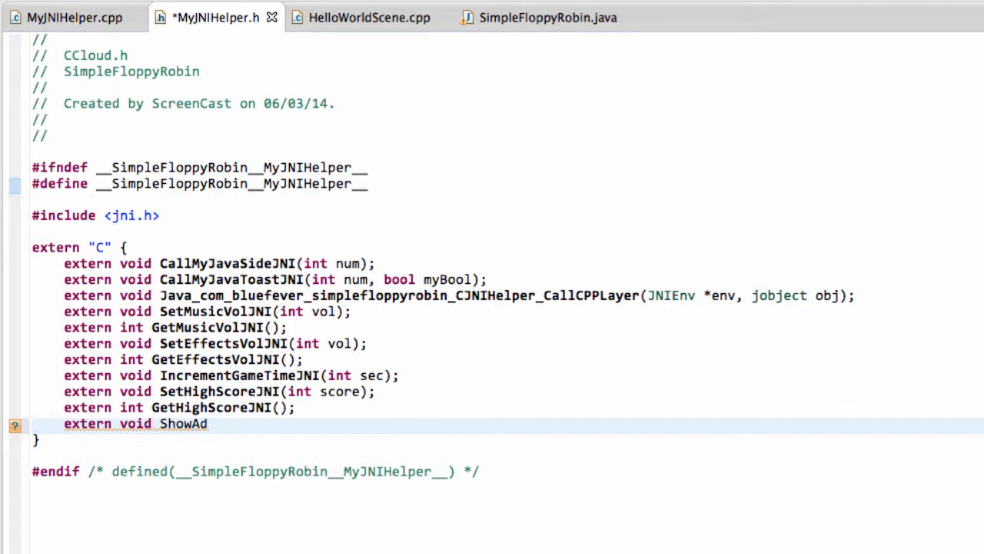
{"action": "type", "text": "MobJNI"}
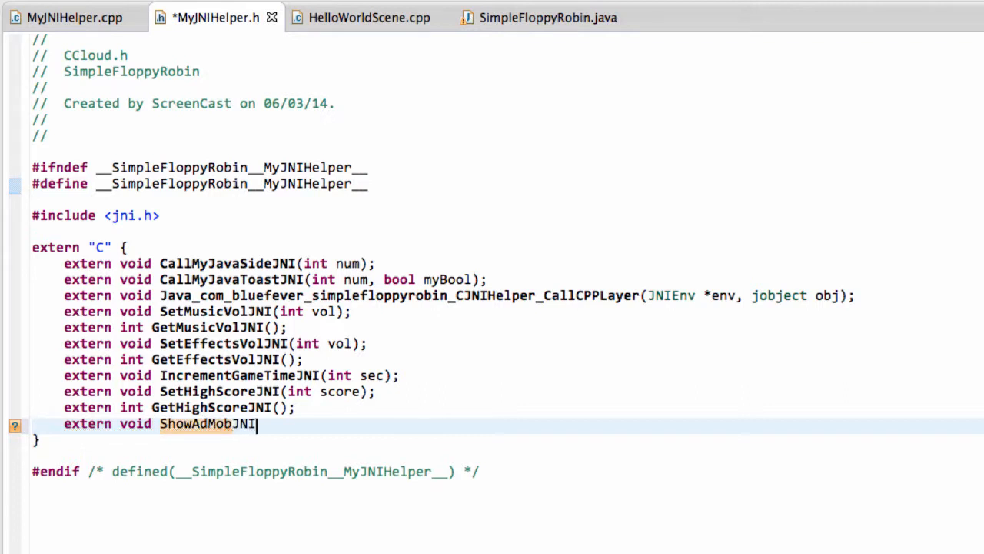
{"action": "type", "text": "();"}
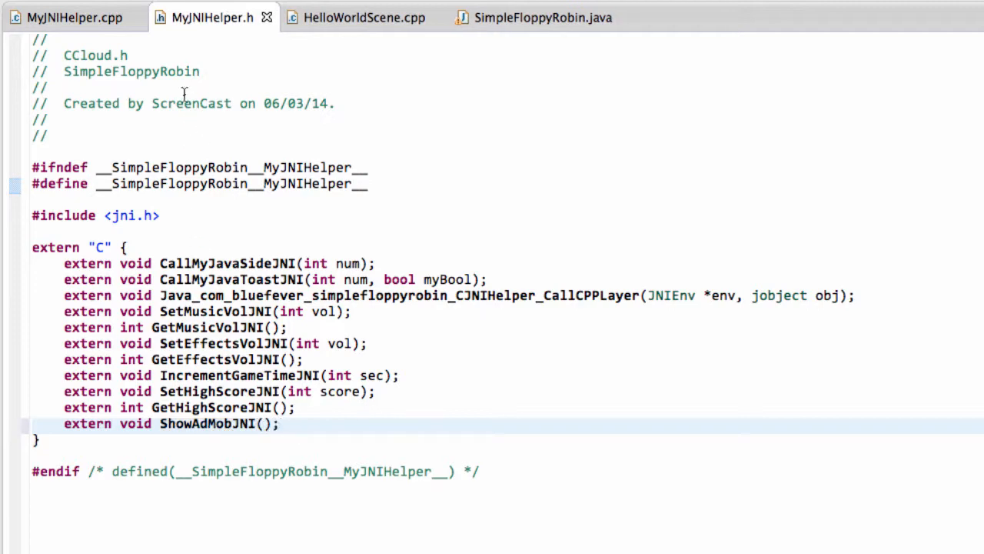
Step: In MyJNIHelper.cpp, select CallMyJavaSideJNI for reuse and add a blank line after GetHighScoreJNI
{"action": "left_click", "coordinate": [58, 17]}
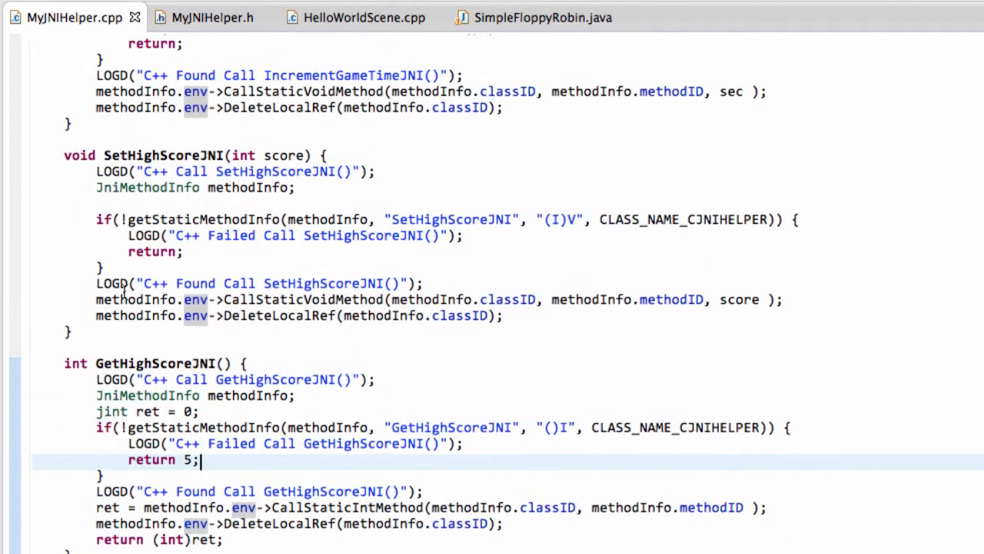
{"action": "scroll", "scroll_direction": "up", "scroll_amount": 3}
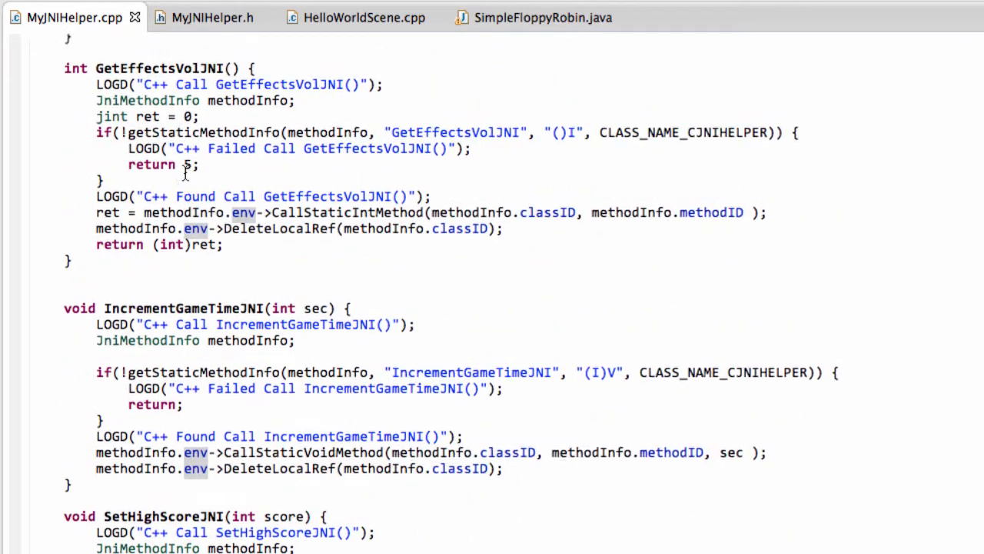
{"action": "scroll", "scroll_direction": "down", "scroll_amount": 3}
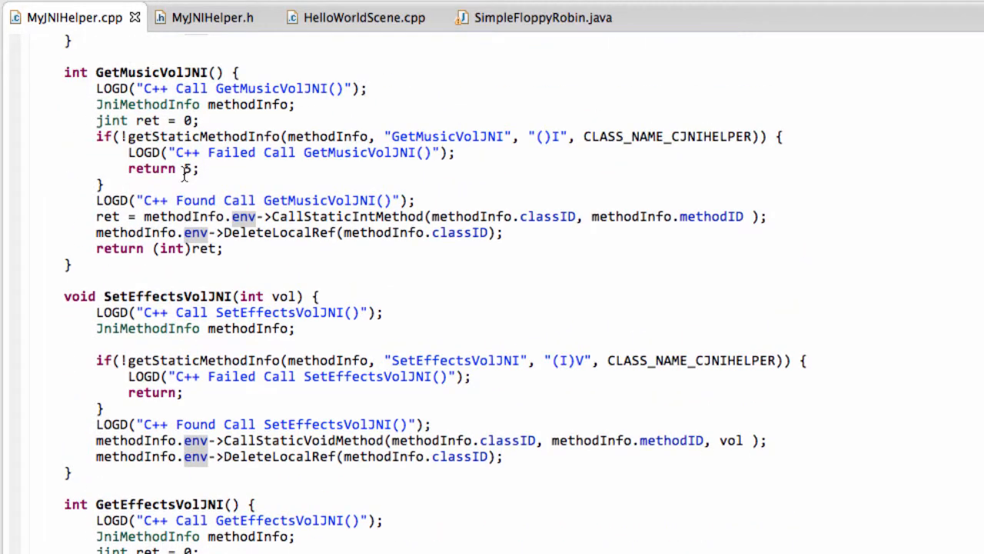
{"action": "scroll", "scroll_direction": "up", "scroll_amount": 3}
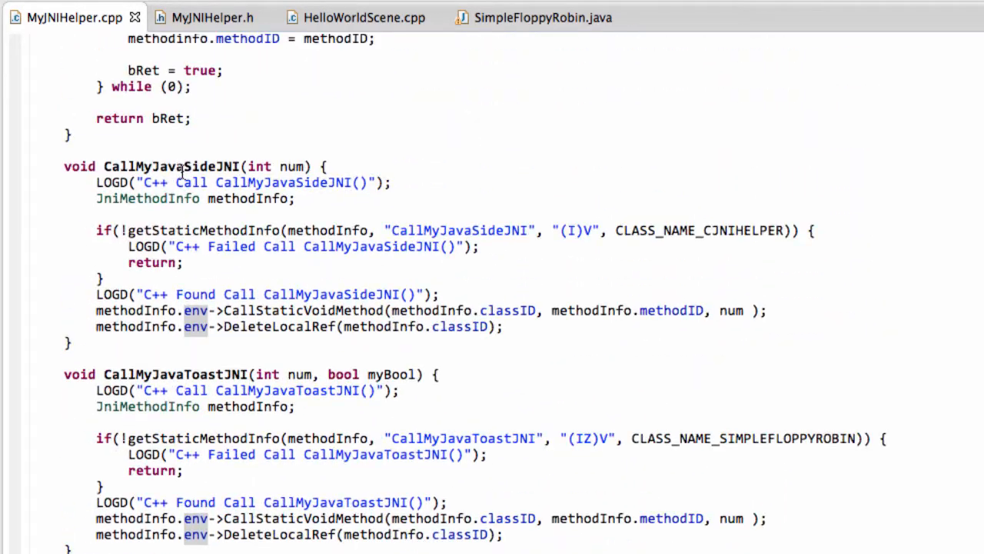
{"action": "left_click_drag", "start_coordinate": [63, 166], "coordinate": [73, 343]}
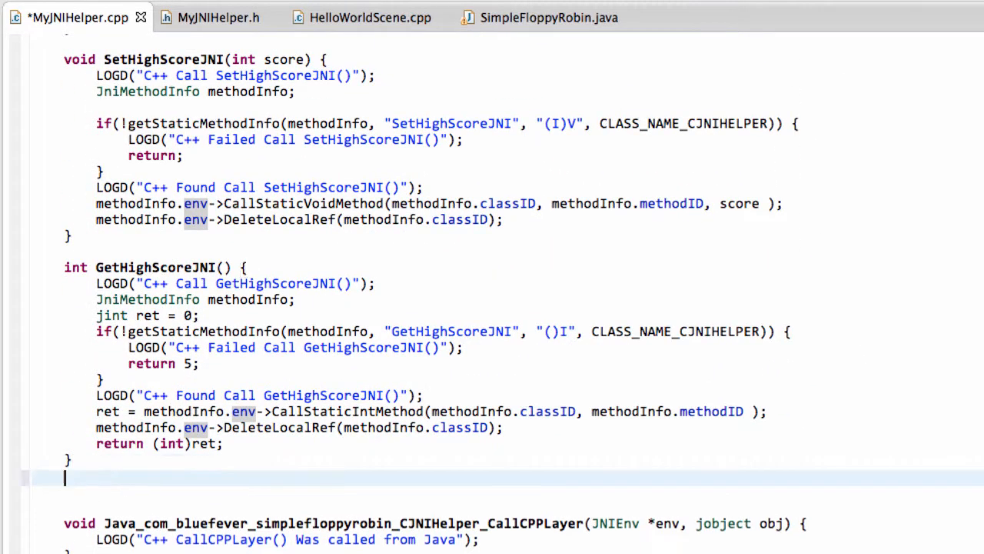
{"action": "left_click", "coordinate": [218, 17]}
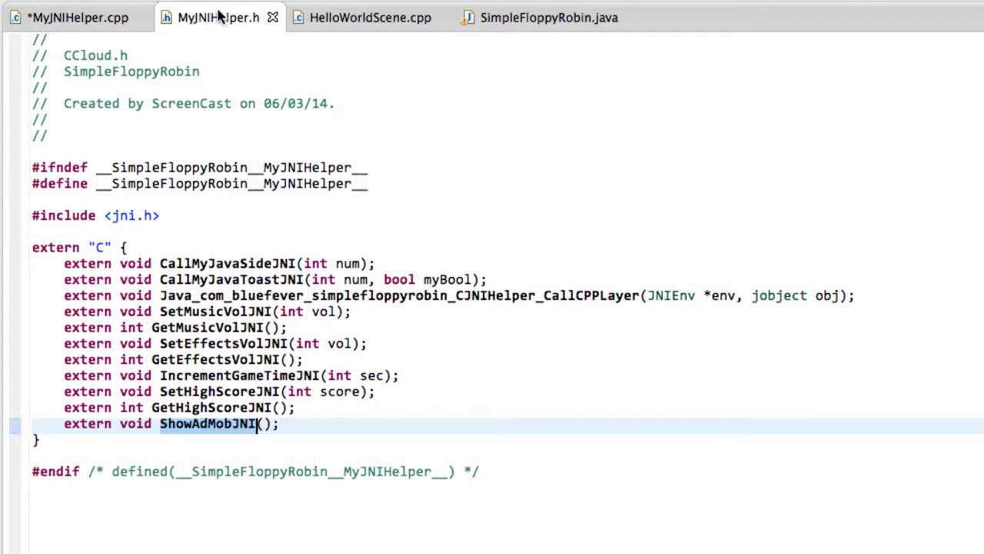
Step: Paste CallMyJavaSideJNI as ShowAdMobJNI using signature "()V" on CLASS_NAME_SIMPLEFLOPPYROBIN
{"action": "left_click", "coordinate": [69, 17]}
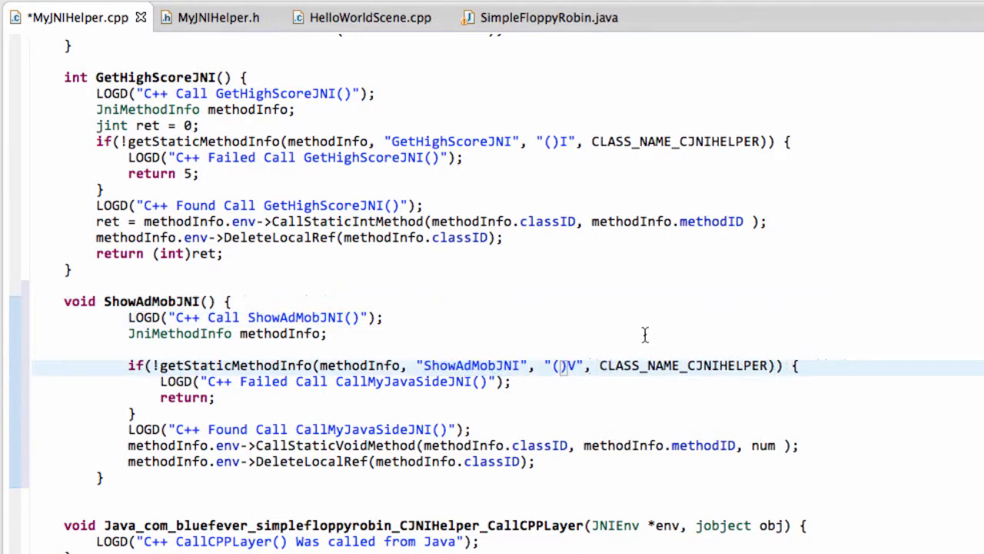
{"action": "mouse_move", "coordinate": [617, 410]}
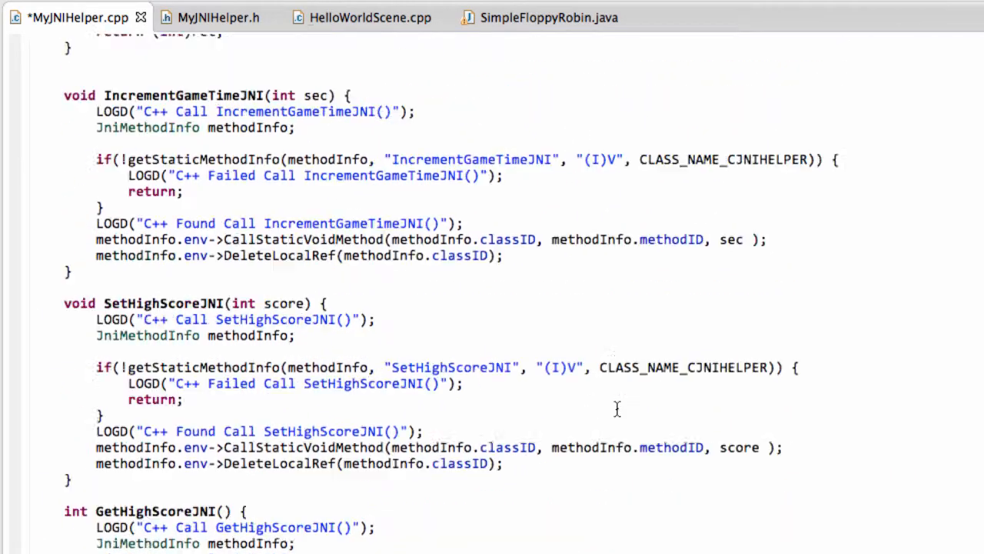
{"action": "scroll", "scroll_direction": "down", "scroll_amount": 3}
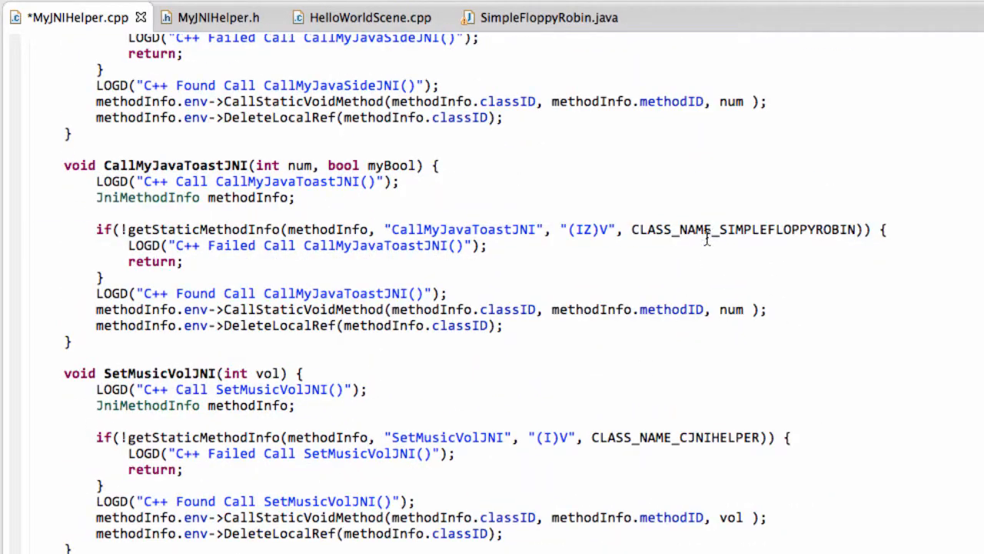
{"action": "scroll", "scroll_direction": "down", "scroll_amount": 3}
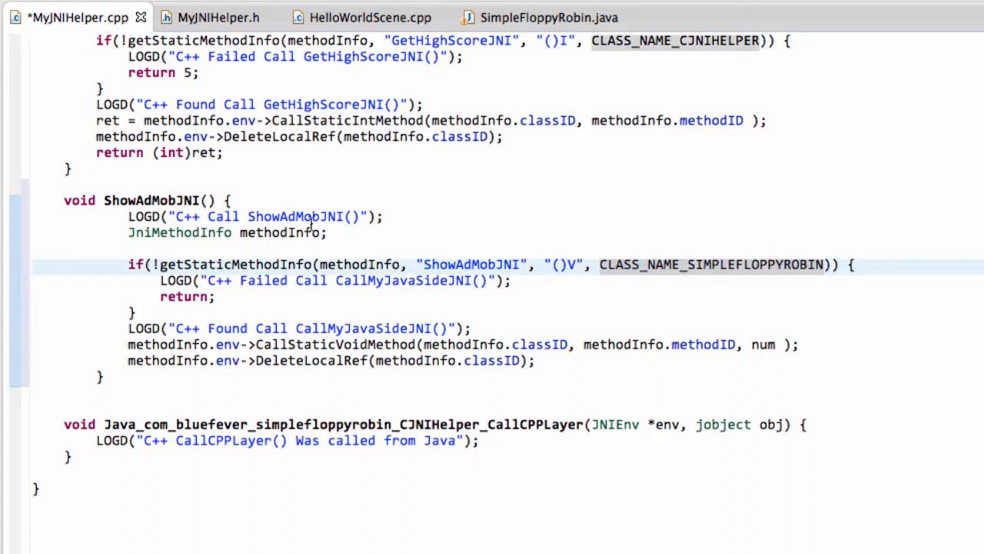
{"action": "double_click", "coordinate": [404, 281]}
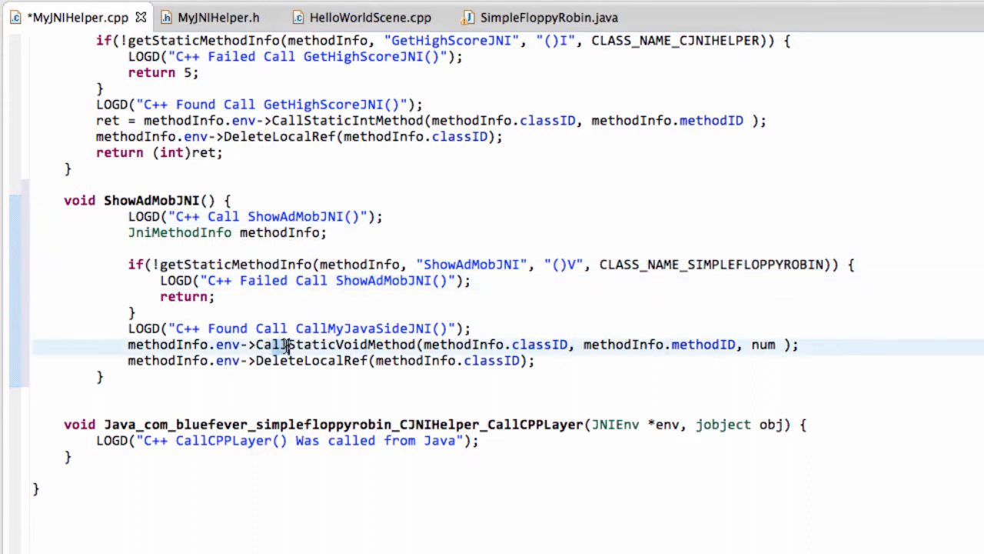
{"action": "mouse_move", "coordinate": [759, 346]}
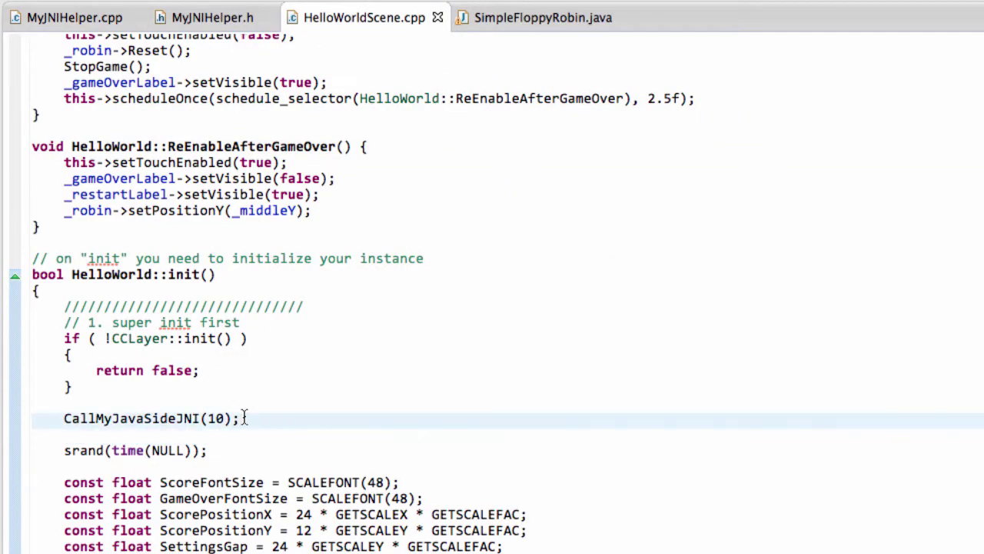
Step: Insert ShowAdMobJNI(); on the line after CallMyJavaSideJNI(10) in HelloWorld::init
{"action": "type", "text": "ShowAdMobJNI();"}
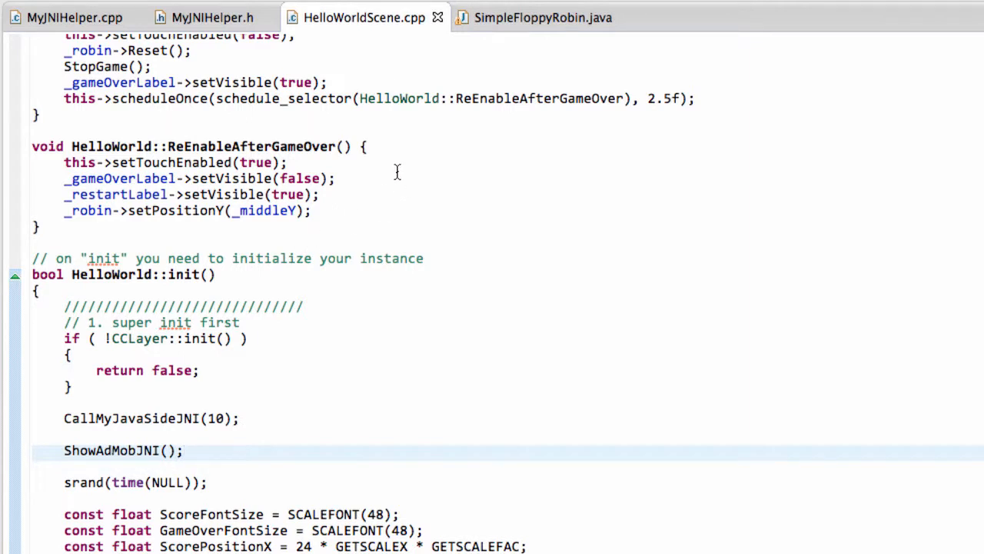
{"action": "mouse_move", "coordinate": [401, 168]}
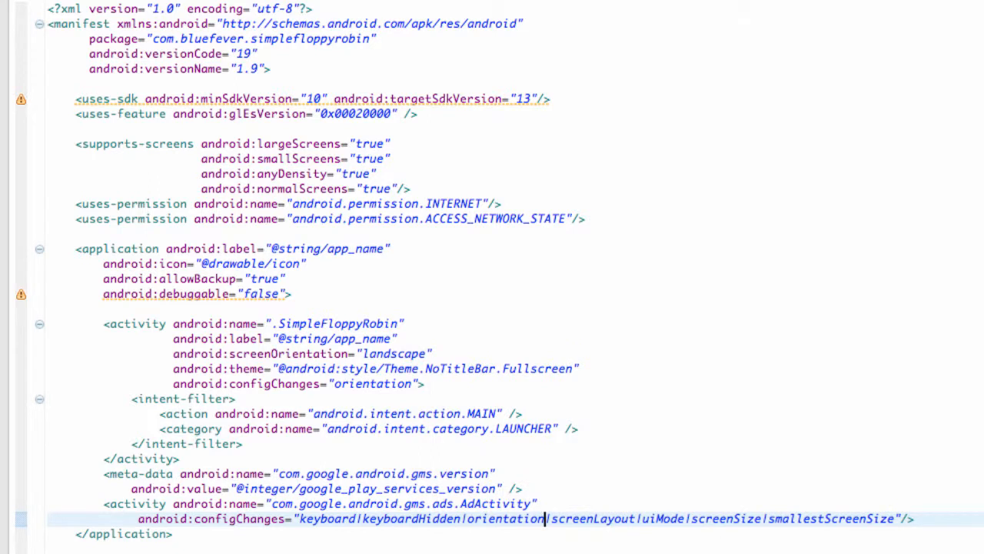
{"action": "mouse_move", "coordinate": [727, 523]}
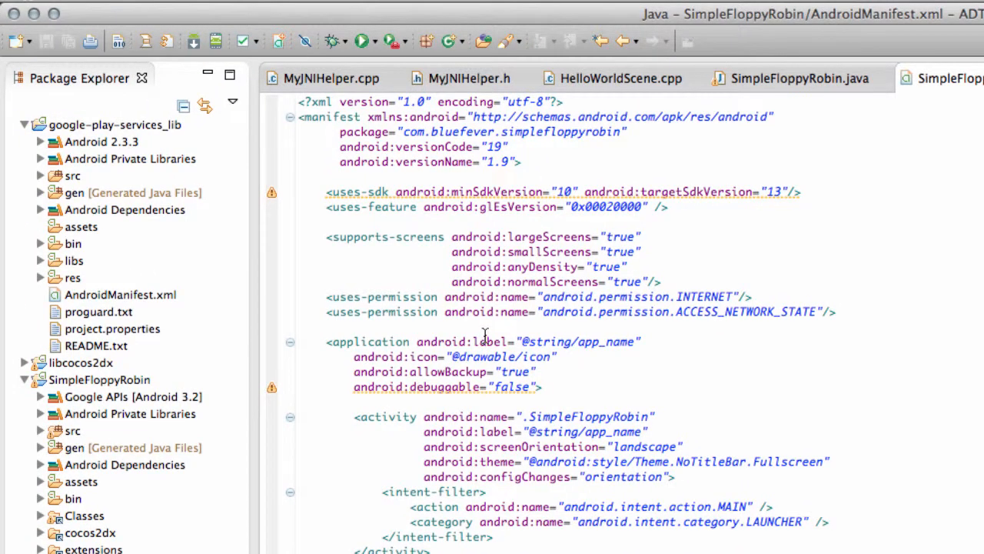
Step: Switch from AndroidManifest.xml to the SimpleFloppyRobin.java editor
{"action": "left_click", "coordinate": [800, 77]}
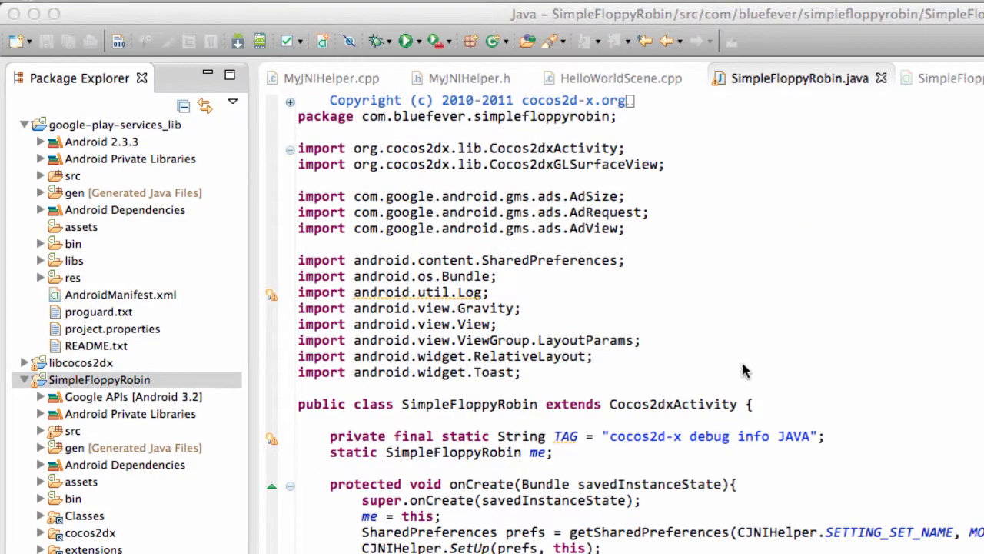
Step: Add an AdCreate() call after CJNIHelper.SetUp(prefs, this) at the end of onCreate
{"action": "left_click", "coordinate": [99, 379]}
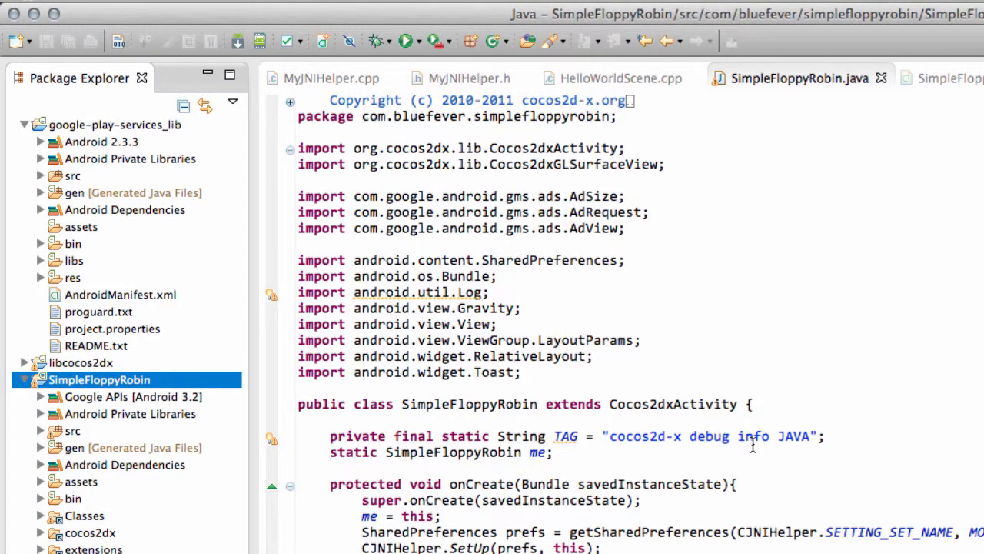
{"action": "scroll", "scroll_direction": "down", "scroll_amount": 3}
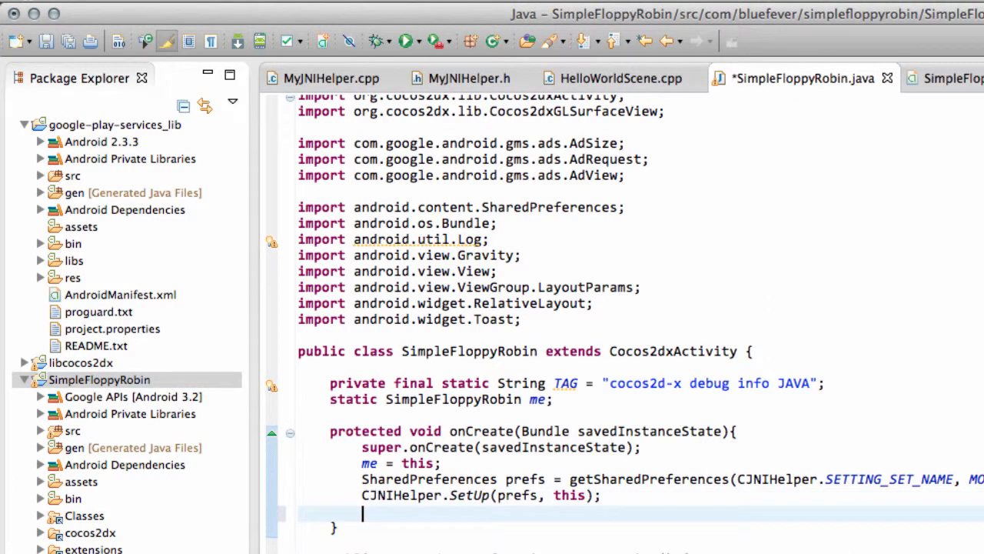
{"action": "type", "text": "AdCre"}
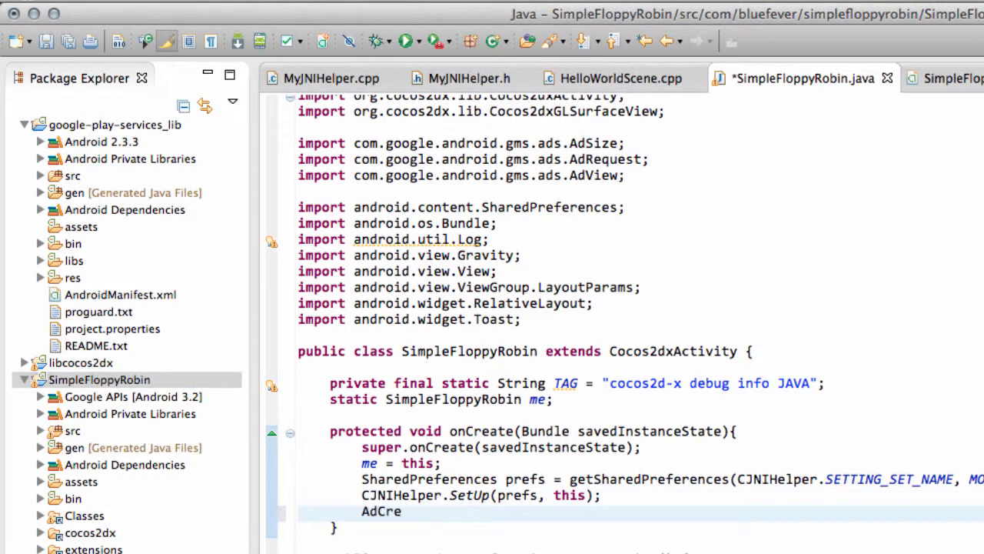
{"action": "type", "text": "ate();"}
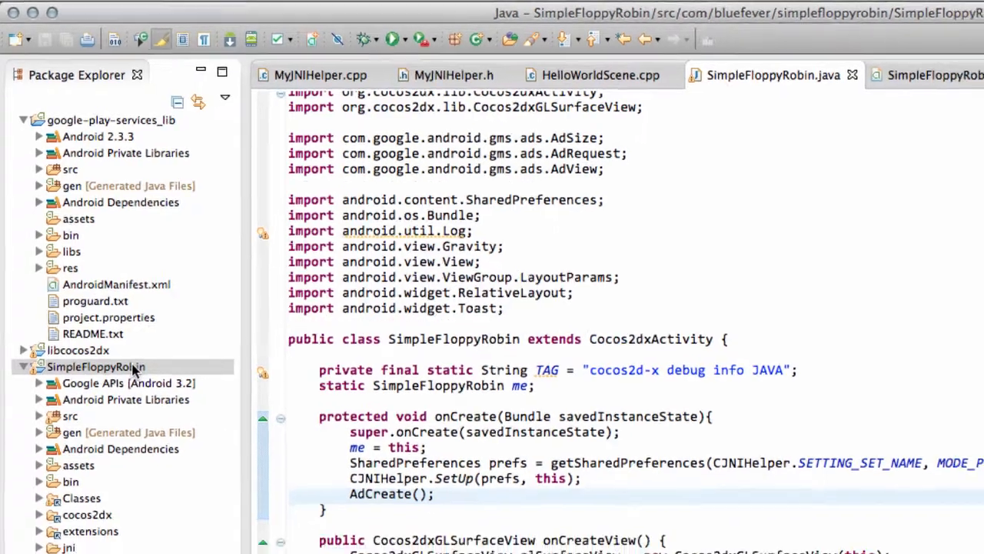
{"action": "right_click", "coordinate": [81, 367]}
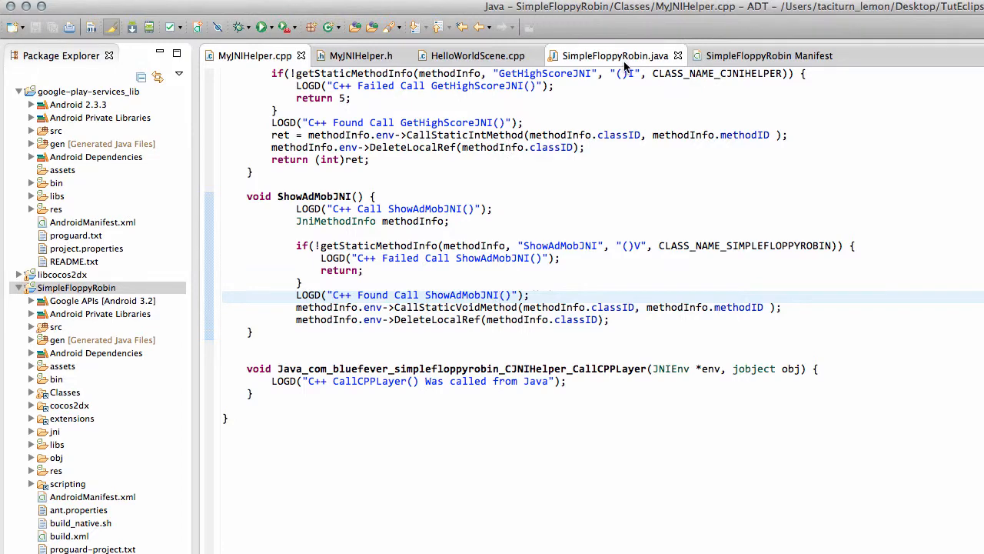
Step: Return to SimpleFloppyRobin.java and check that onCreate ends with AdCreate()
{"action": "left_click", "coordinate": [613, 55]}
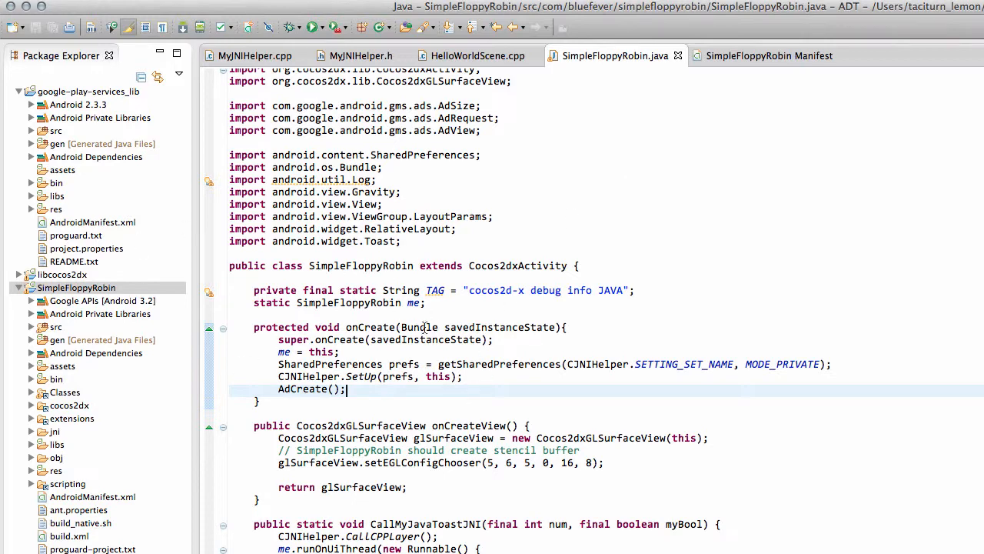
{"action": "mouse_move", "coordinate": [590, 252]}
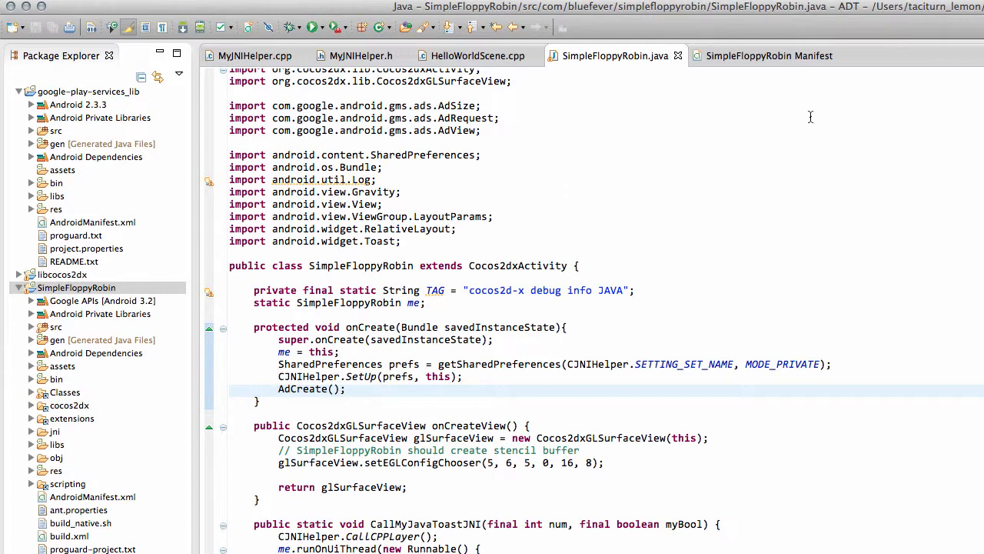
{"action": "left_click", "coordinate": [349, 388]}
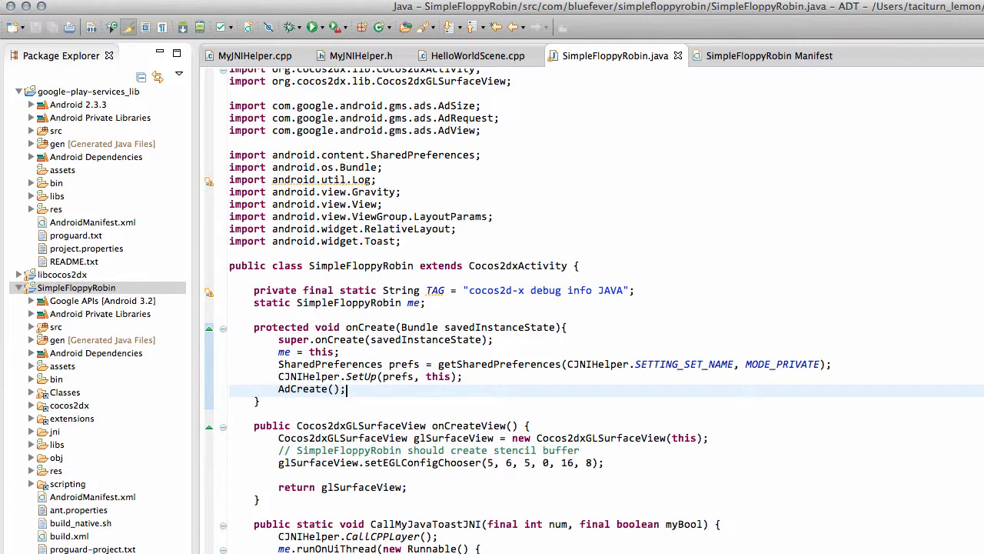